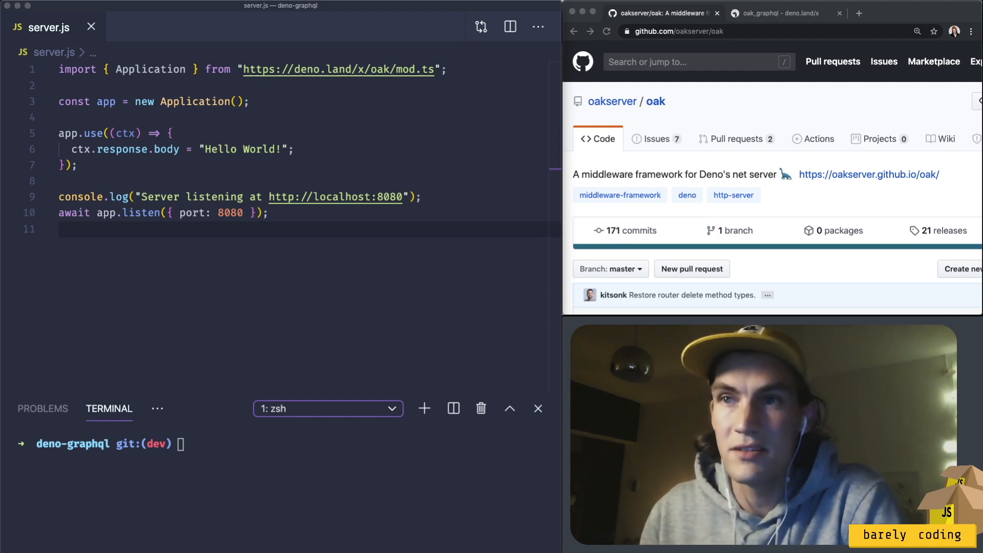
mouse_move(766, 275)
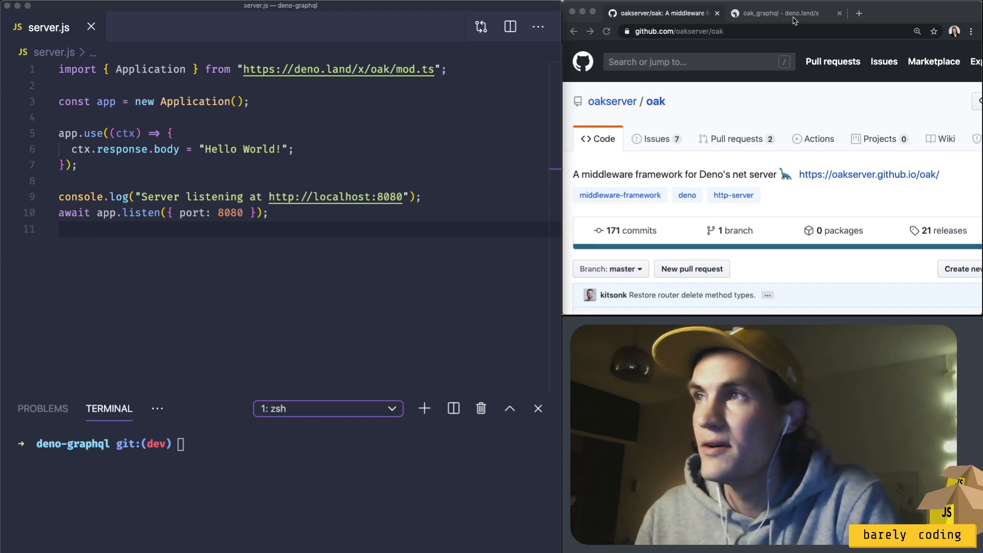
Commit 'Cleanup' and start the server with deno run --allow-net server.js.
left_click(785, 12)
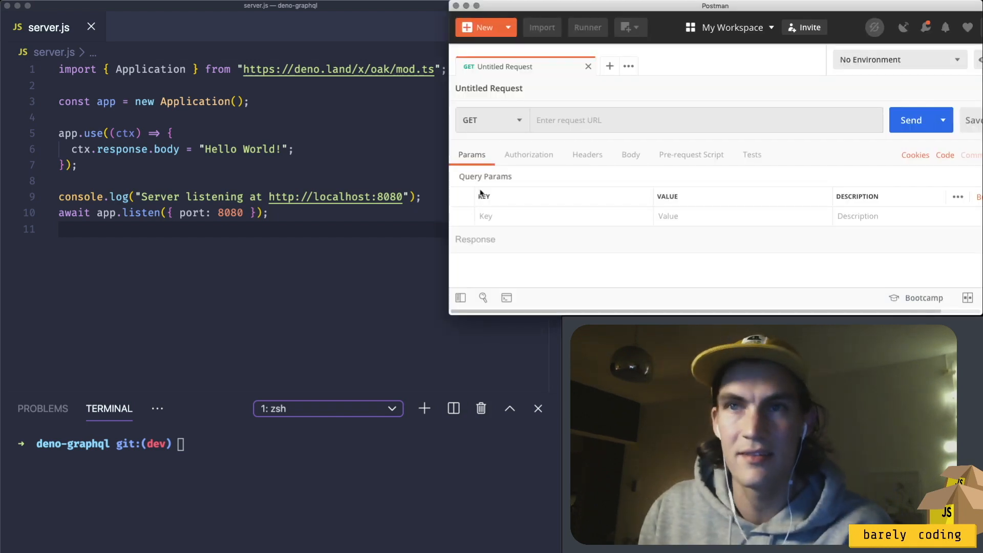
mouse_move(550, 201)
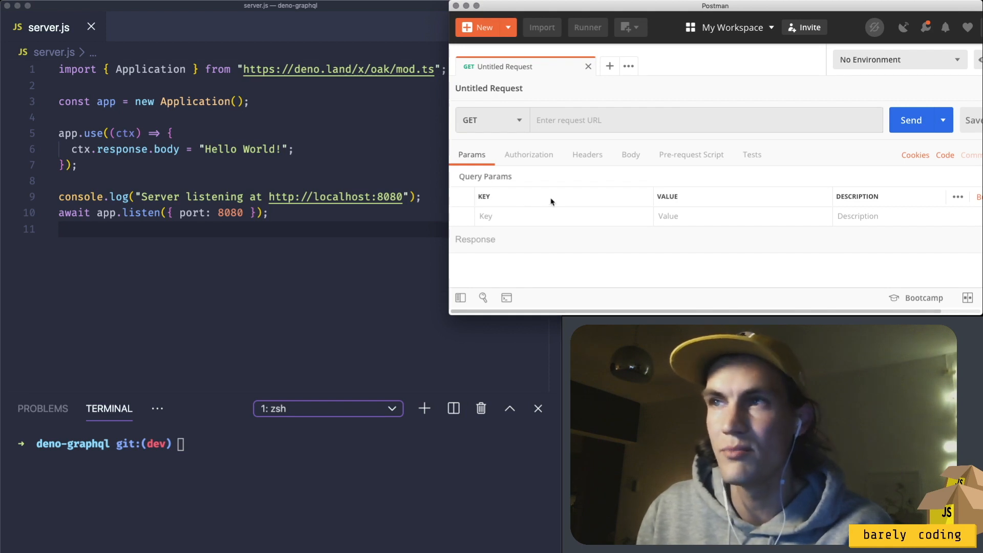
type("git commit -m \"Cleanup\"")
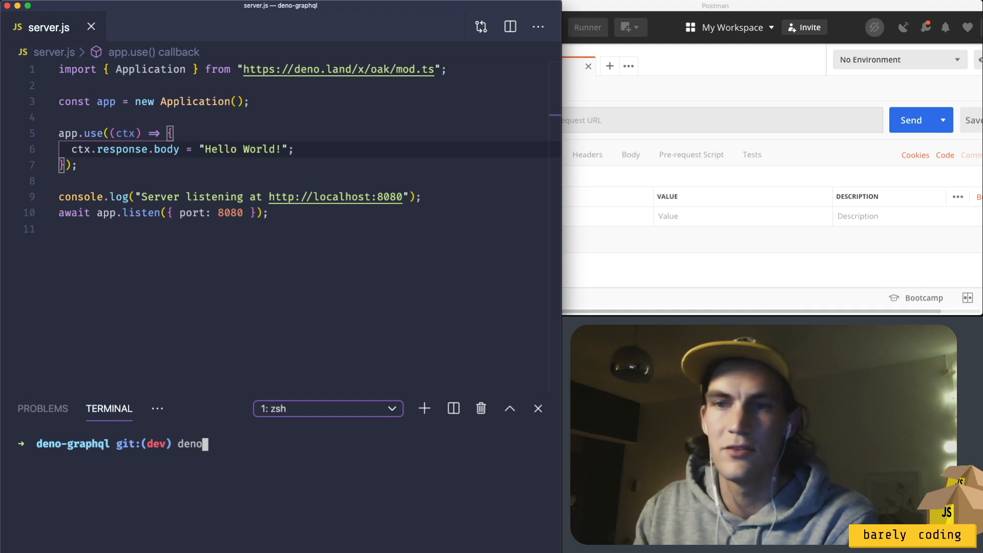
type("run")
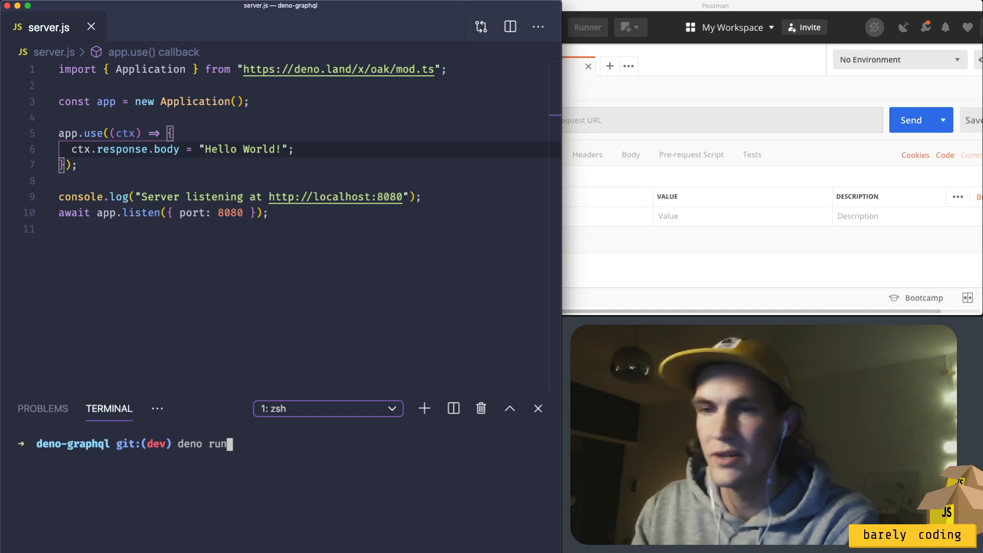
type("-")
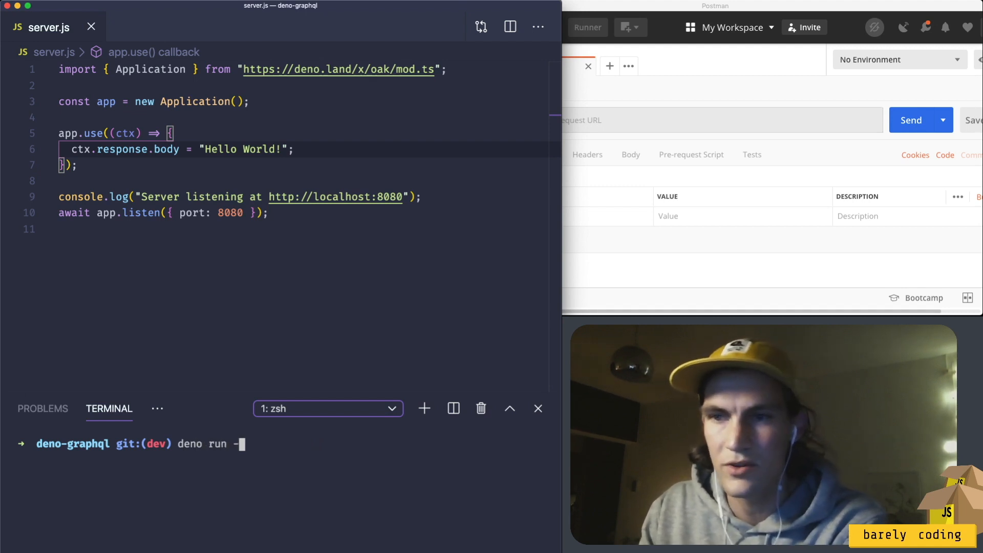
type("-allow-")
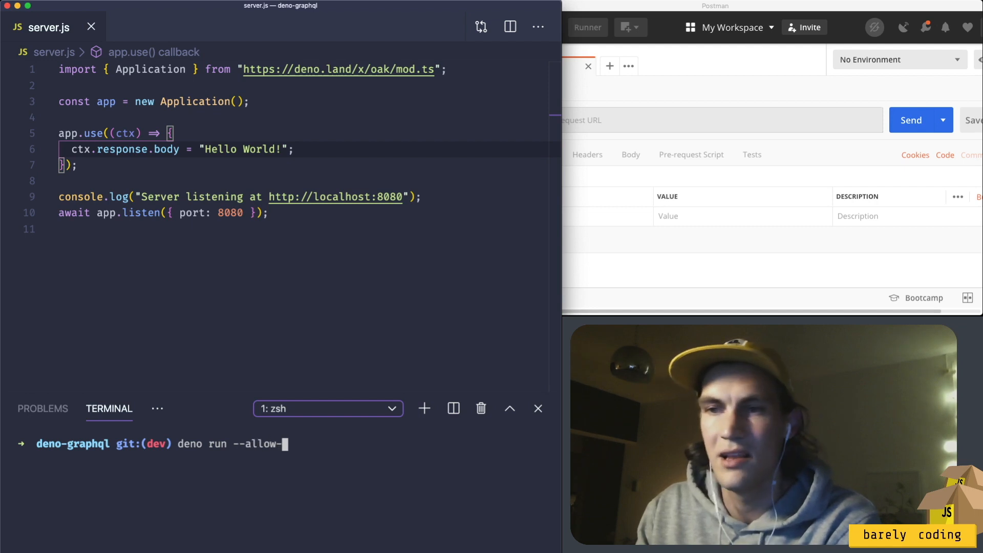
type("net")
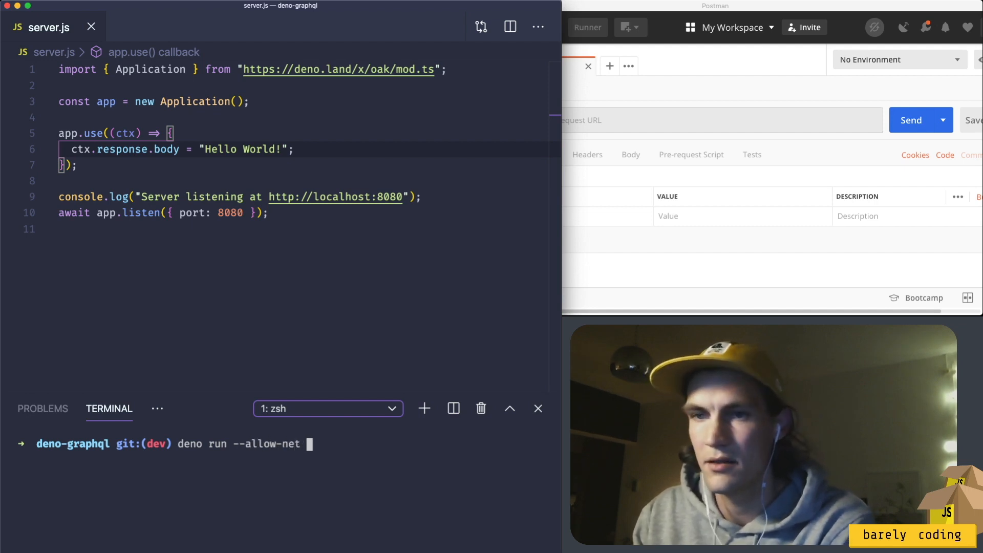
type("server.js")
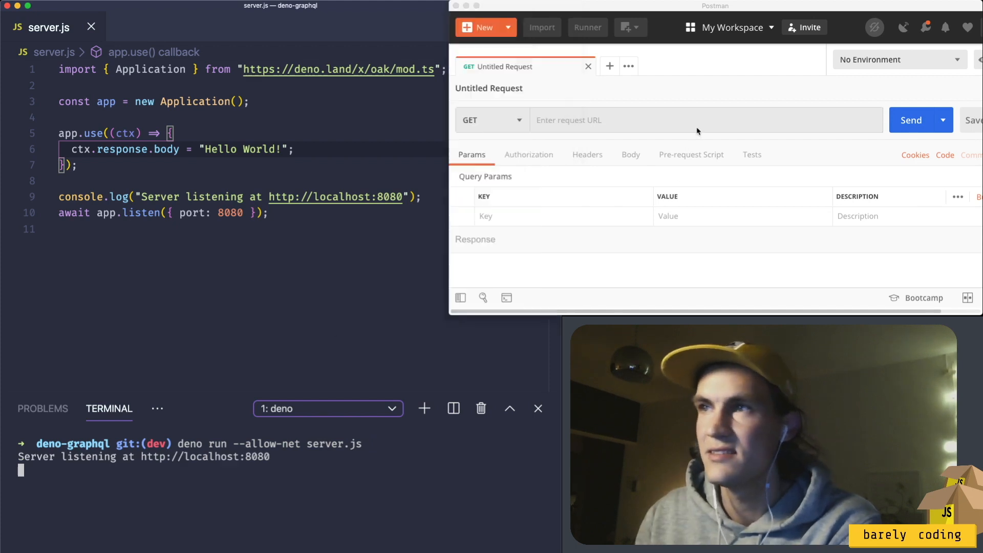
Send a GET request to localhost:8080 in Postman and get 200 OK.
type("localhost:8080")
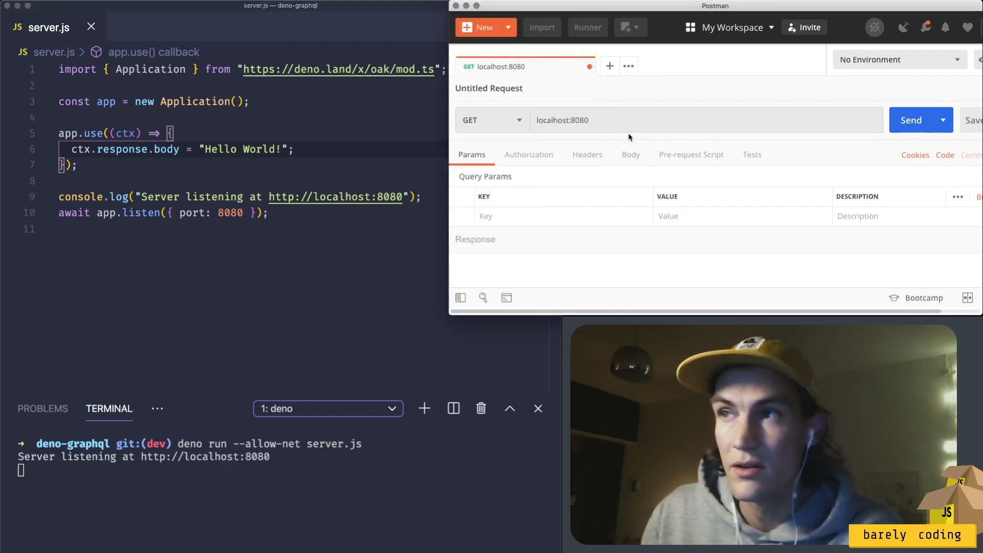
mouse_move(878, 130)
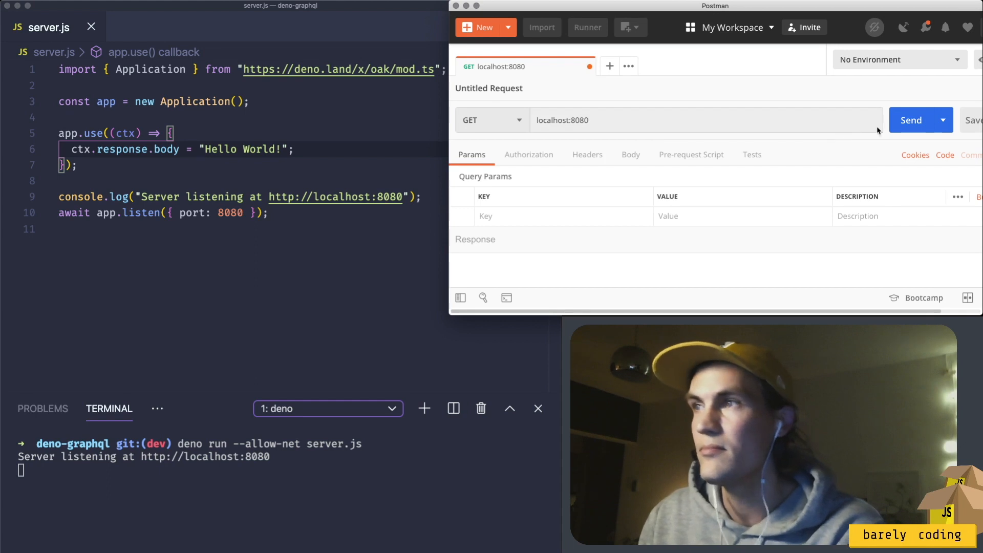
left_click(910, 120)
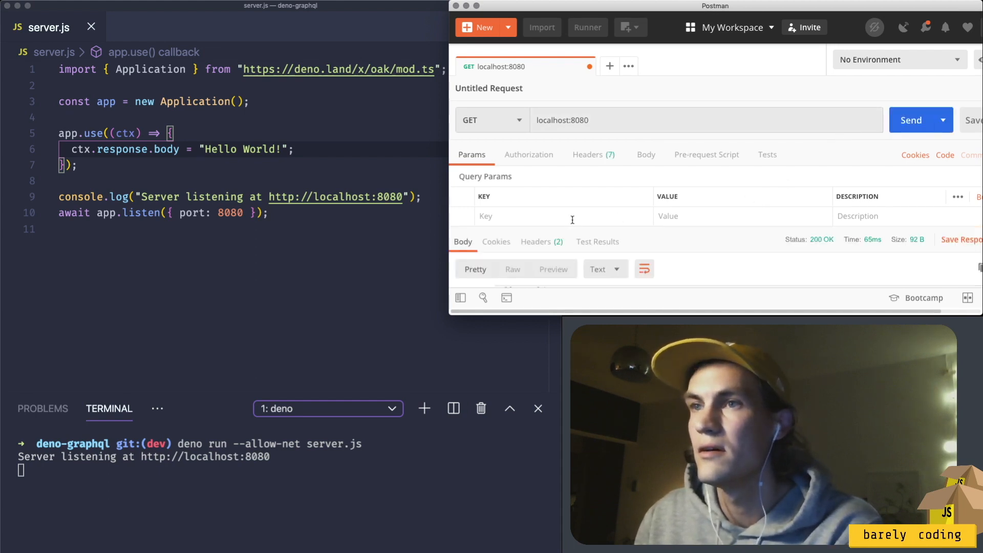
left_click(911, 119)
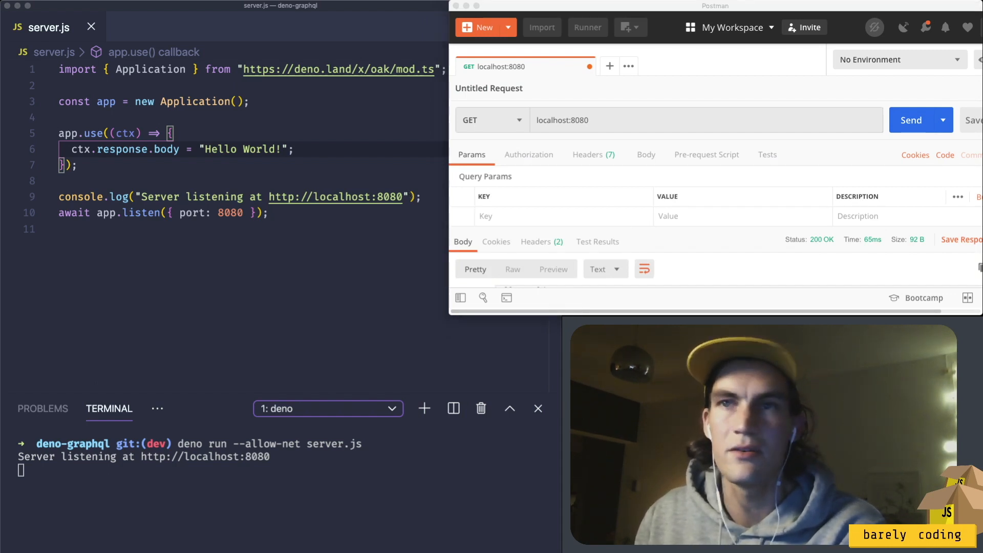
mouse_move(217, 331)
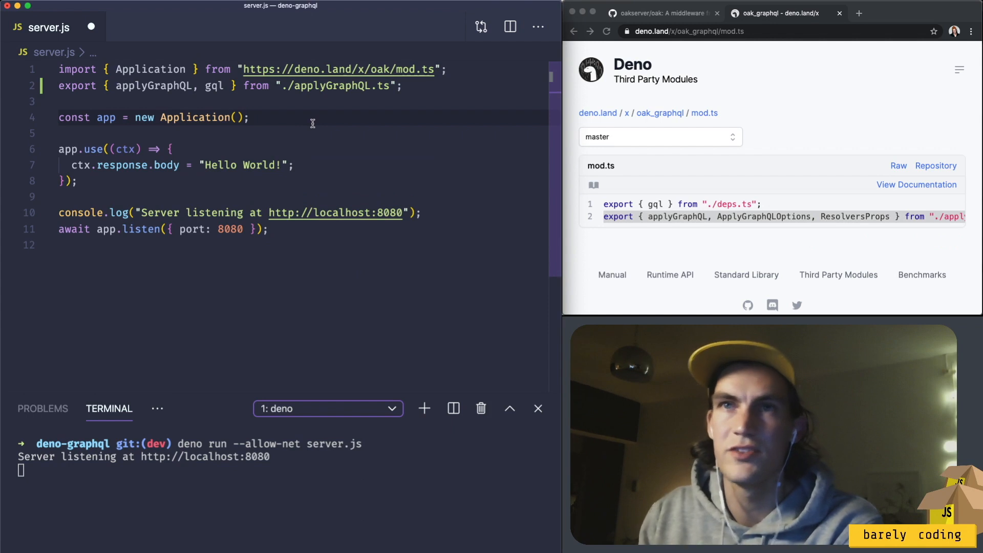
Delete the Hello World middleware and create GraphQLService with typeDefs: types and resolvers.
key("Enter")
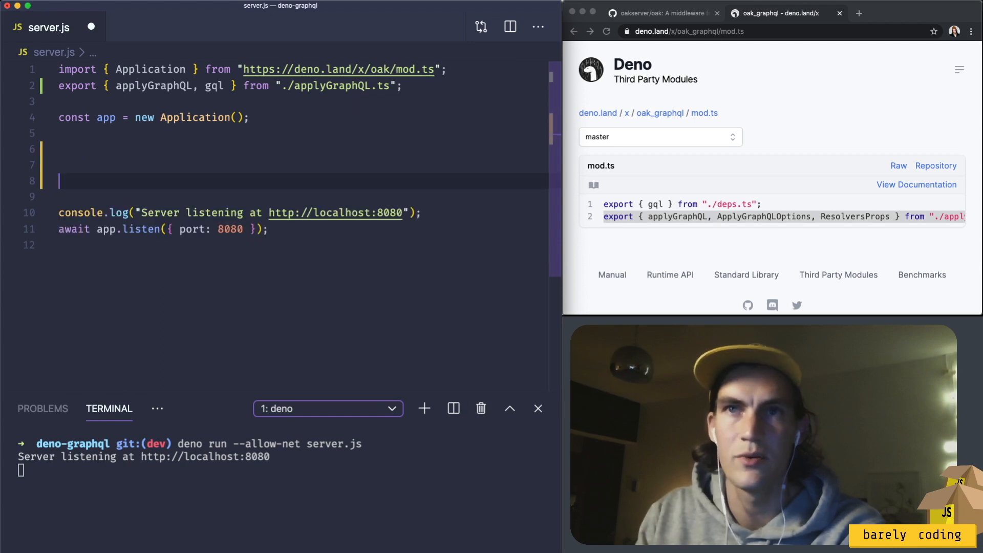
type("const GraphQLService =")
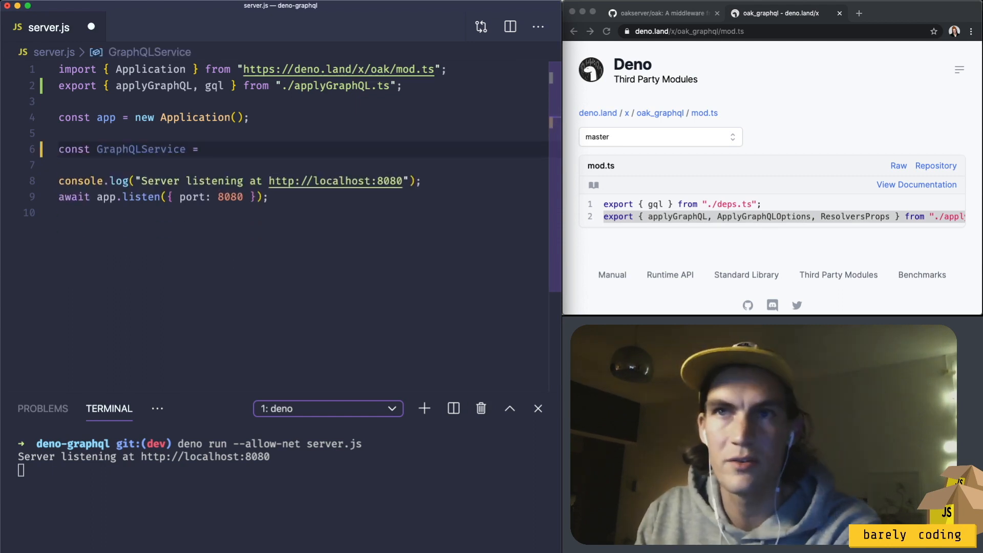
type("applyGraphQL")
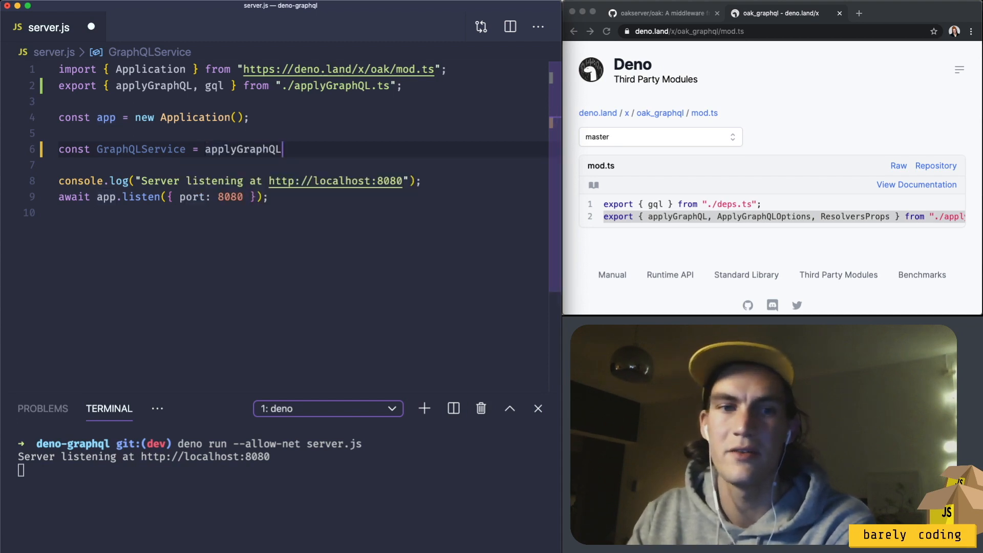
type("({")
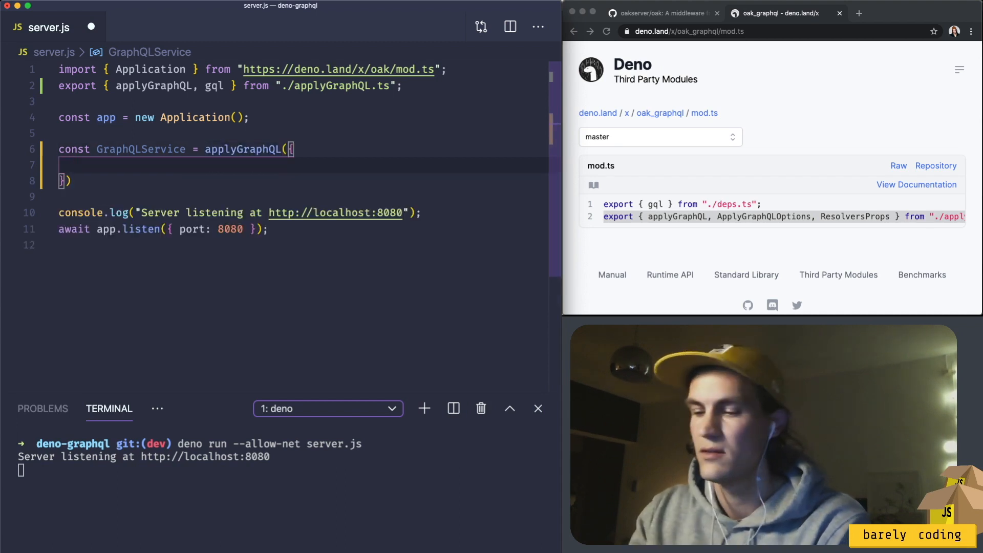
type("typeDefs")
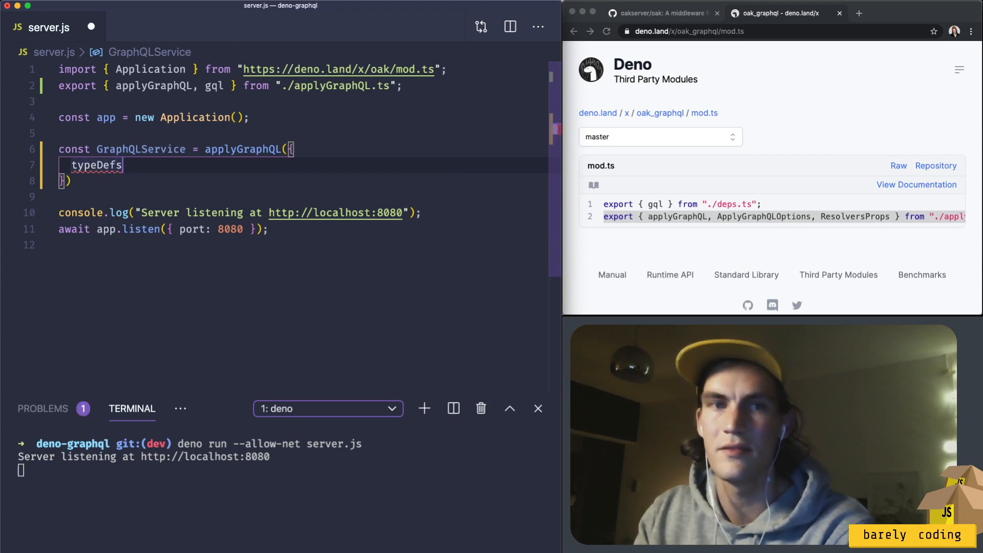
type(": types")
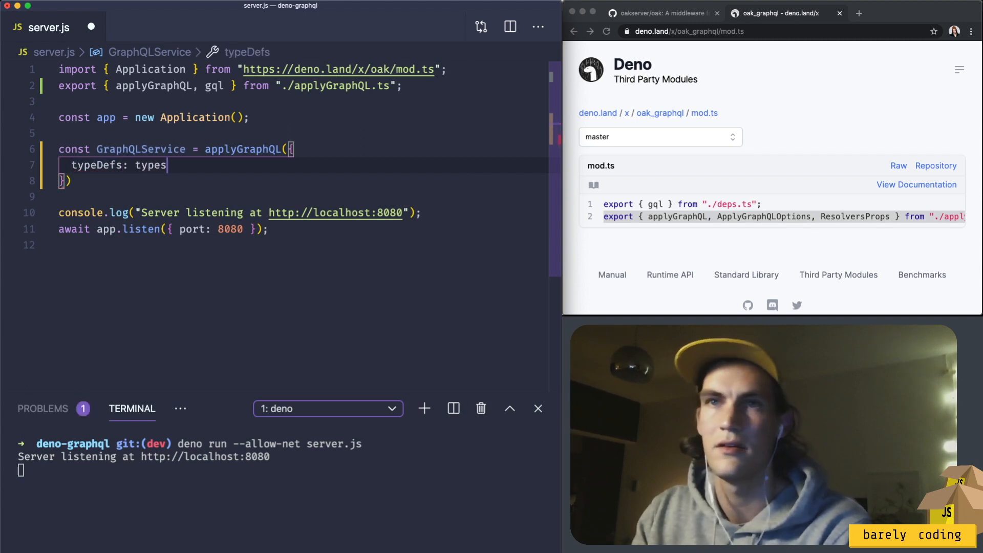
type("s")
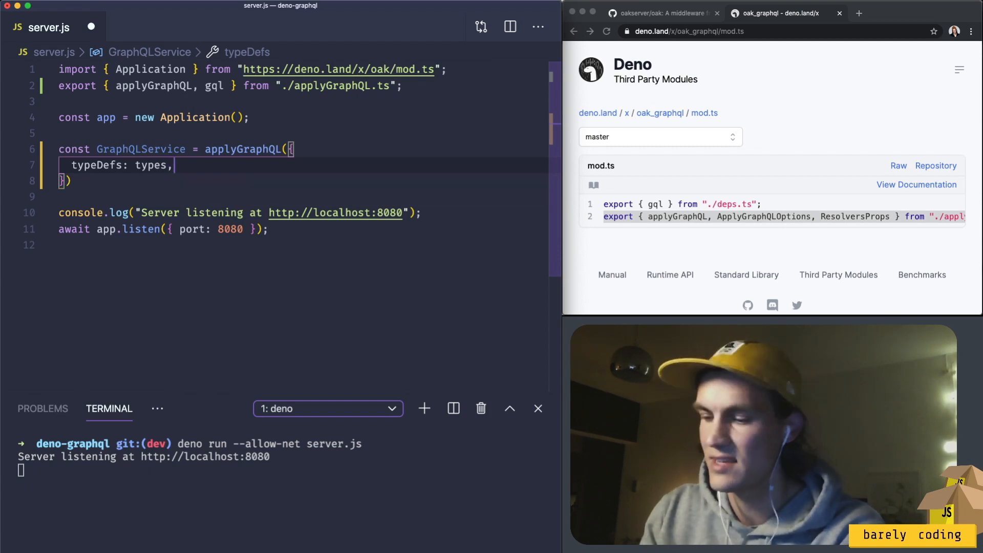
type("resol")
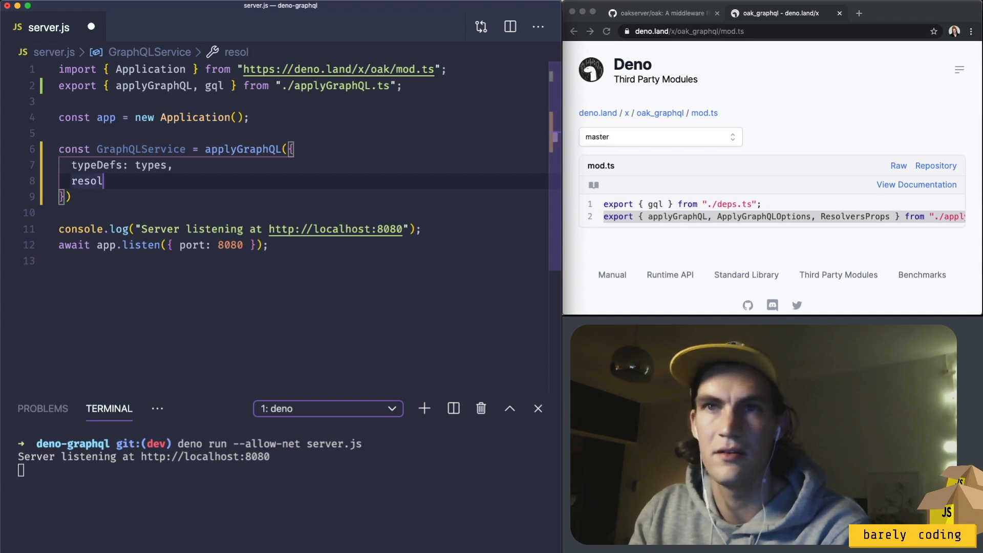
type("vers")
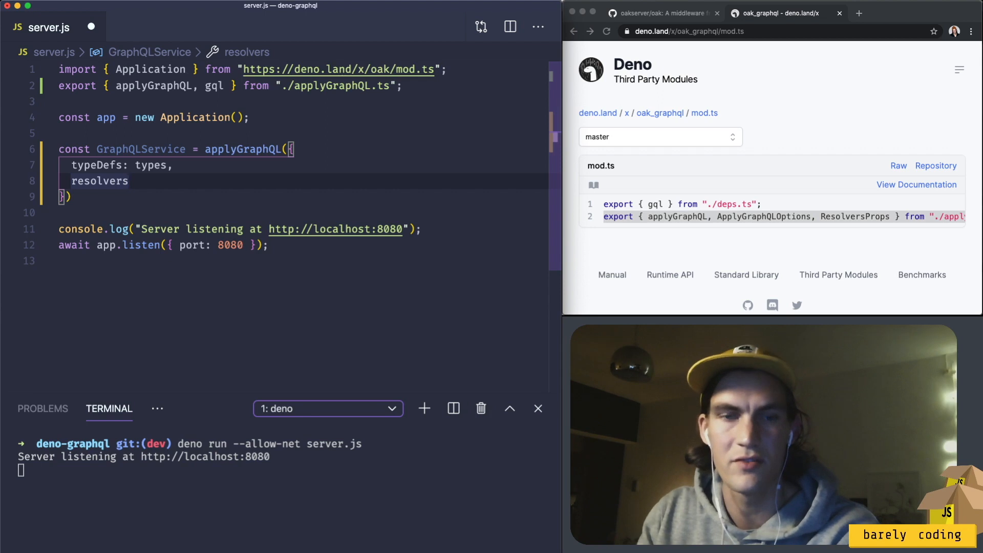
Register GraphQLService with app.use using its routes() and allowMethods().
type("app.use")
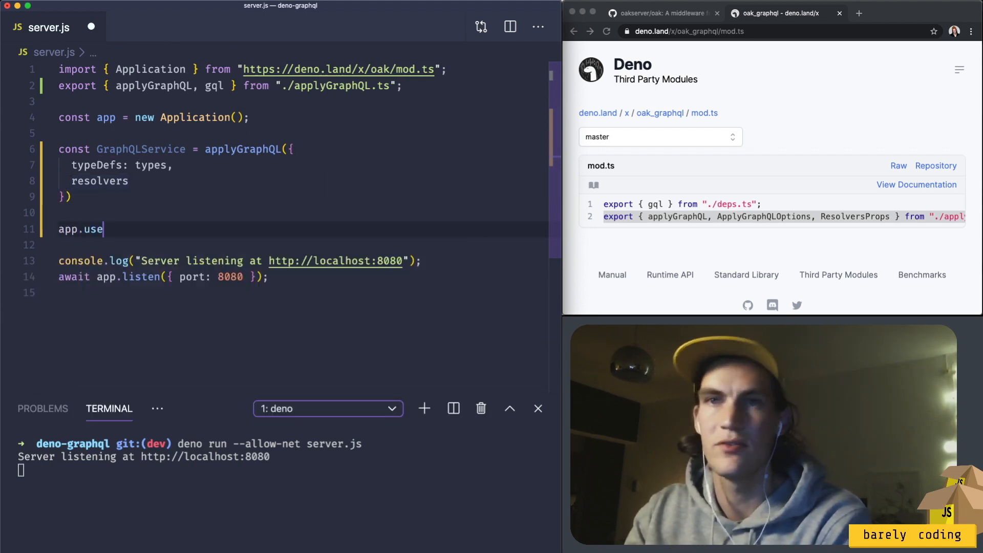
type("(GraphQLService)")
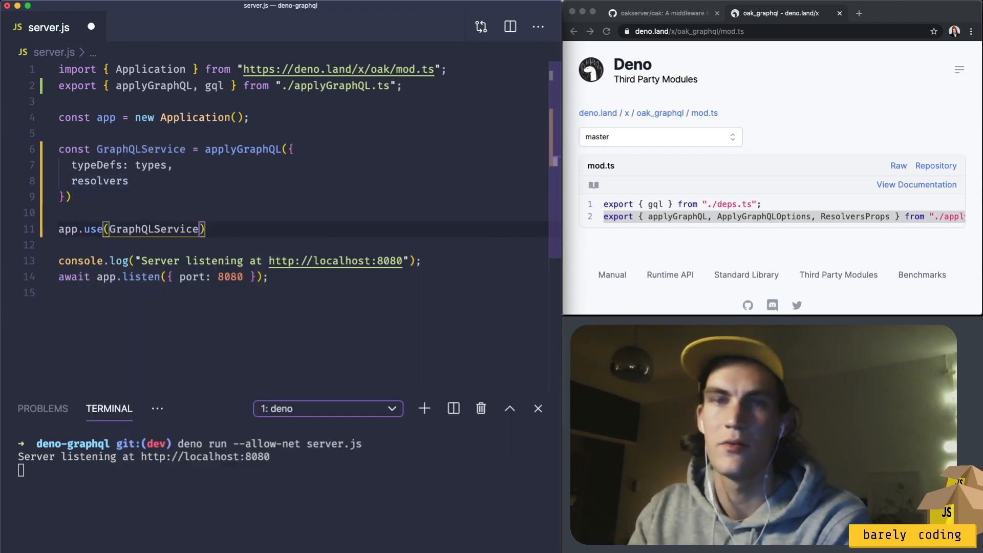
type(".routes()")
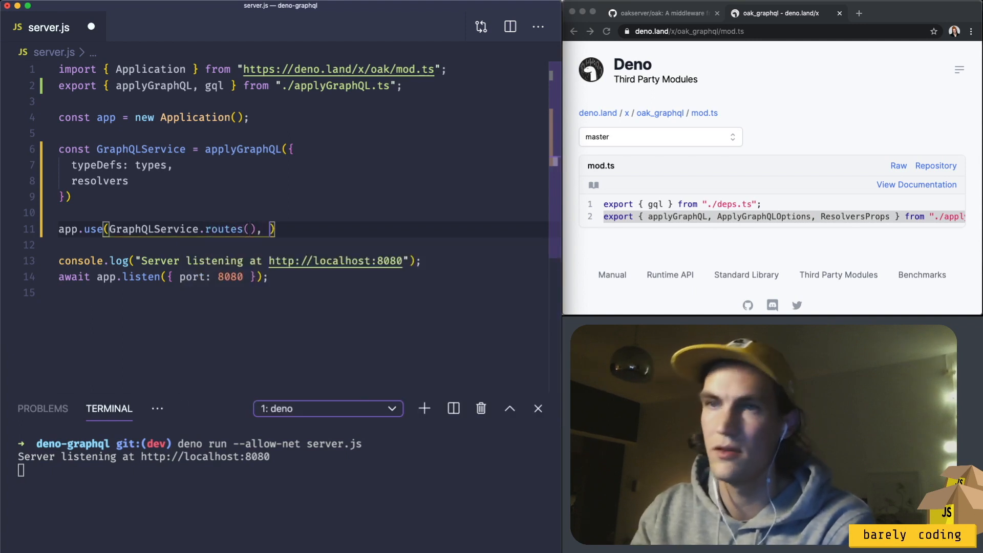
type("GraphQLService.allow")
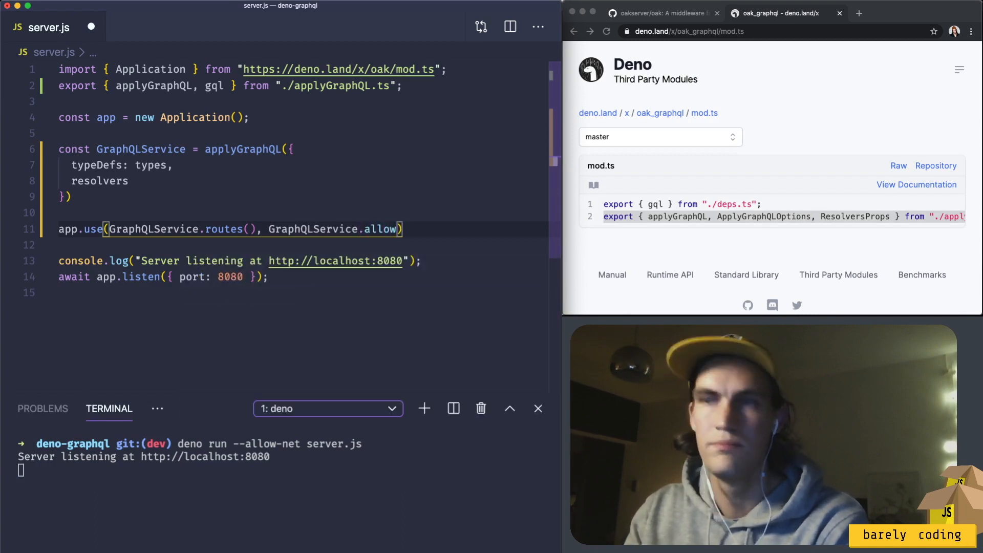
type("Methods(")
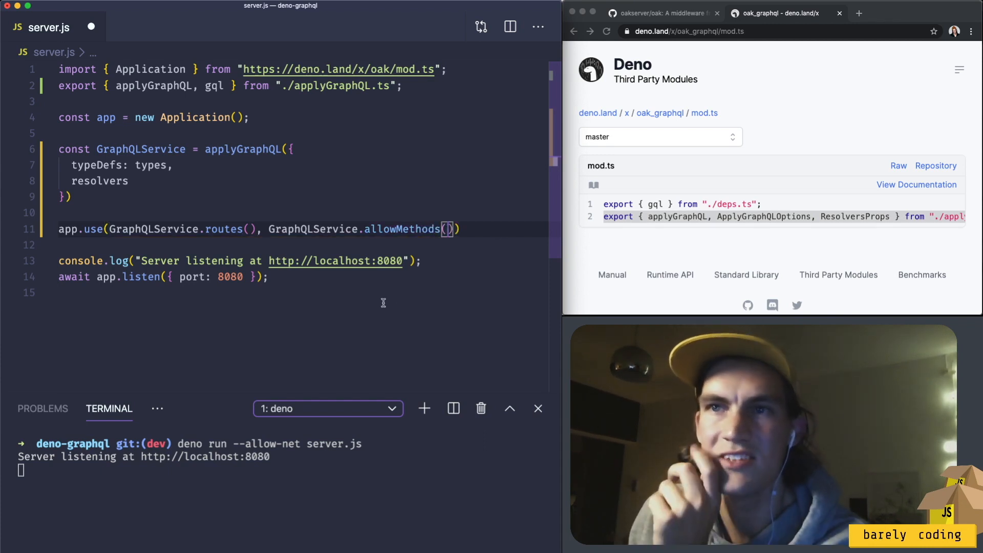
Start a gql types template defining Dino with String name and image fields.
key("Enter")
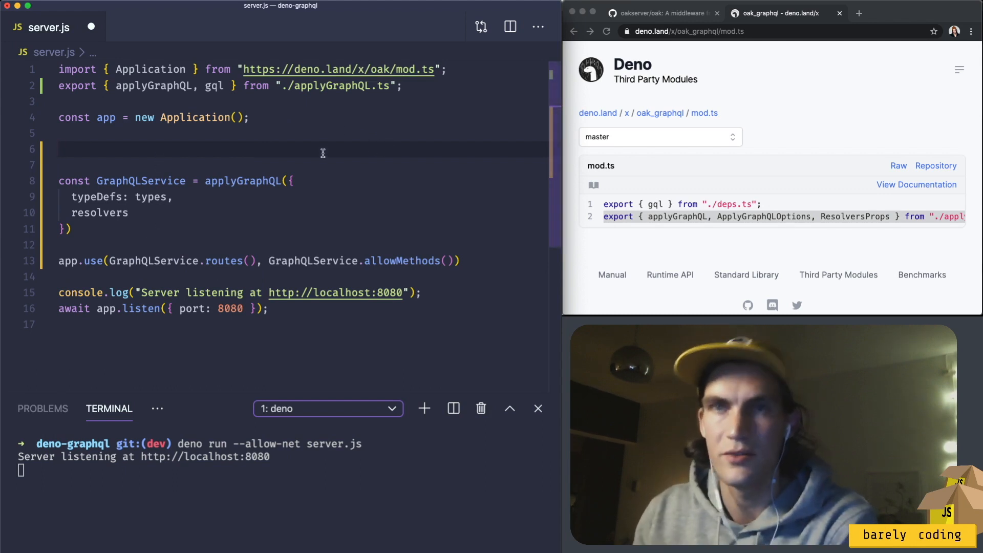
type("const types =")
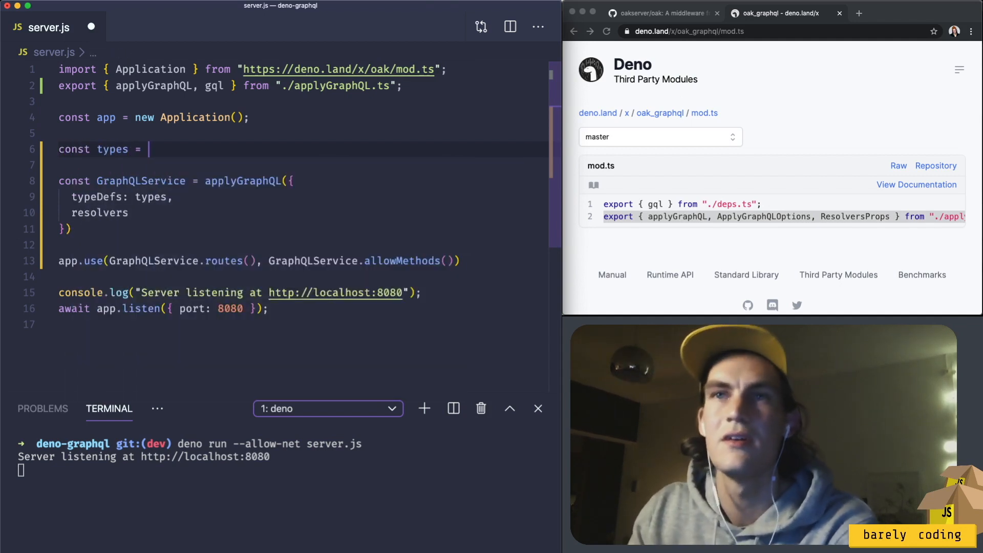
type("`")
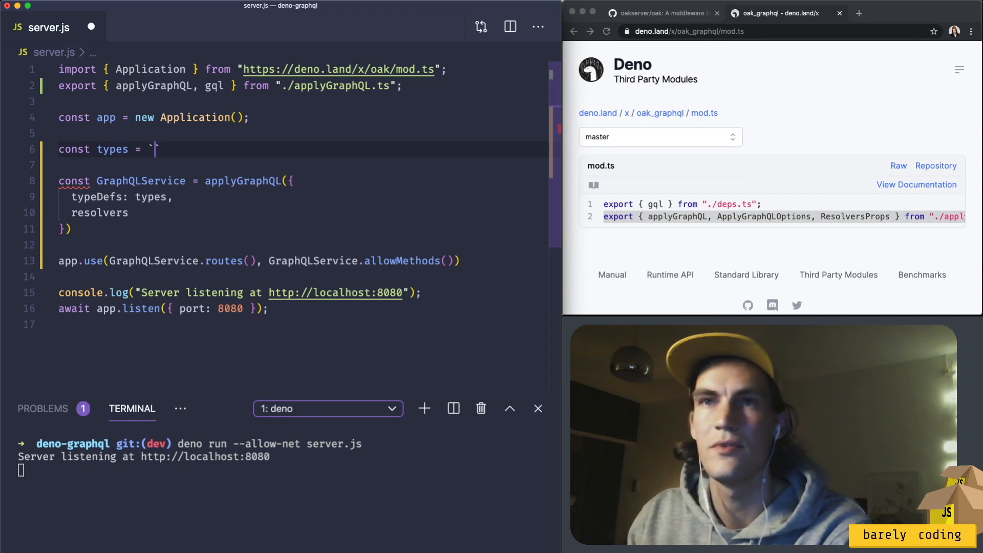
type("gql")
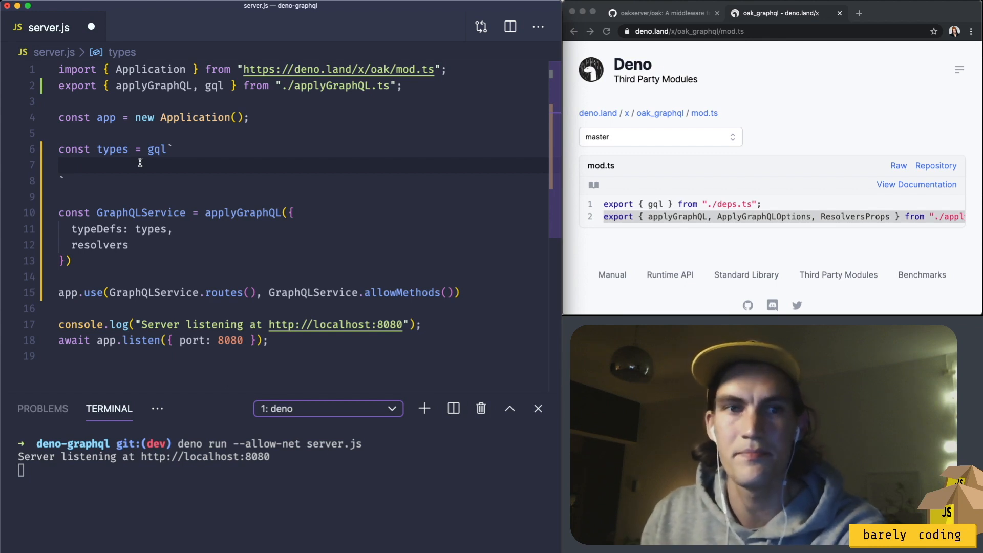
type("ty")
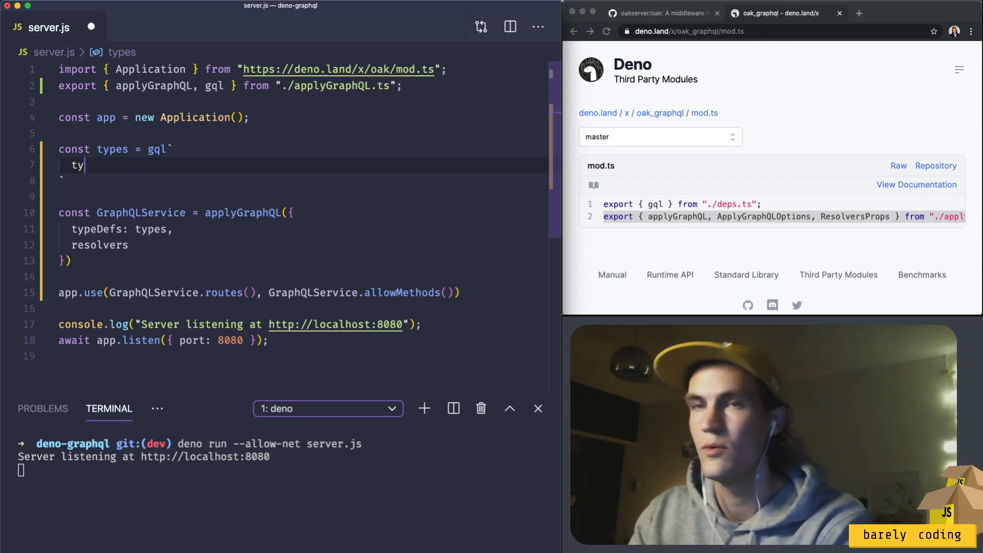
type("pe")
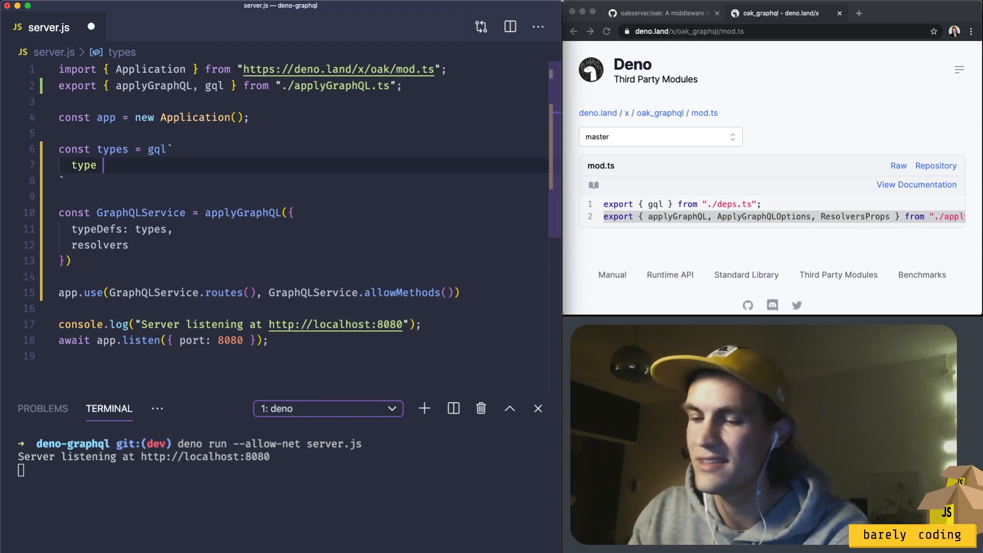
type("Dino")
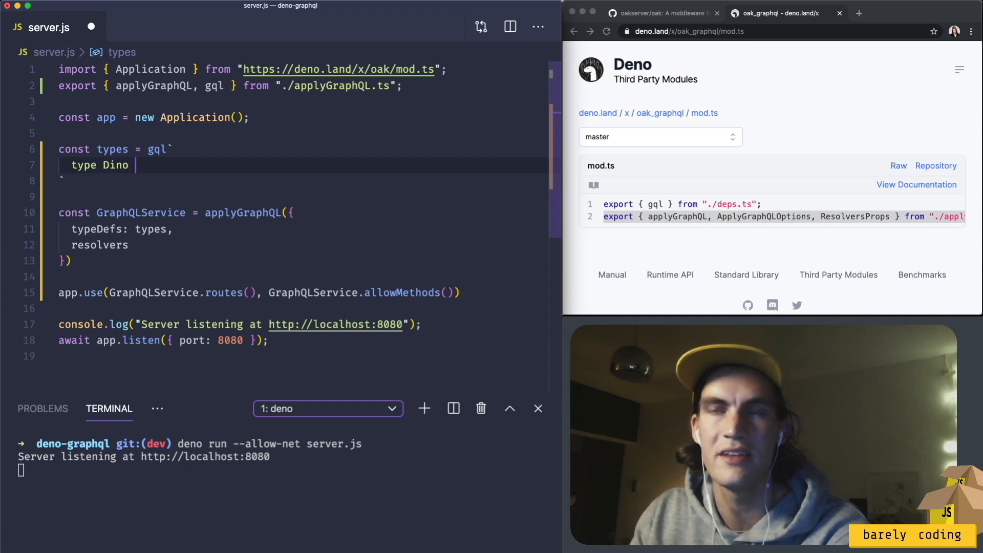
type("{")
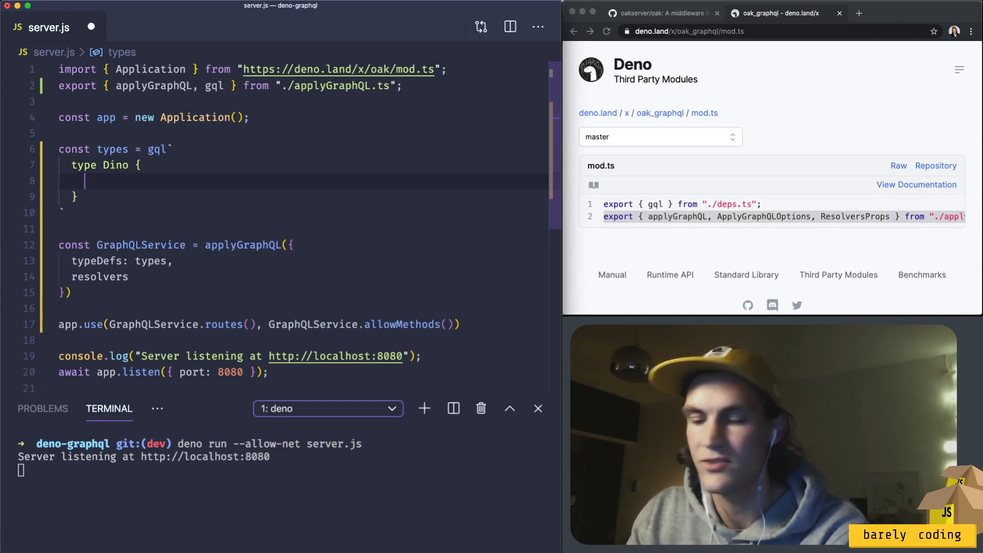
type("name: Str")
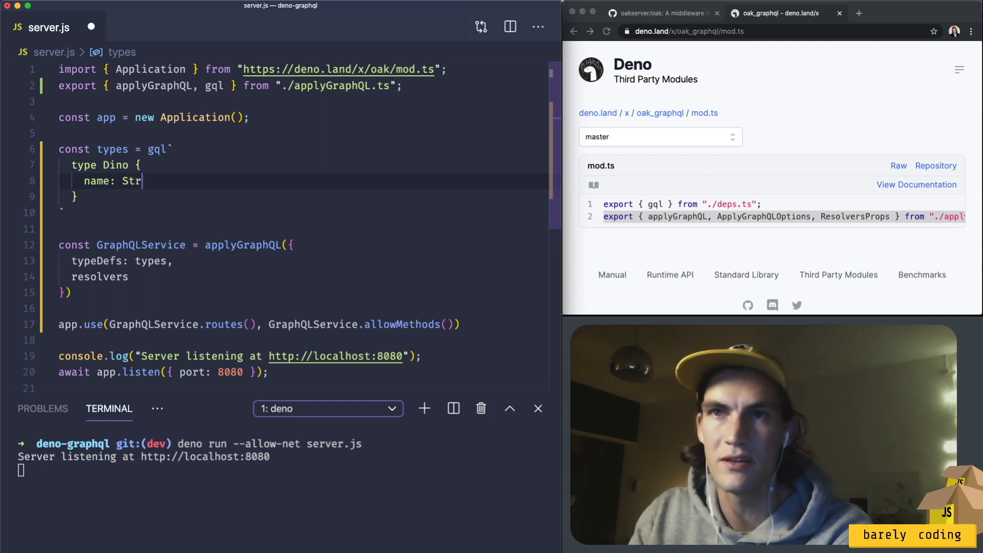
type("ing")
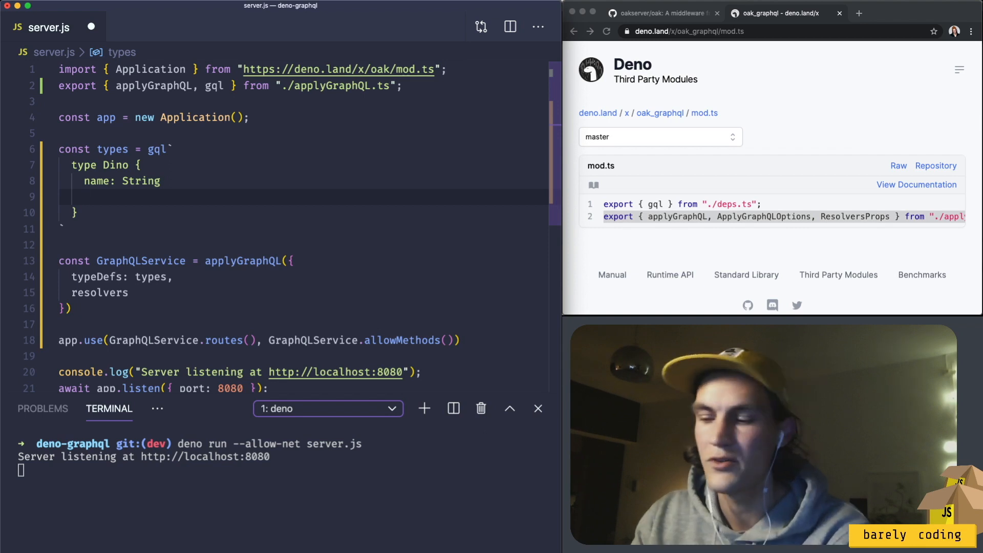
type("image")
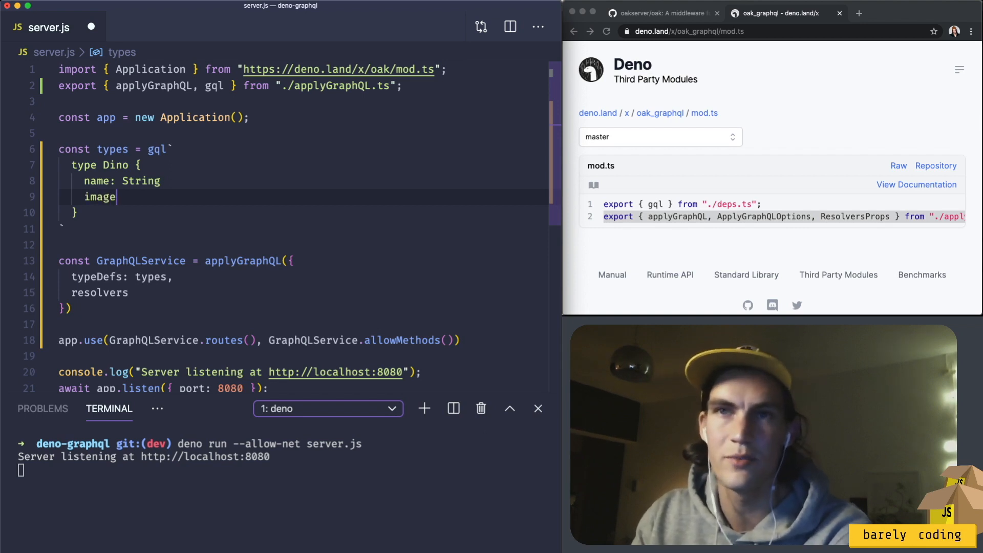
type(": String")
type("type Query {")
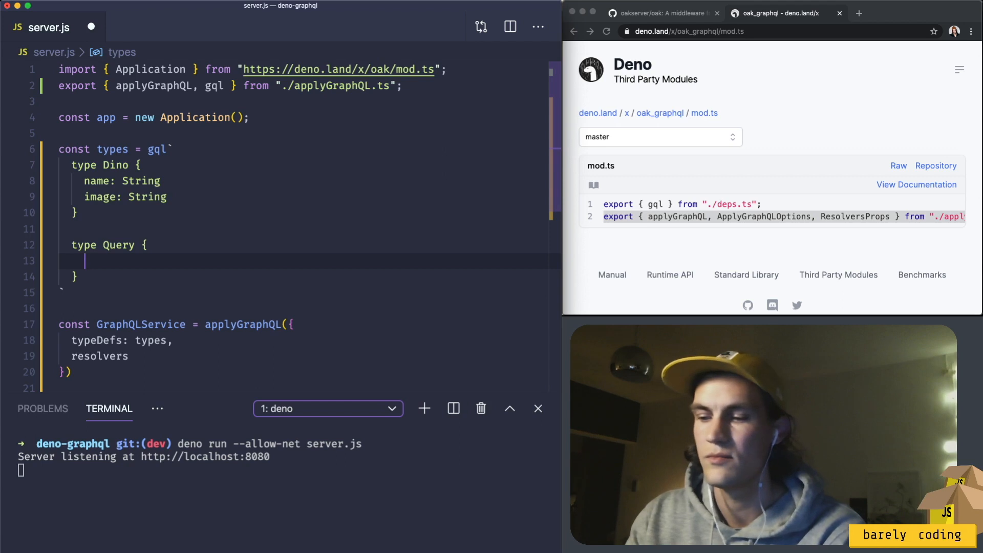
Add a Query type with getDinos returning [Dino!]!
type("getDinos:")
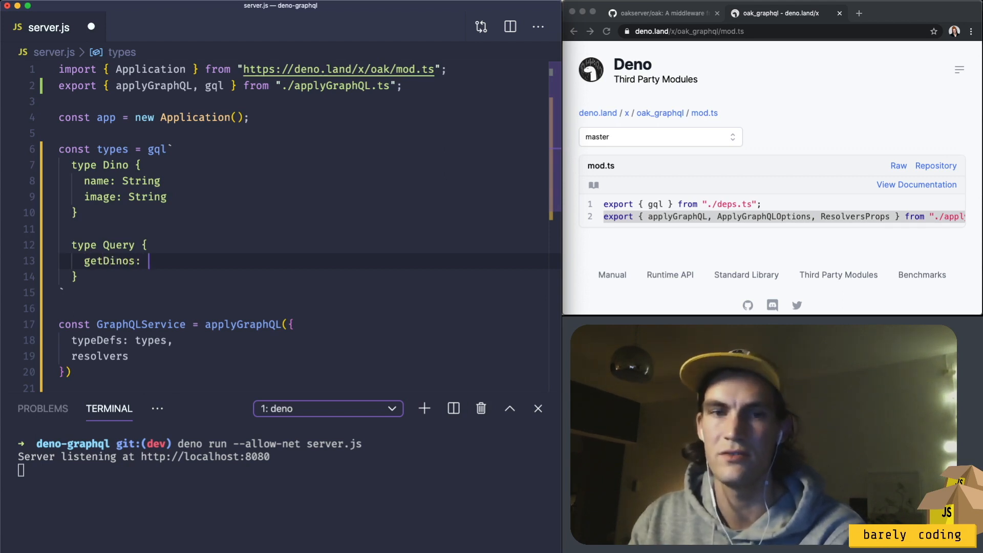
type("]")
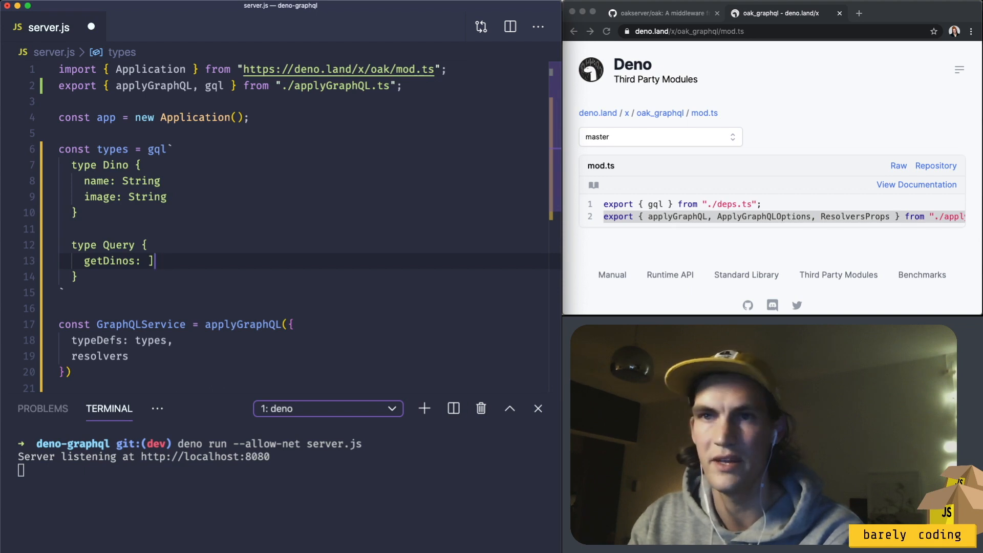
type("[Din")
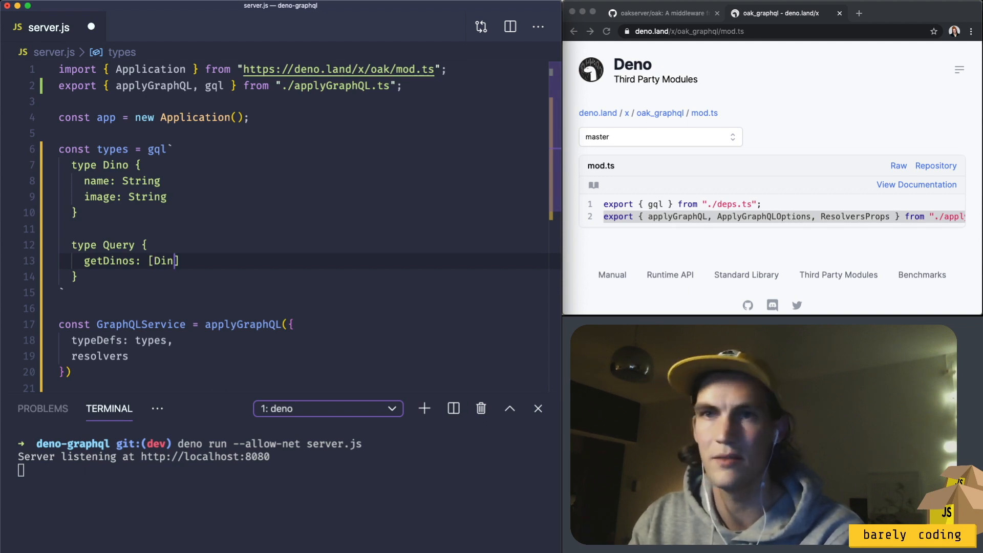
type("o!")
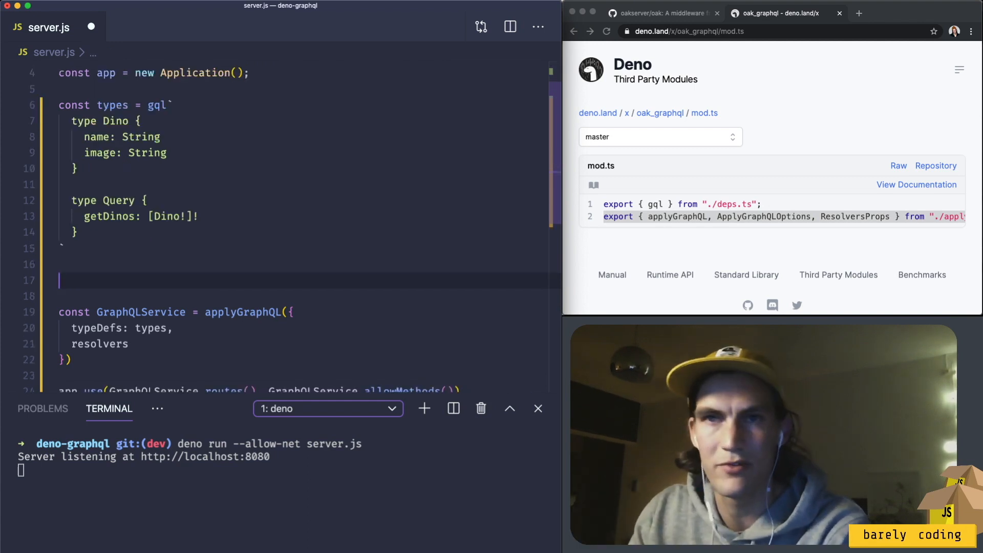
Add const dinos = [{ name: "Tyrannosaurus Rex", image: "🦖" }] below the types.
type("const din")
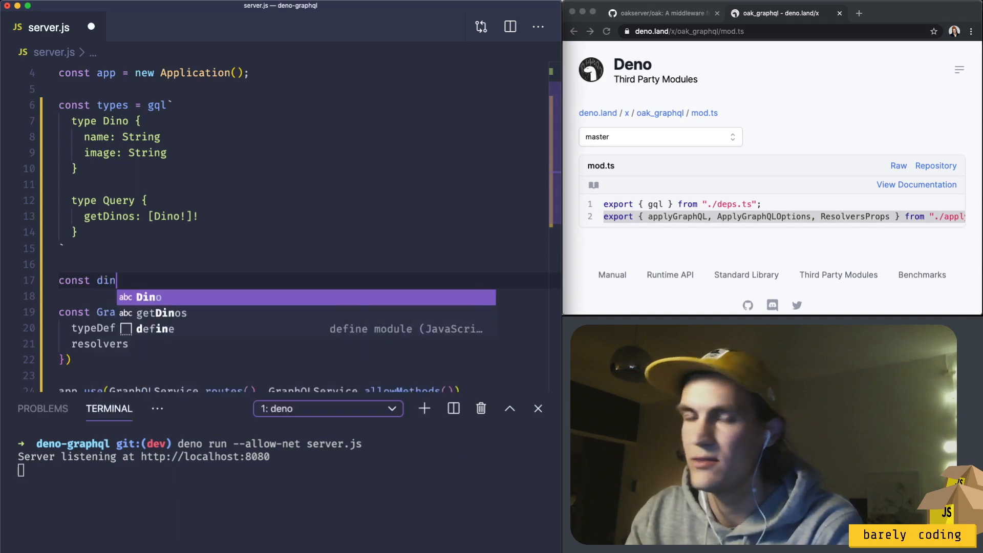
type("os = []")
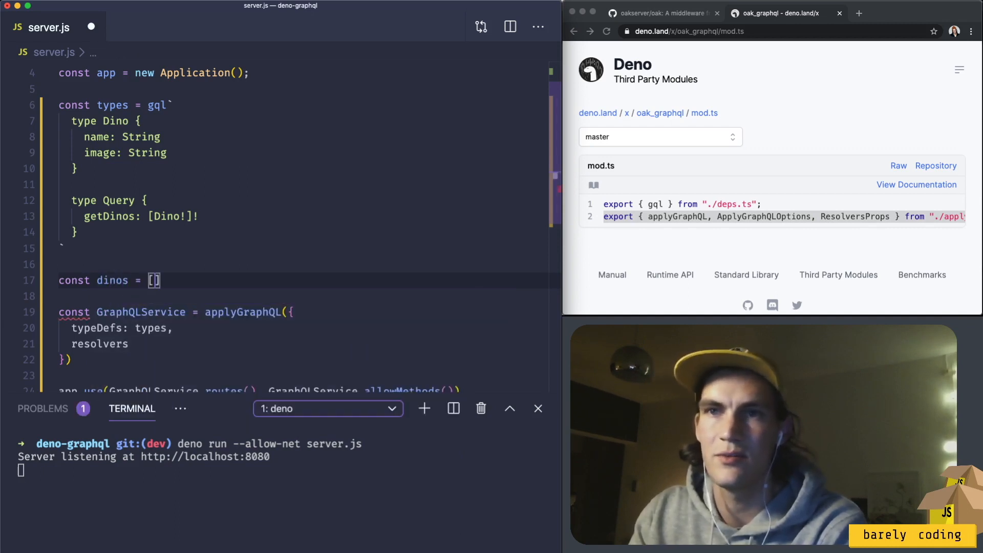
key("enter")
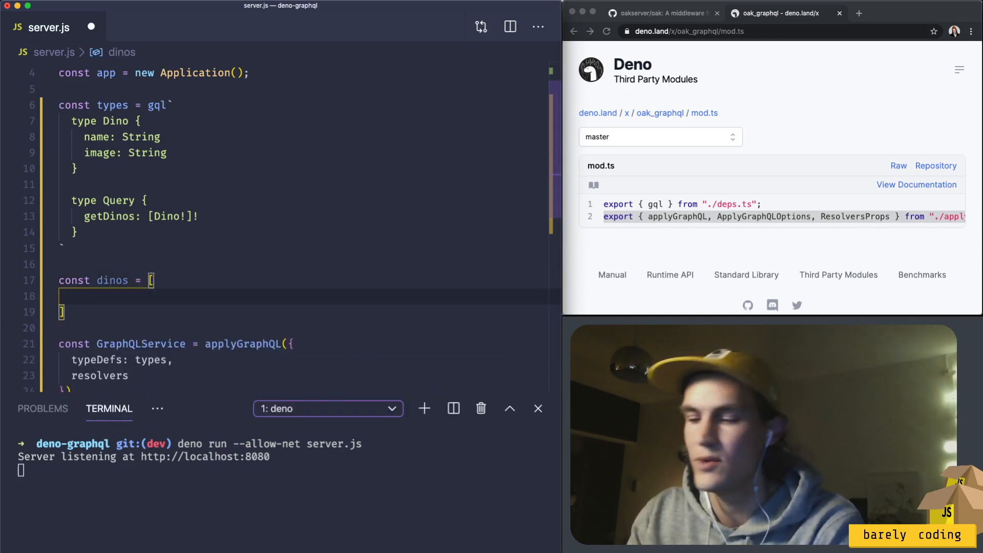
type("{")
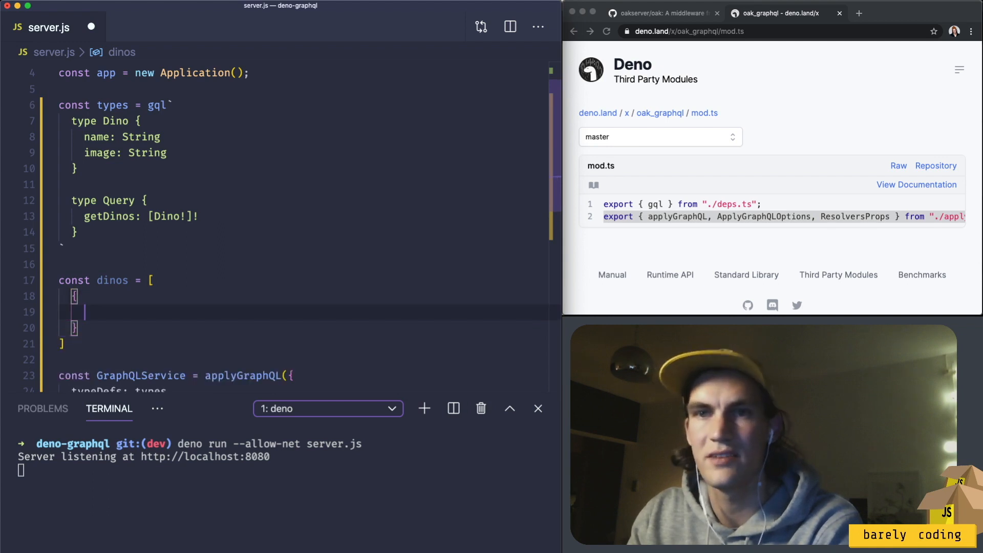
type("name:")
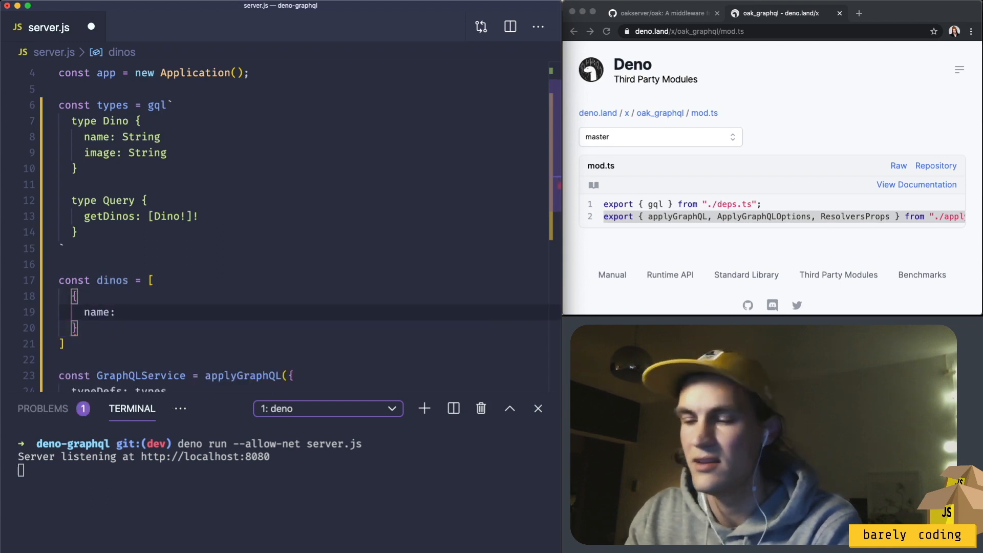
type("\"Tyran\"")
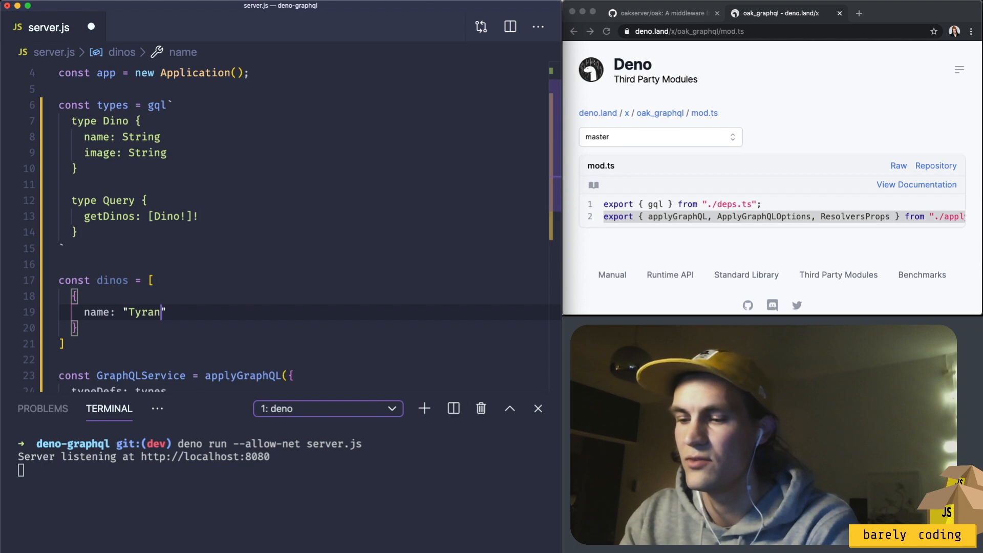
type("nosaurus Rex")
type("image: \"🦖\",")
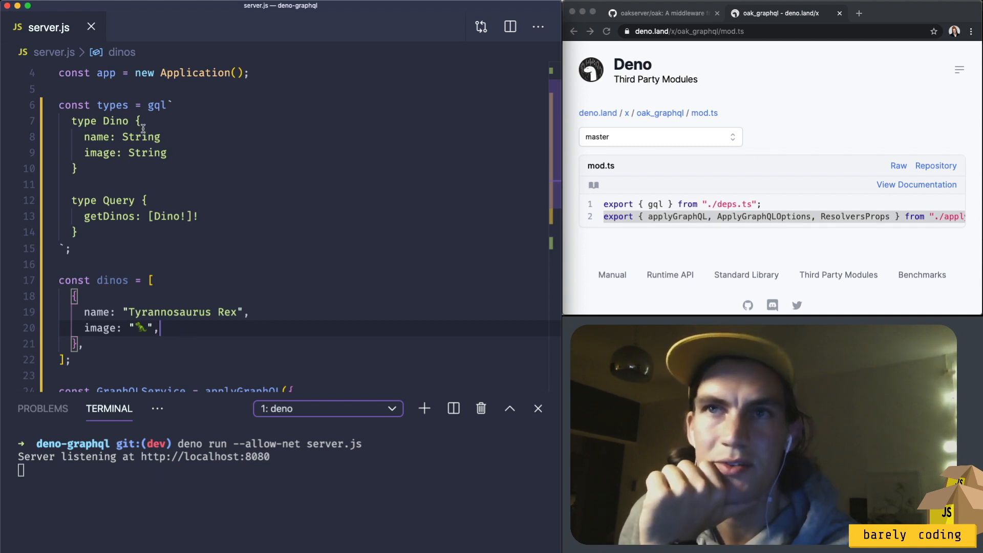
scroll("down", 3)
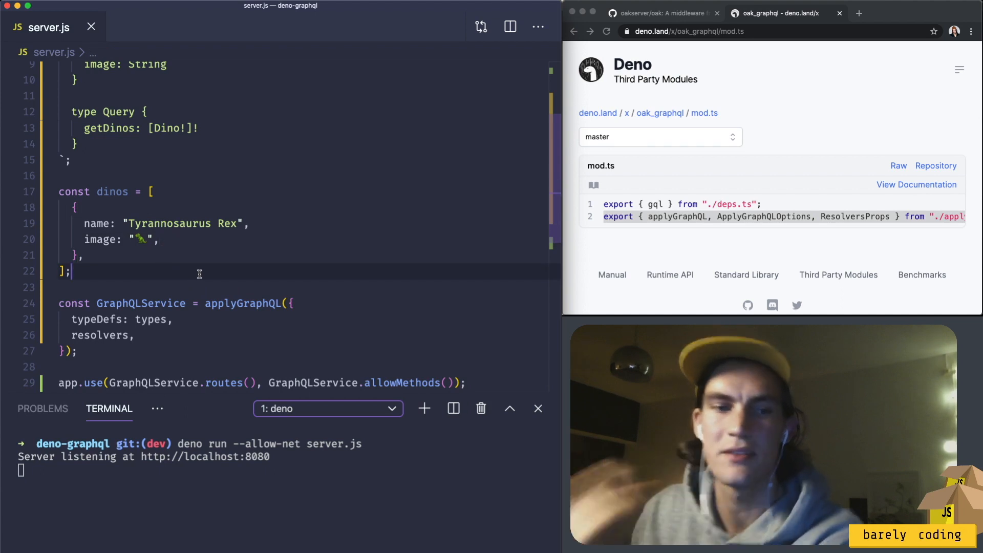
key("enter")
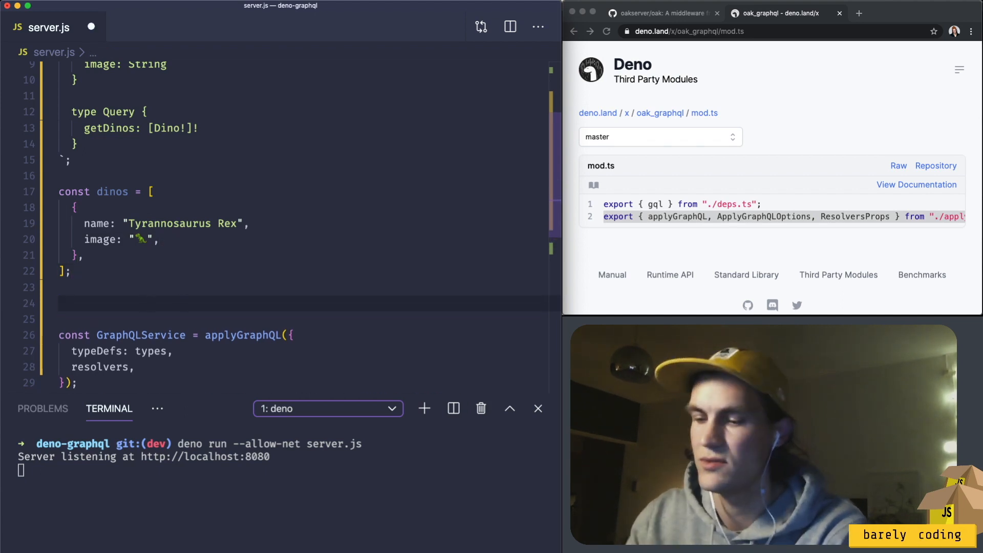
Define const resolvers with Query getDinos: () => { return dinos; }.
type("const resolvers = {")
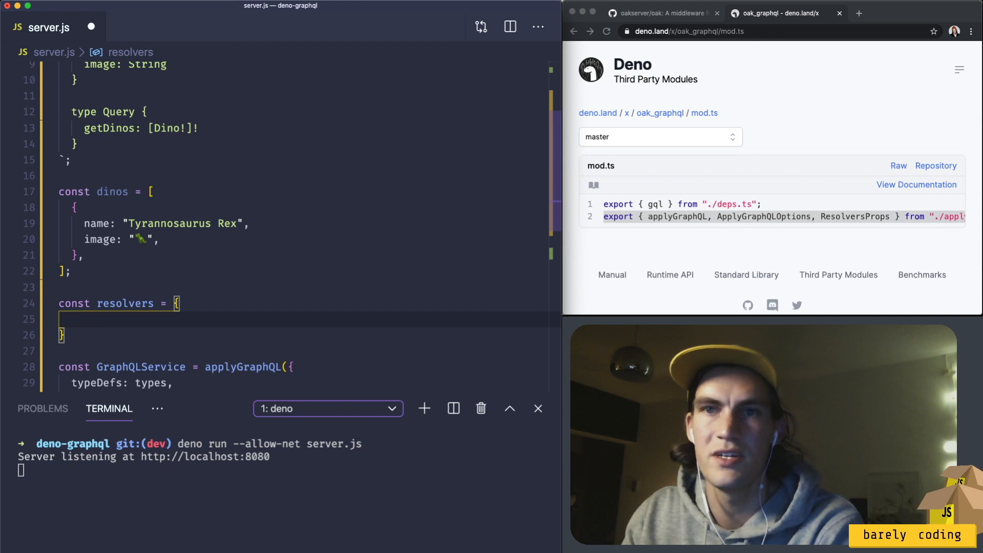
type("Query: {")
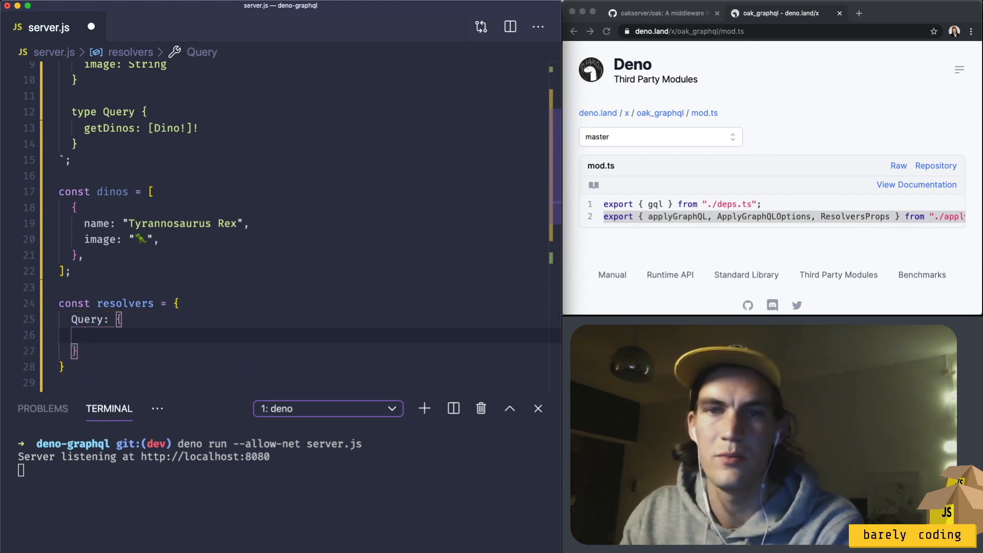
type("getDinos: () => {")
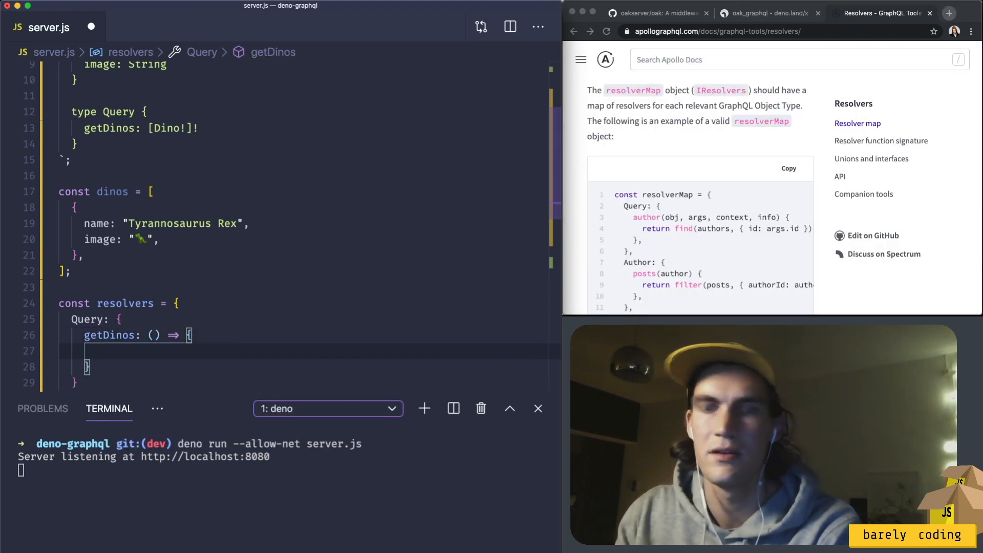
type("return dinos")
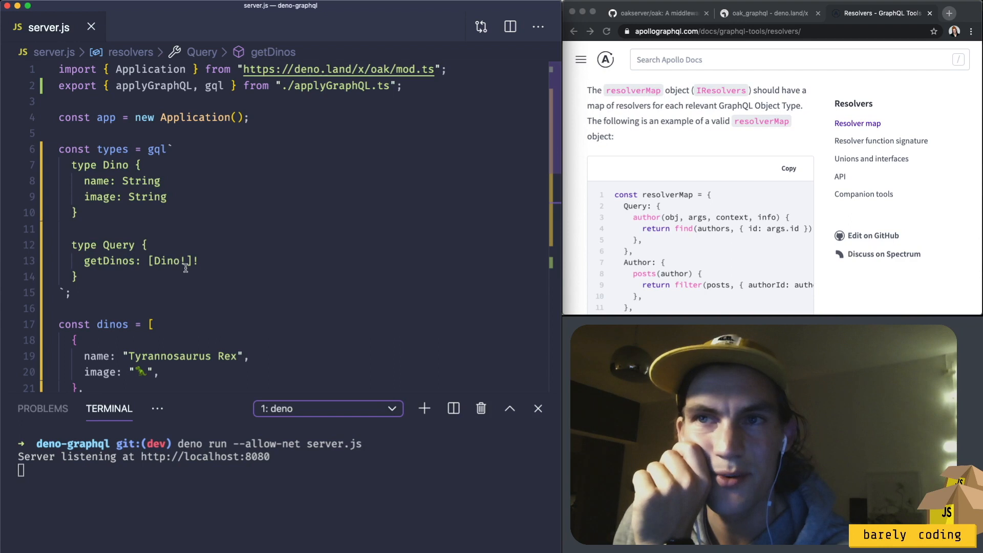
scroll("down", 3)
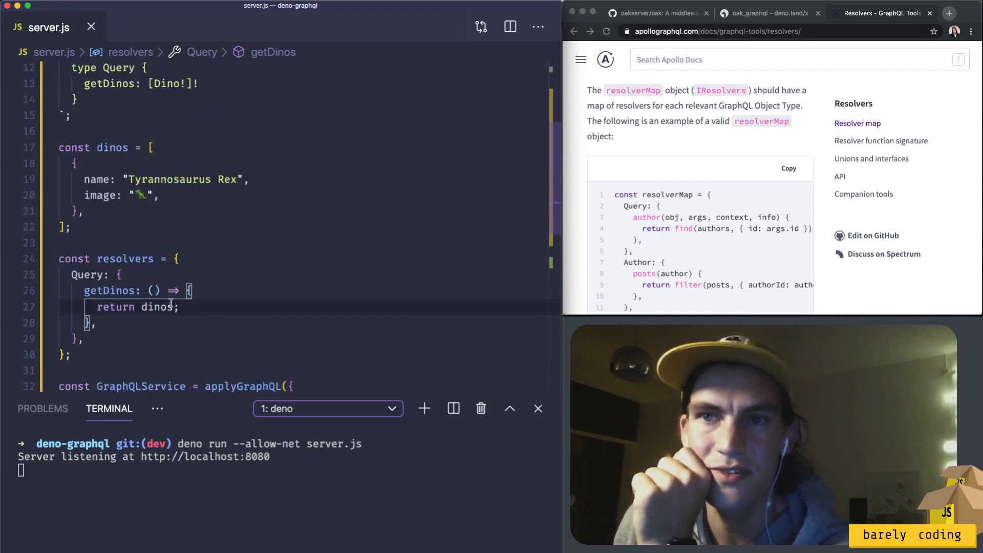
scroll("down", 3)
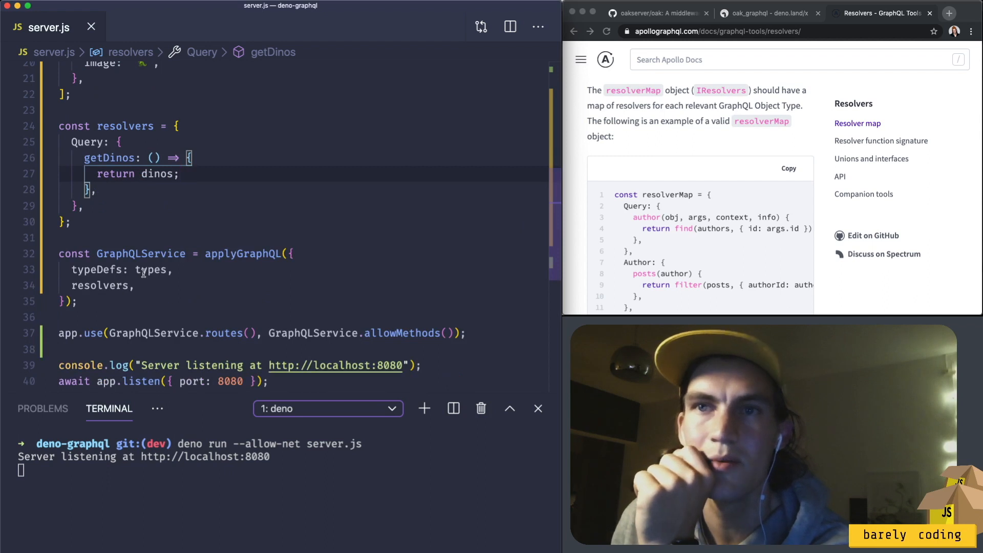
mouse_move(101, 285)
type("deno run --allow-net server.js")
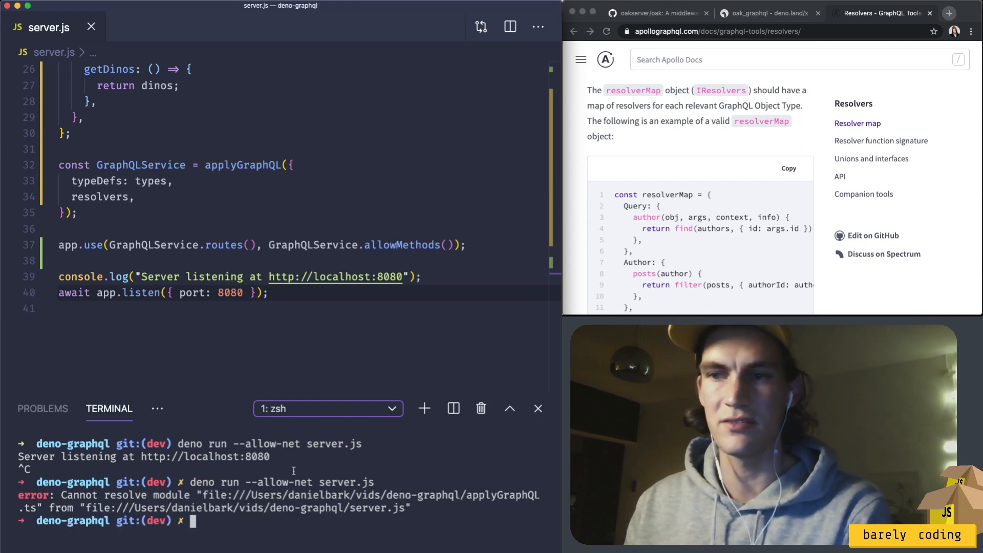
Rerun the Deno server after switching to the oak_graphql import and allowedMethods.
left_click(766, 13)
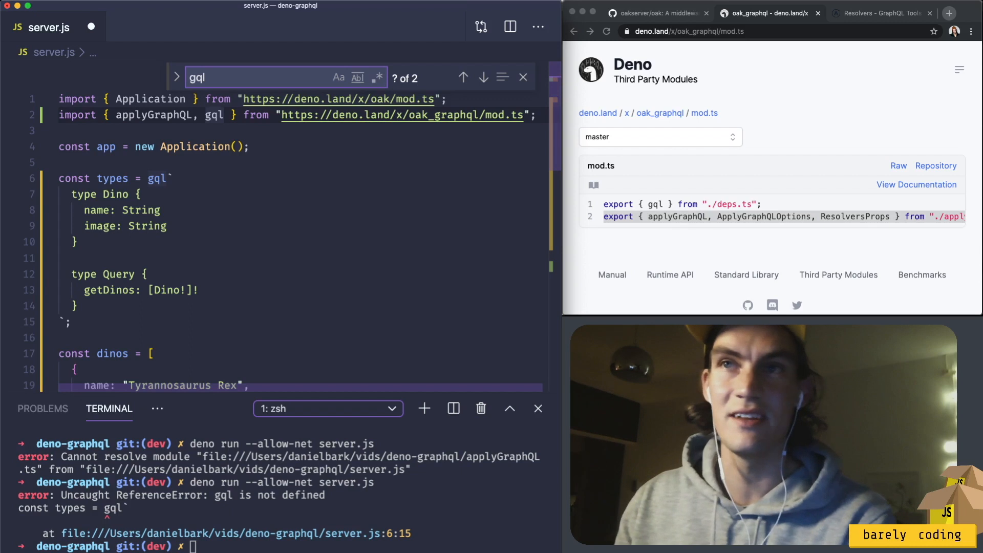
scroll("down", 3)
type("deno run --allow-net server.js")
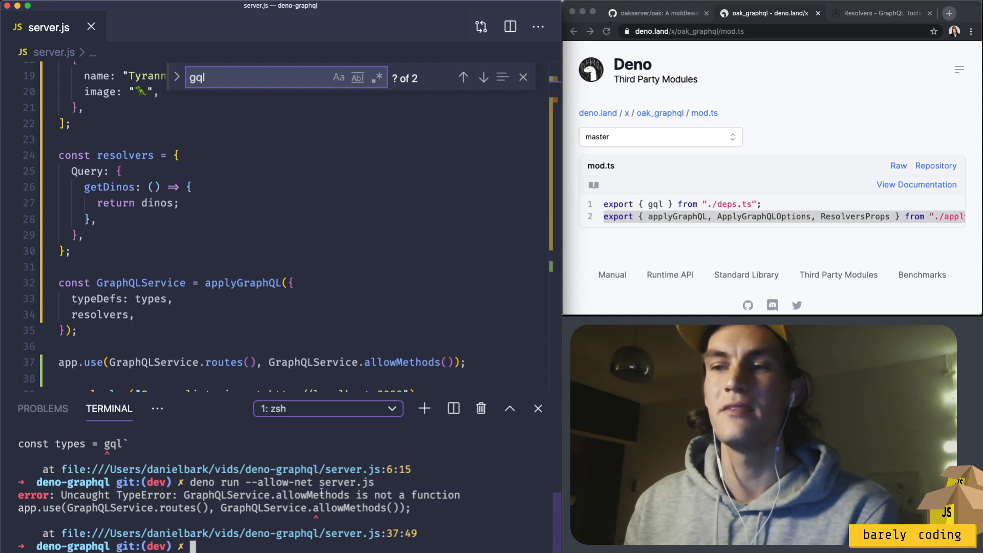
scroll("down", 3)
type("deno run --allow-net server.js")
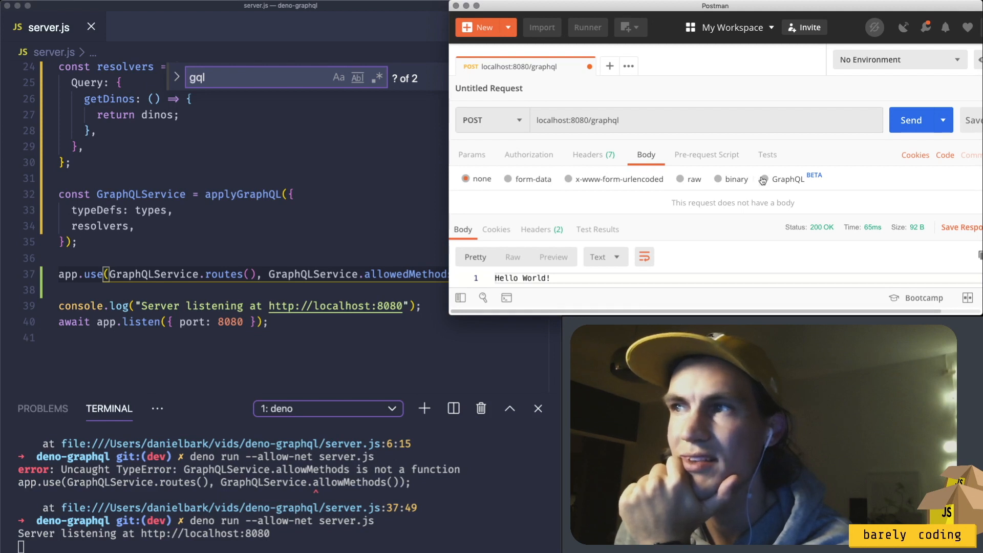
Write query { getDinos { name image } } in Postman's GraphQL body and send it.
left_click(762, 179)
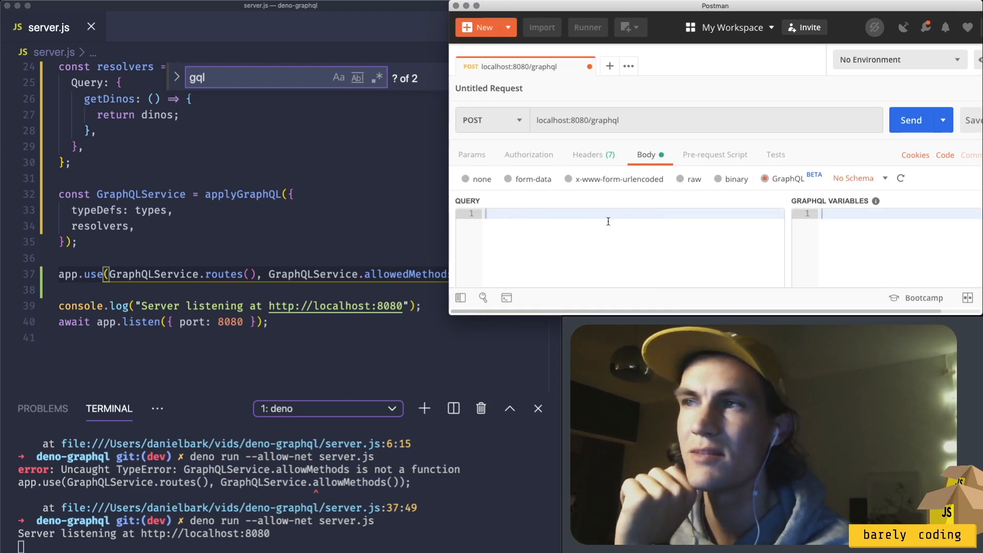
type("qu")
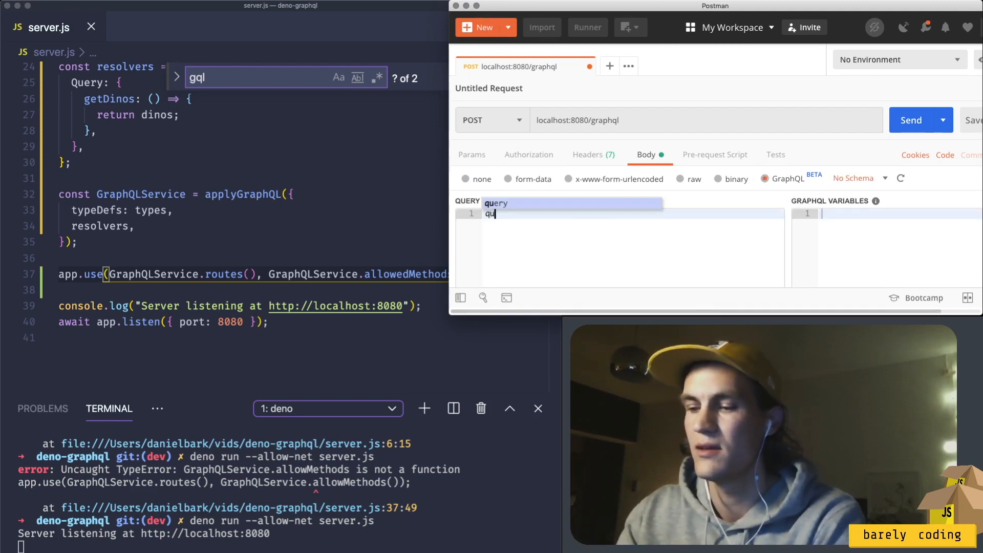
type("ery {")
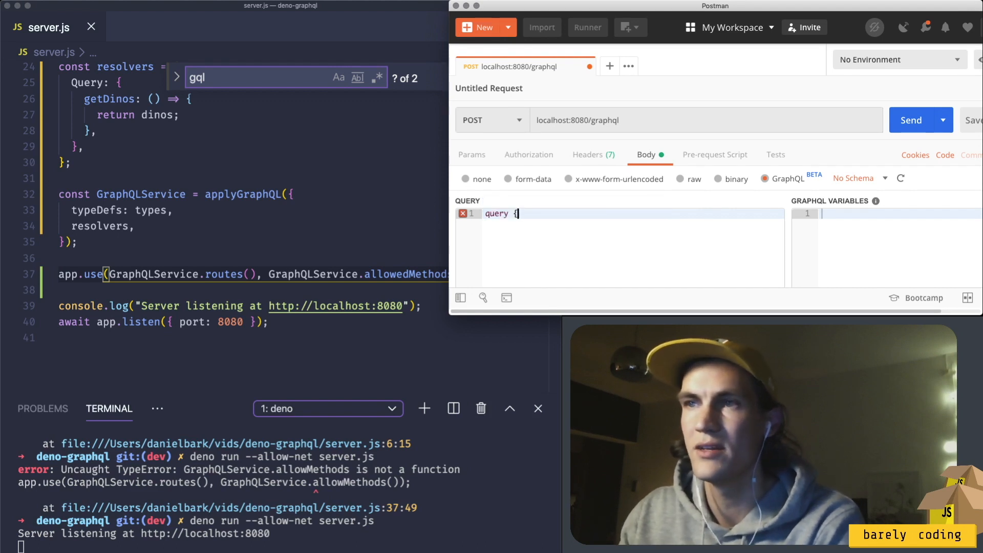
key("Enter")
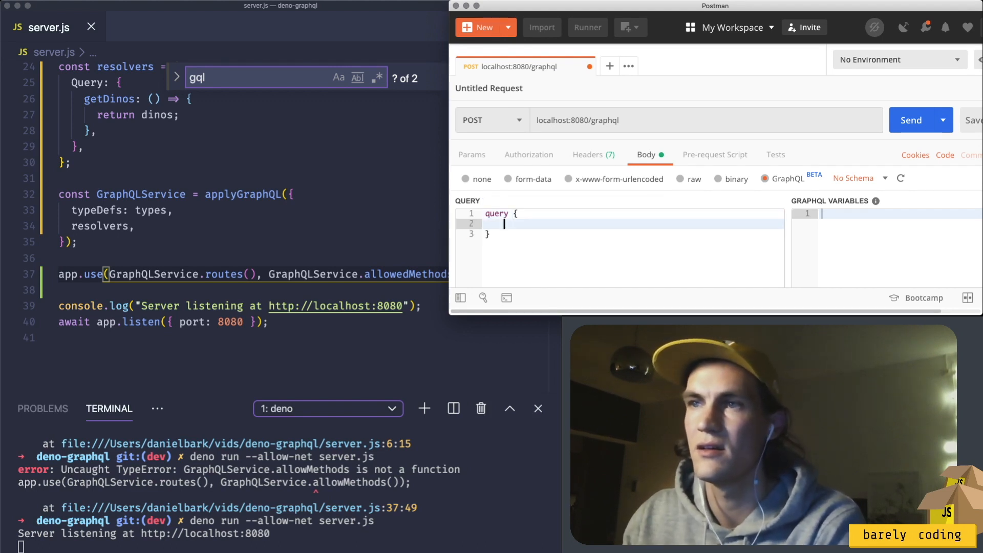
type("getDinos")
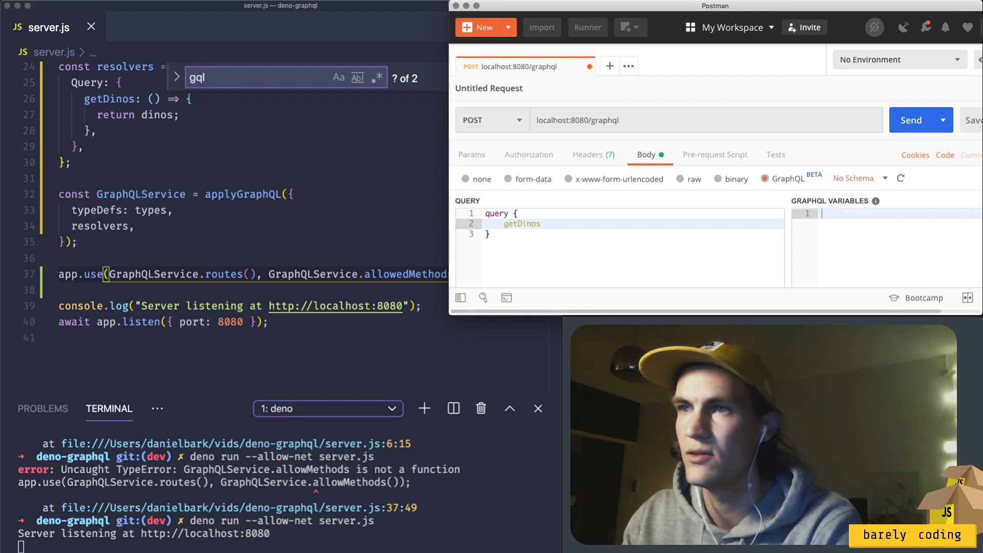
type("{}")
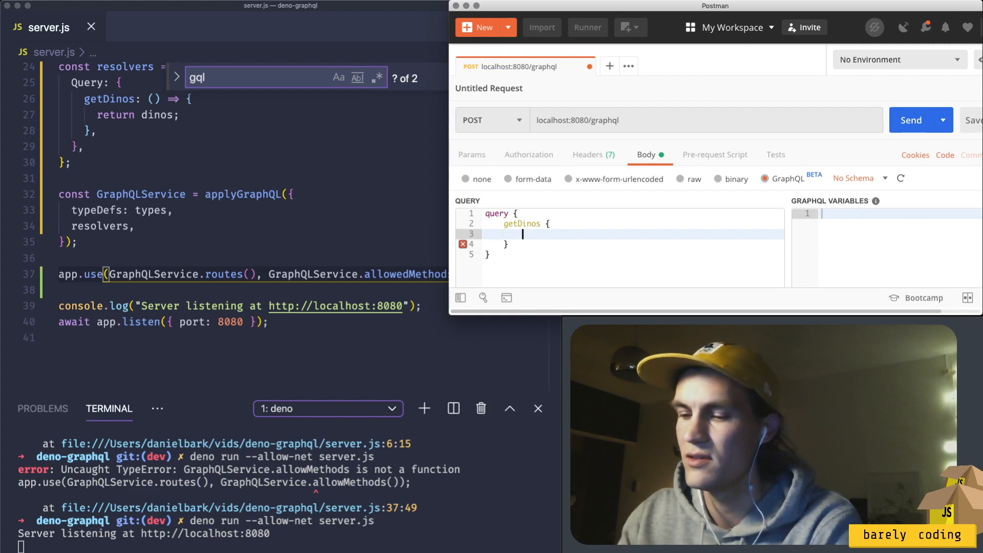
type("name")
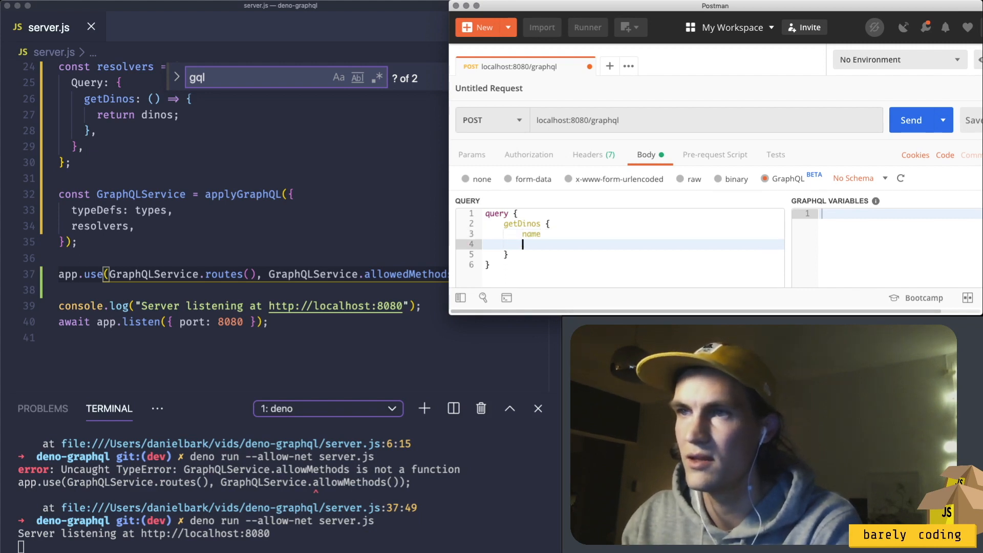
type("image")
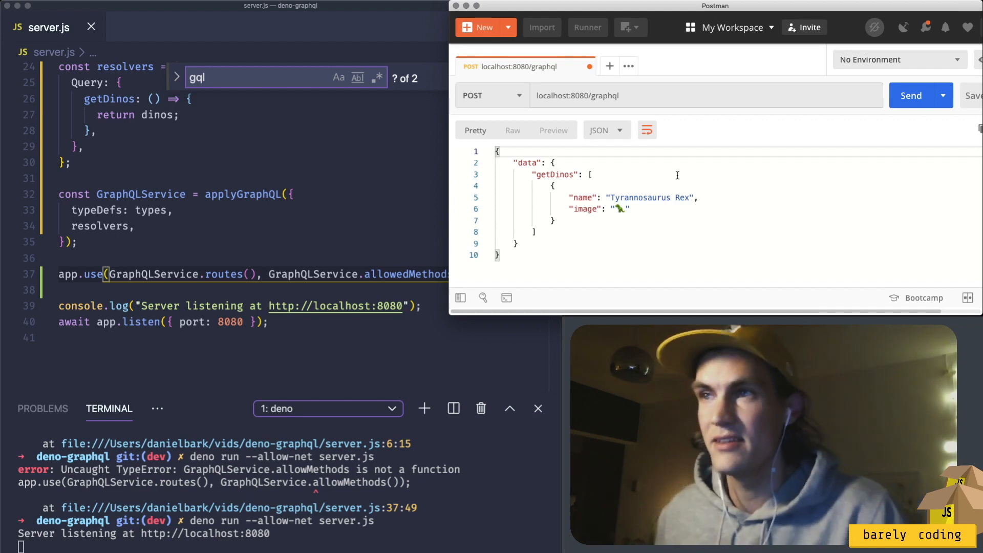
mouse_move(681, 238)
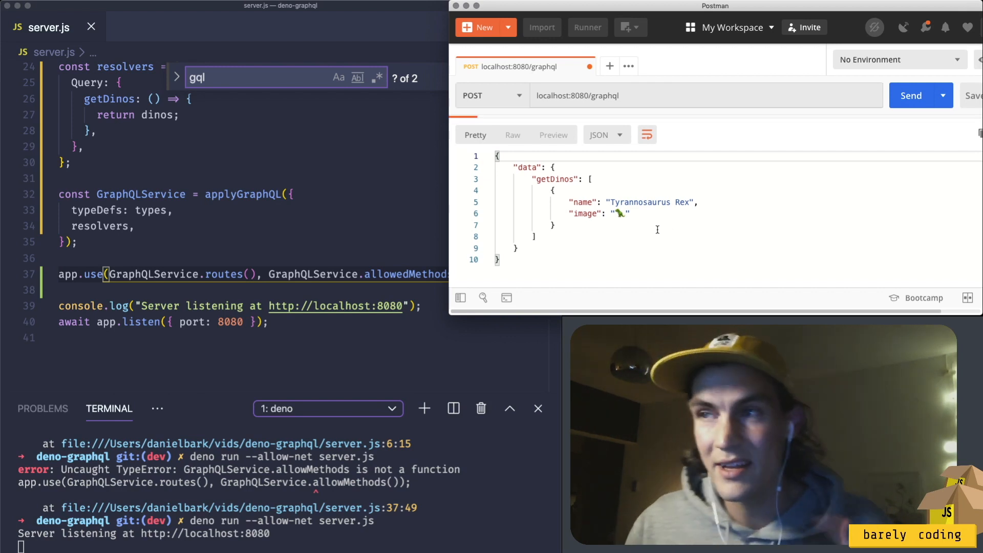
Remove name from the getDinos query and resend, receiving only the image field.
left_click(910, 96)
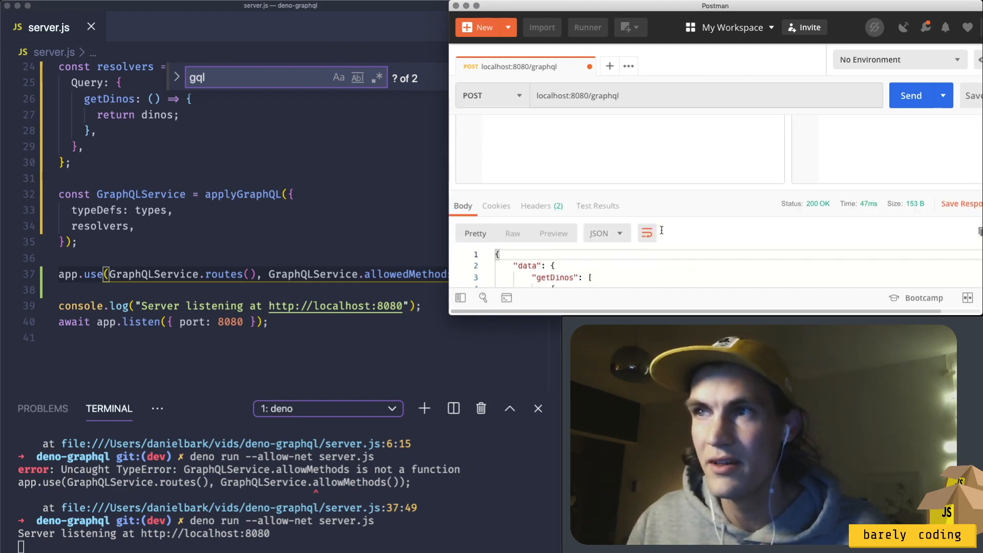
left_click(787, 128)
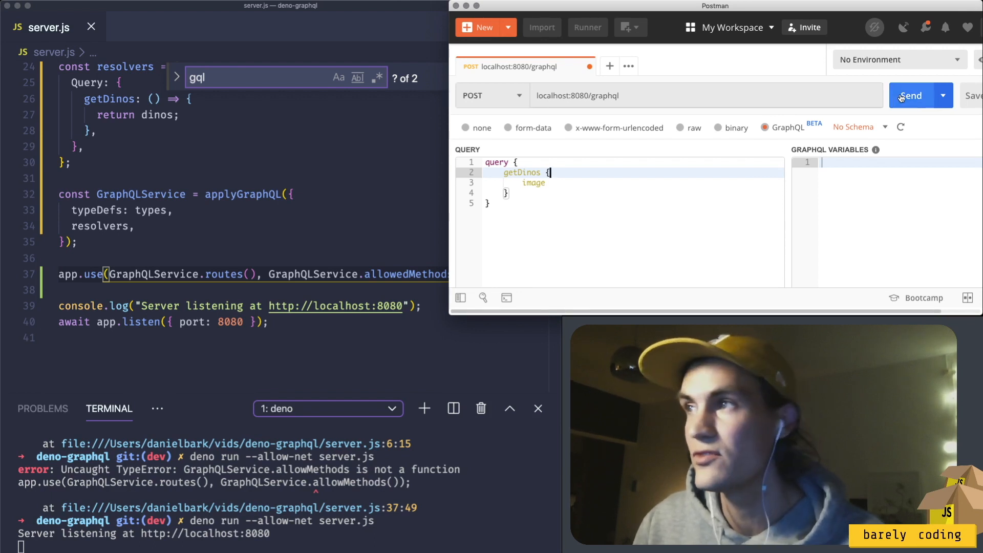
left_click(910, 95)
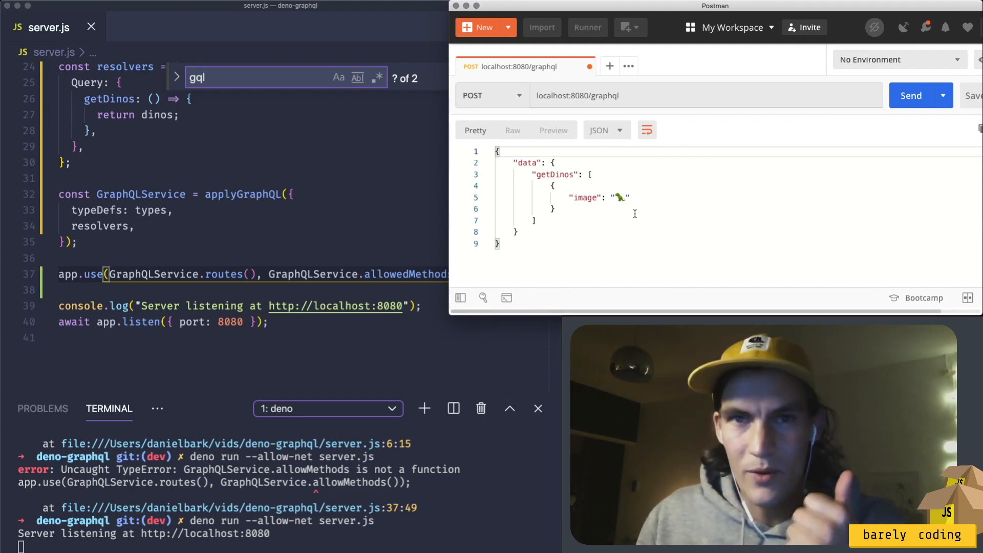
left_click(911, 95)
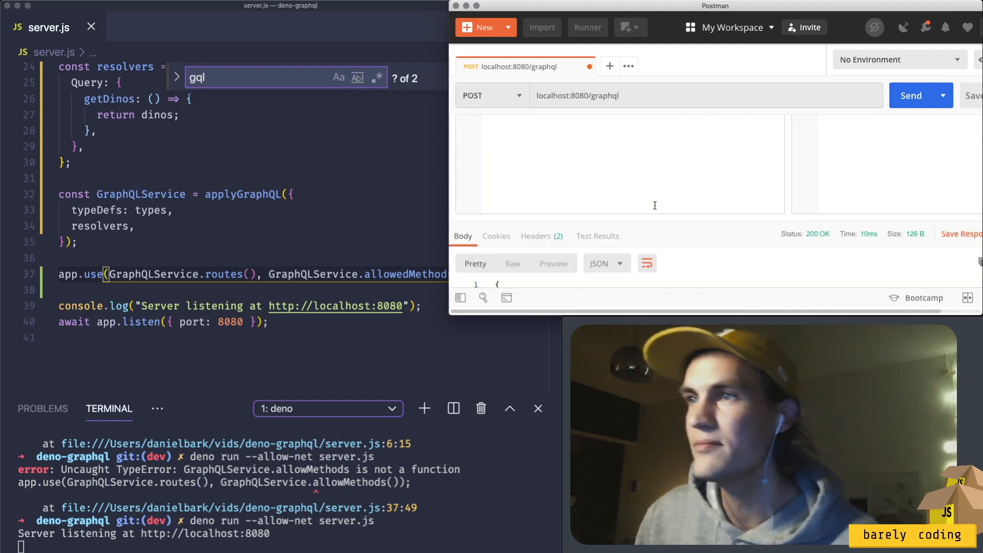
left_click(787, 128)
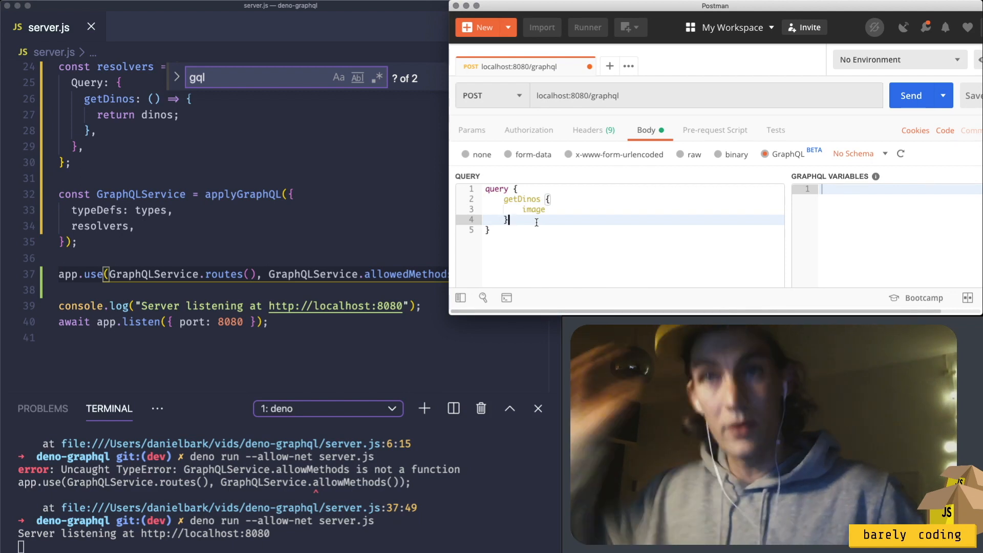
mouse_move(366, 255)
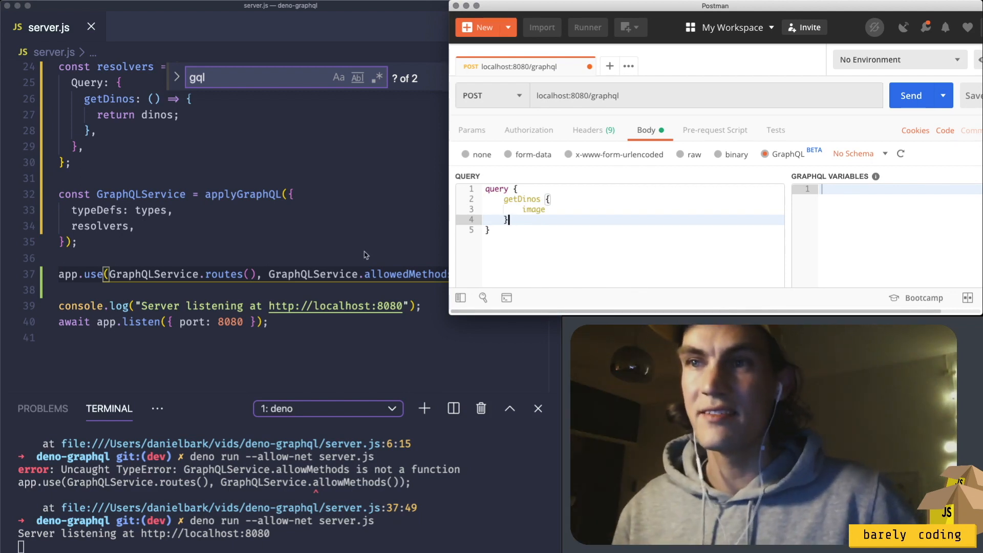
scroll("up", 3)
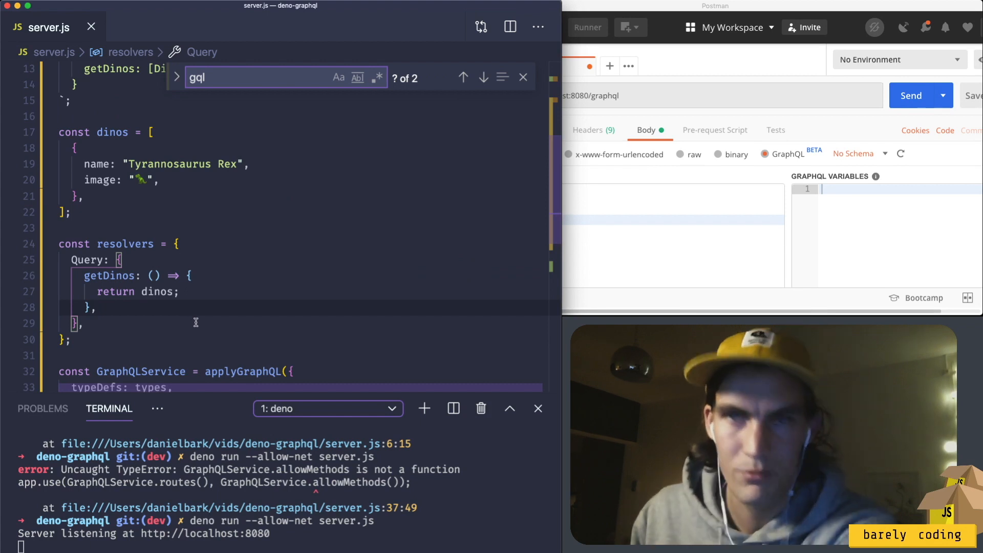
scroll("up", 3)
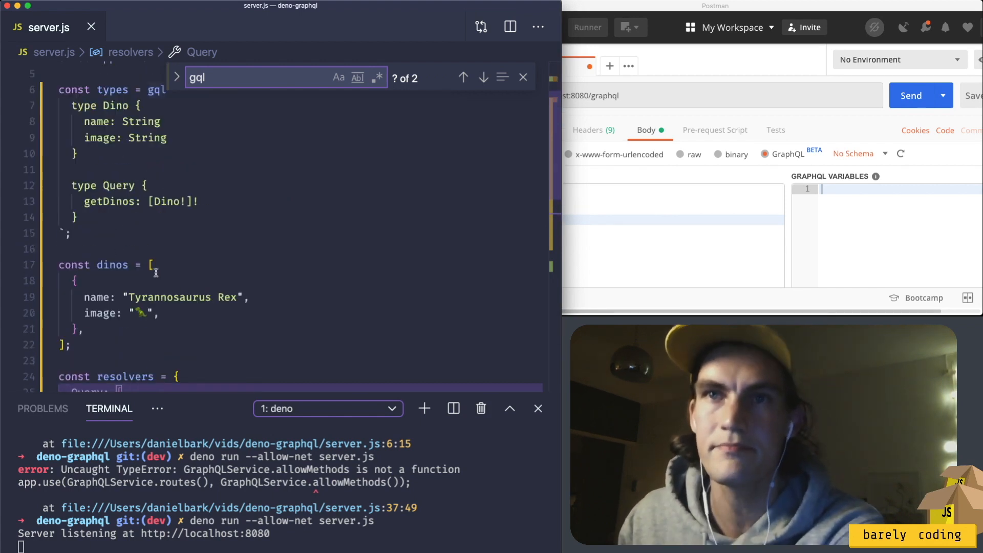
Add a Mutation type with addDino taking name and image String arguments.
scroll("up", 3)
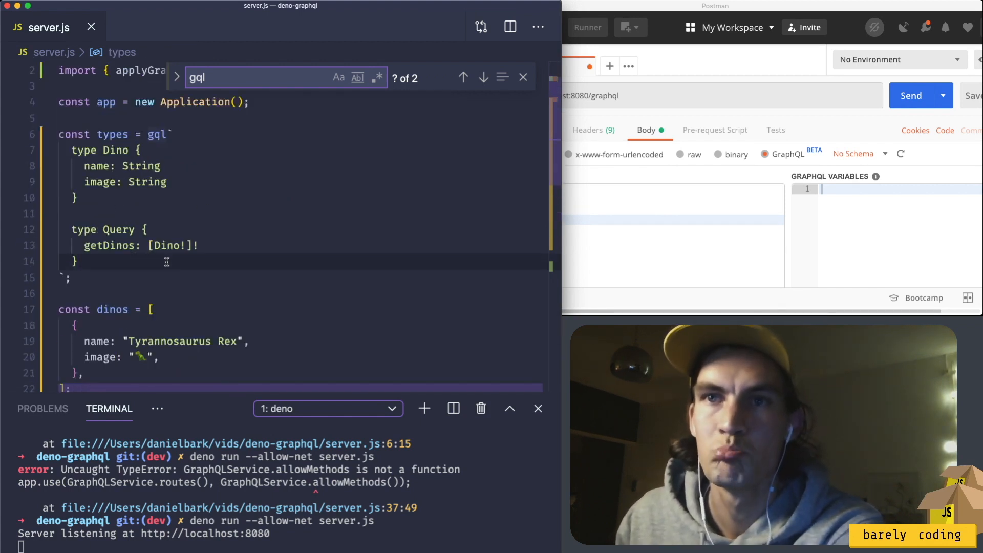
type("type")
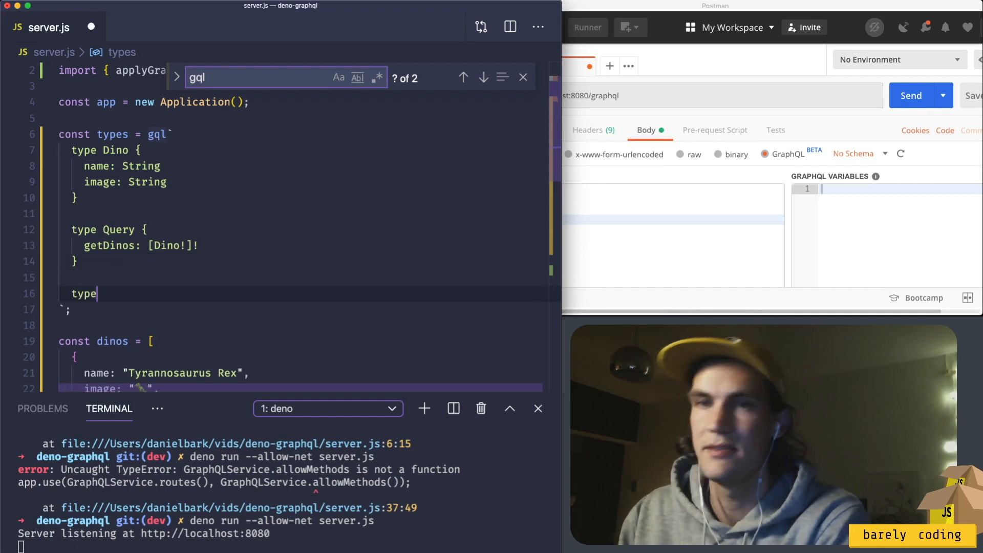
type("Mutation")
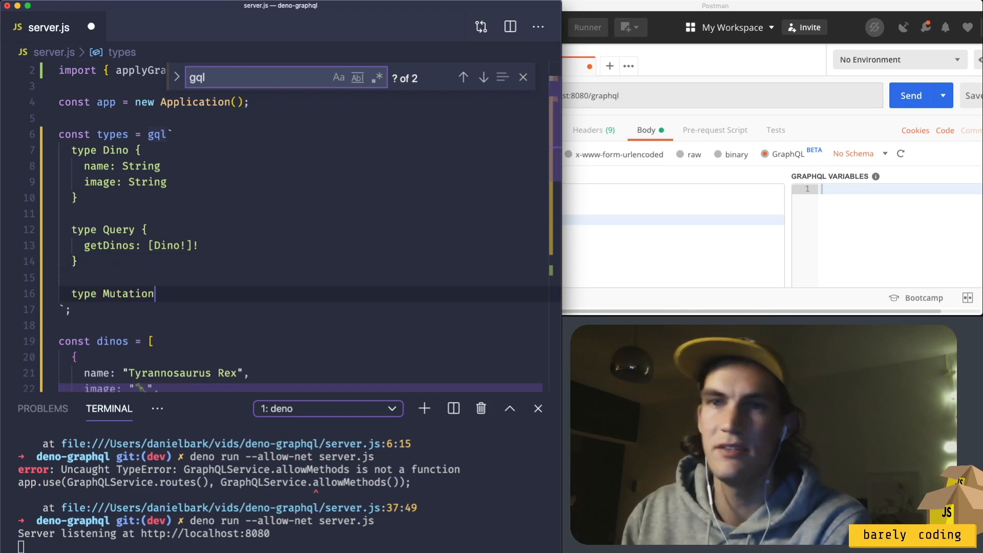
type("{")
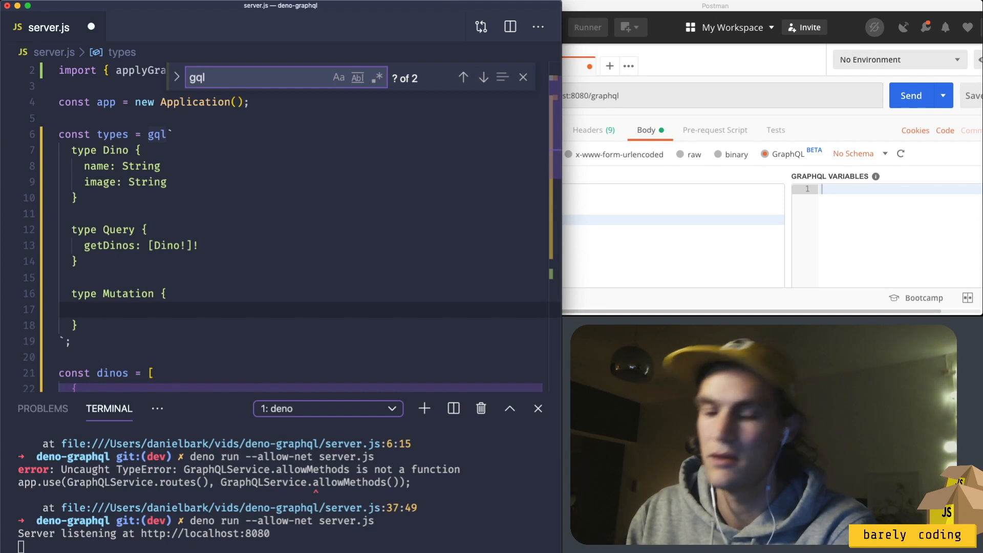
type("addDino")
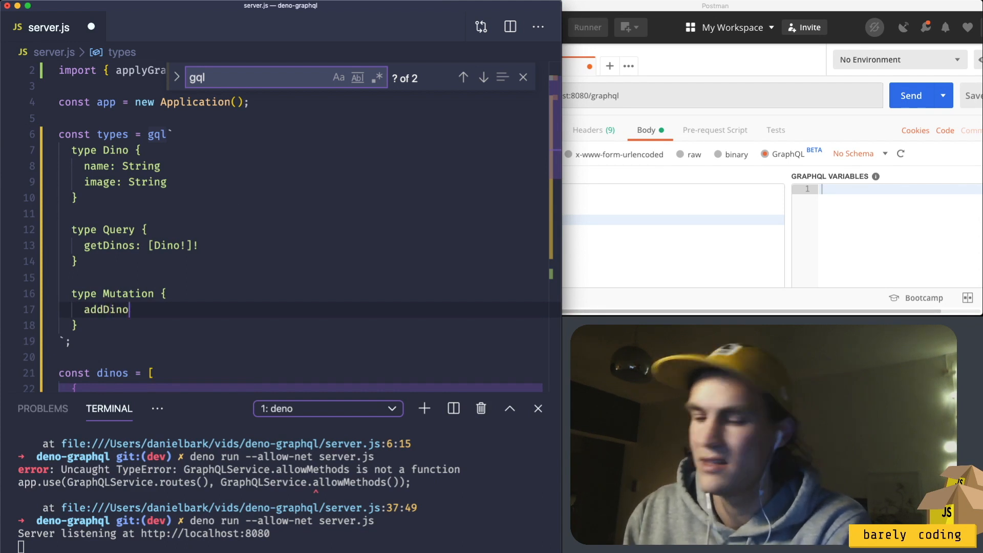
type("()")
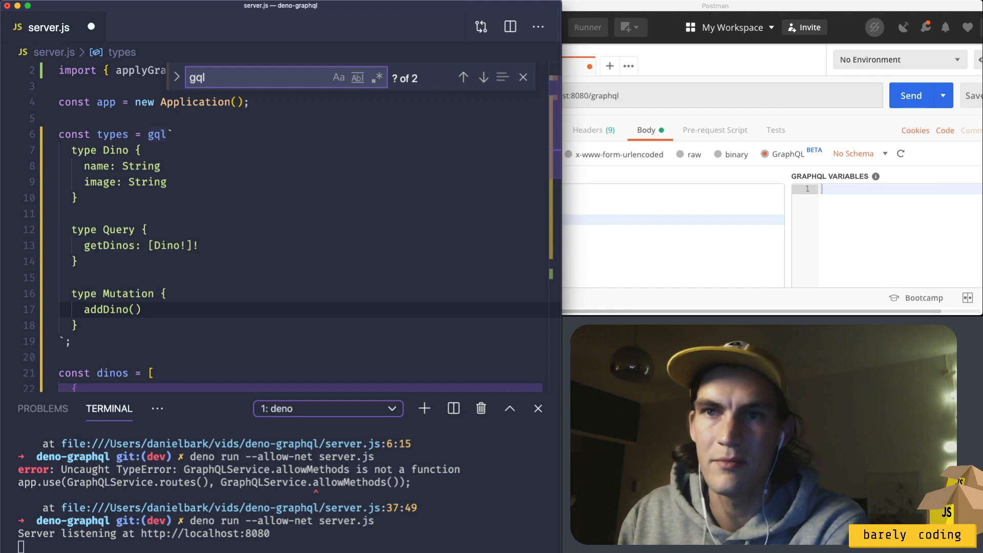
type("$")
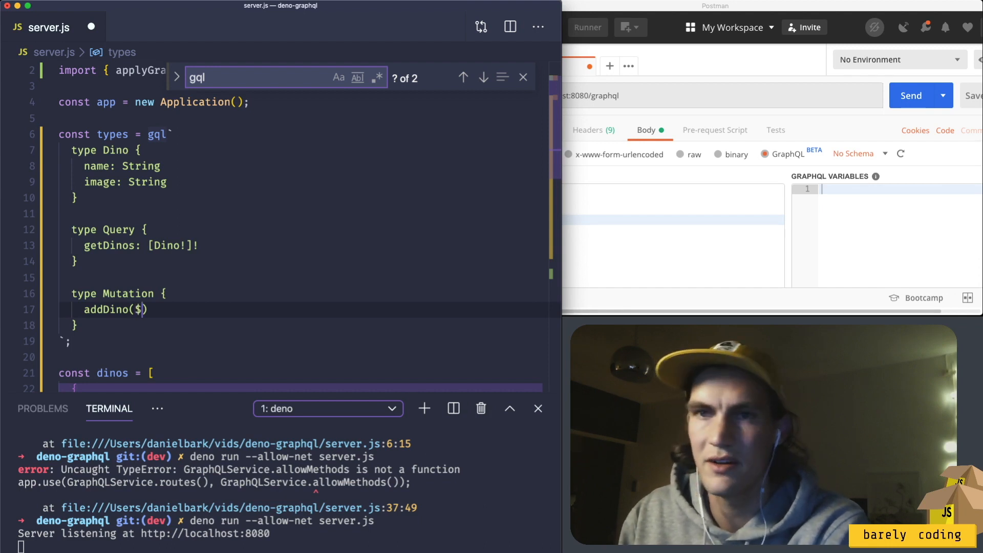
type("name:")
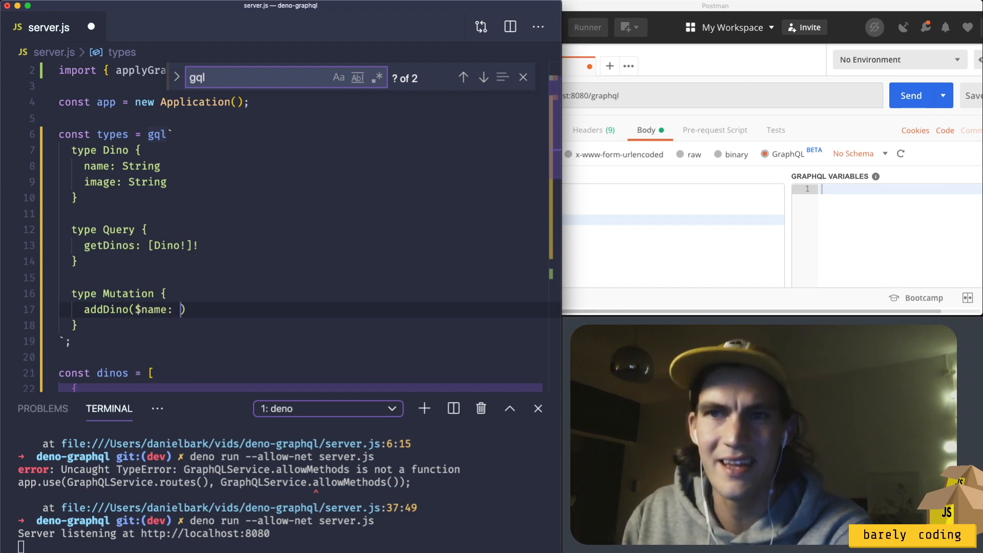
type("String, $image: String")
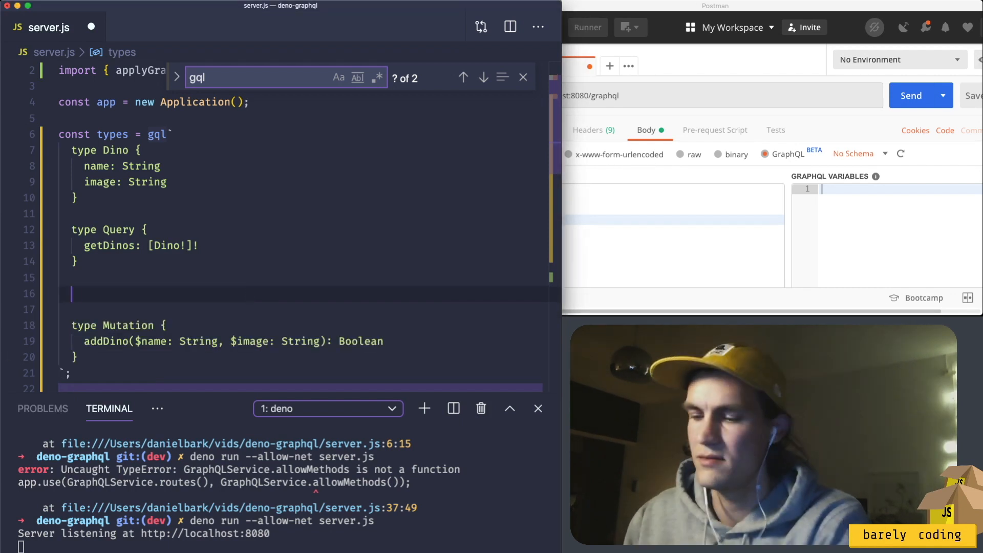
Define type ResolveType { done: Boolean } and make addDino return ResolveType!
type("type Resolve")
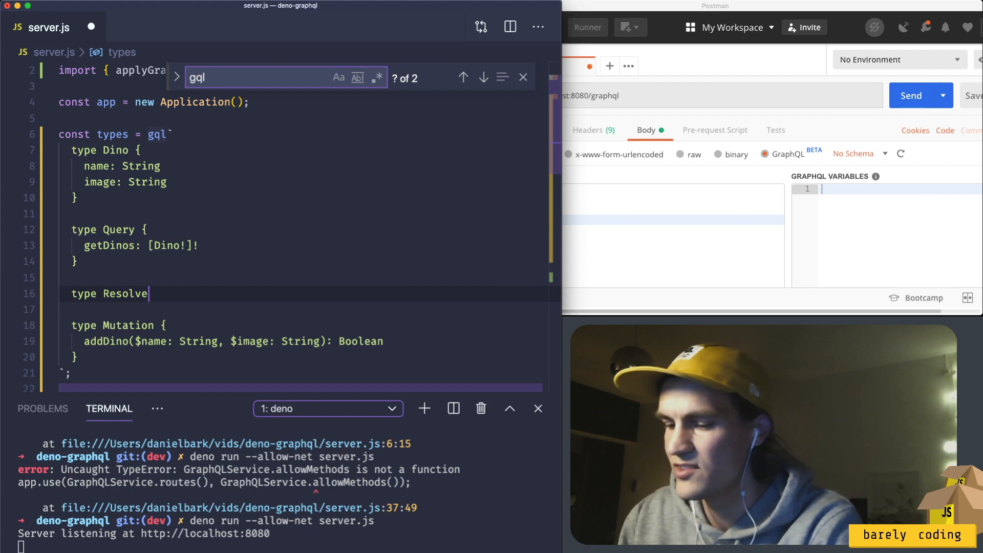
type("Type {")
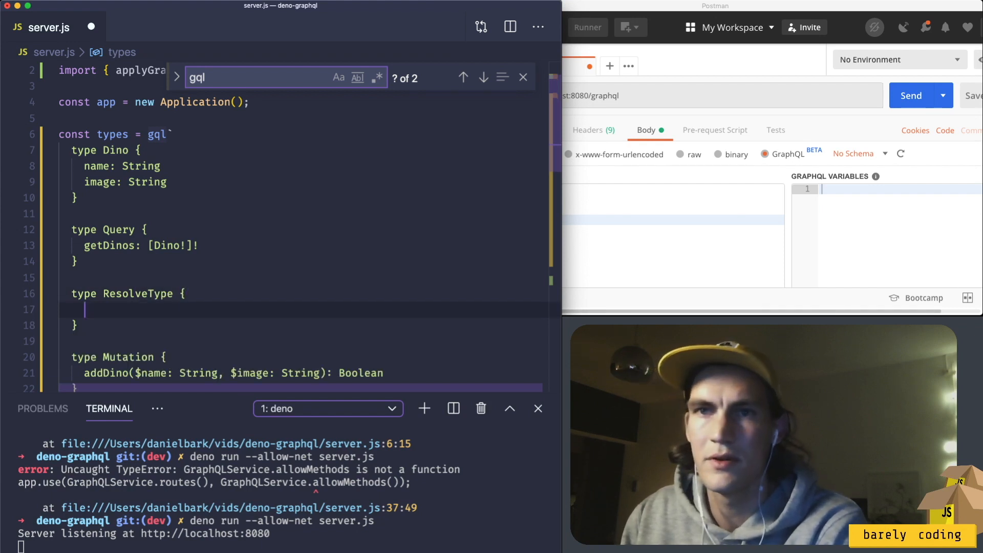
type("done:")
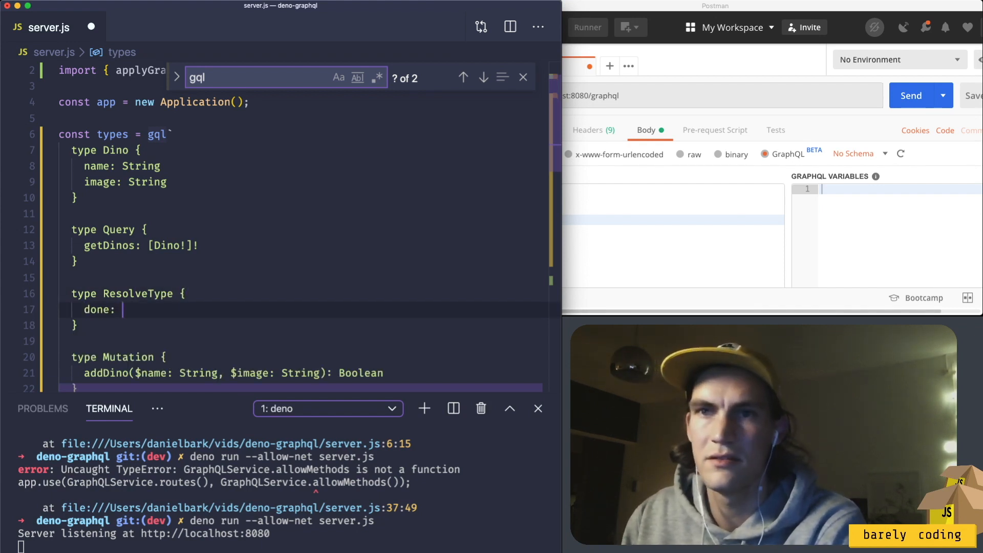
type("Bo")
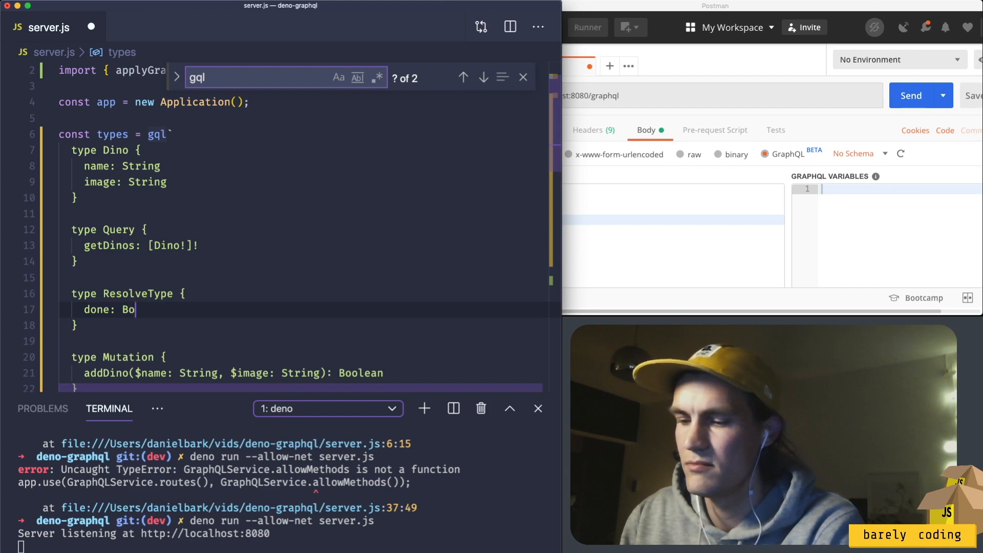
type("olean")
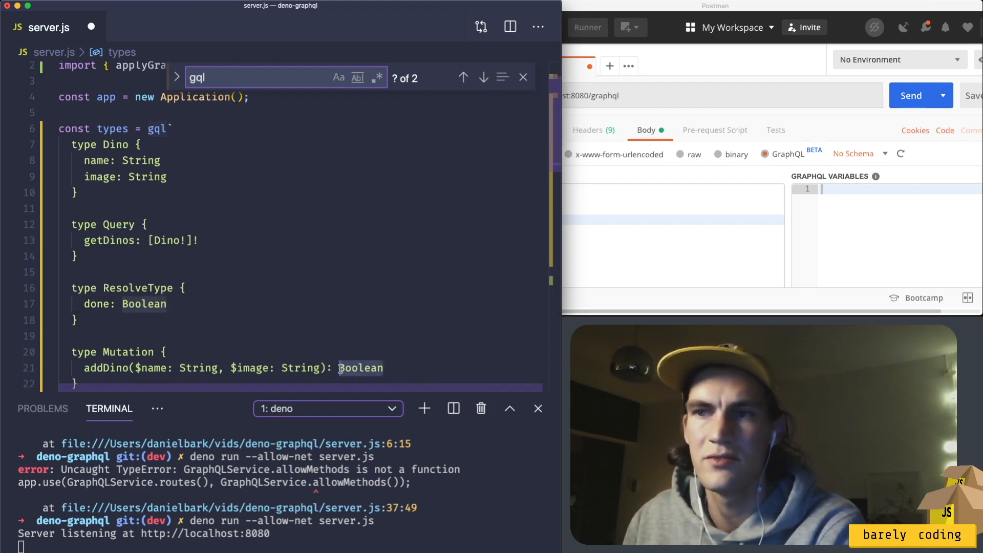
type("ResolveType!")
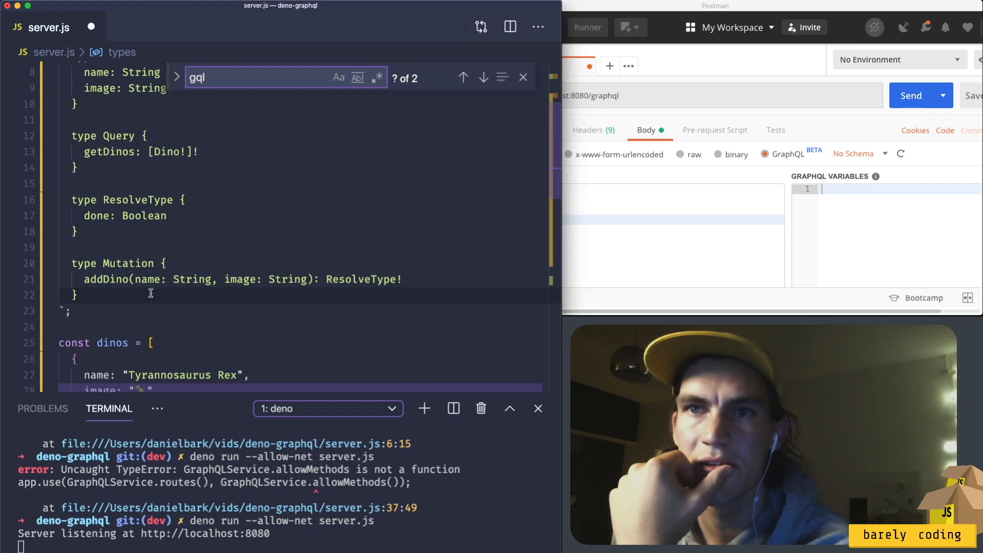
Add a Mutations block to resolvers with addDino: (_, { name, image }).
scroll("down", 3)
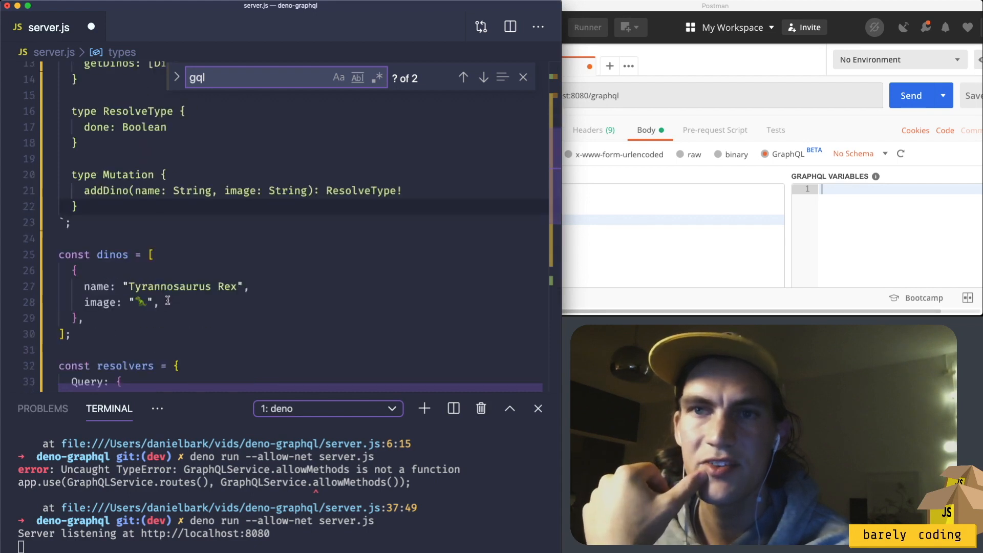
scroll("down", 3)
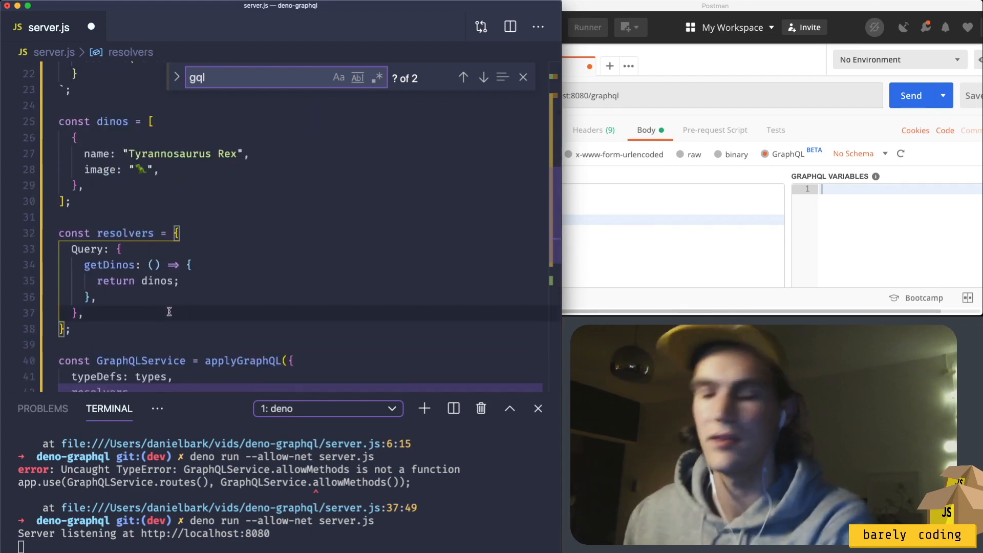
type("Mutations")
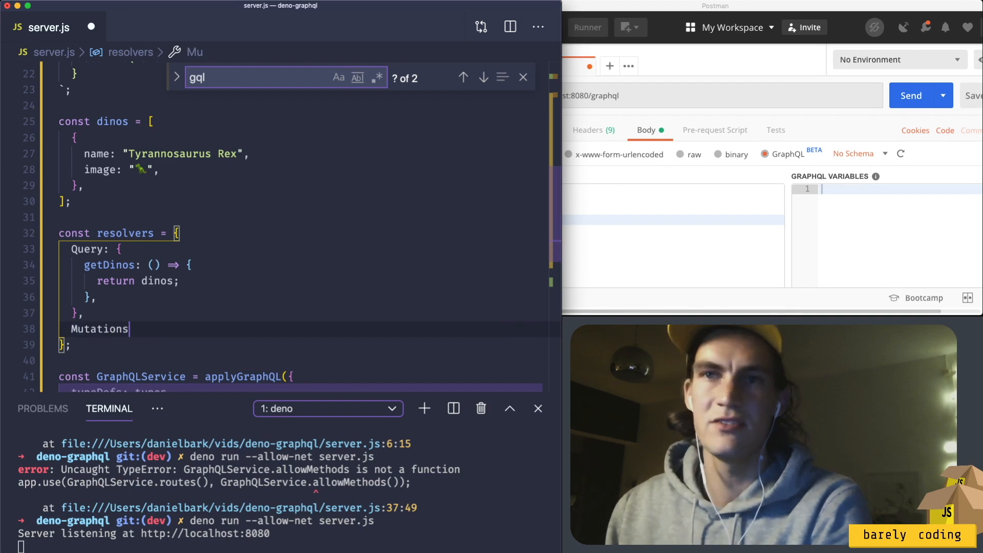
type(": {}")
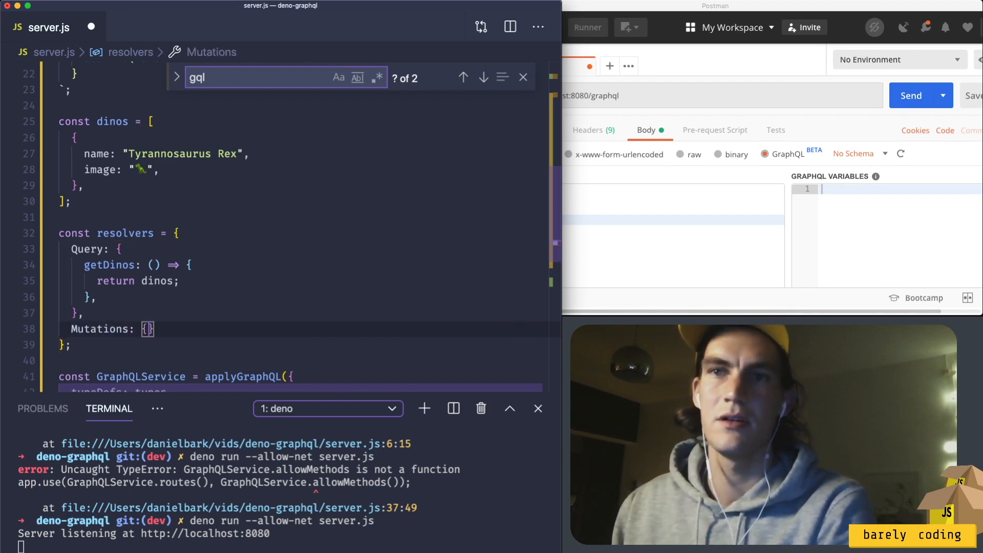
type("addDino: (")
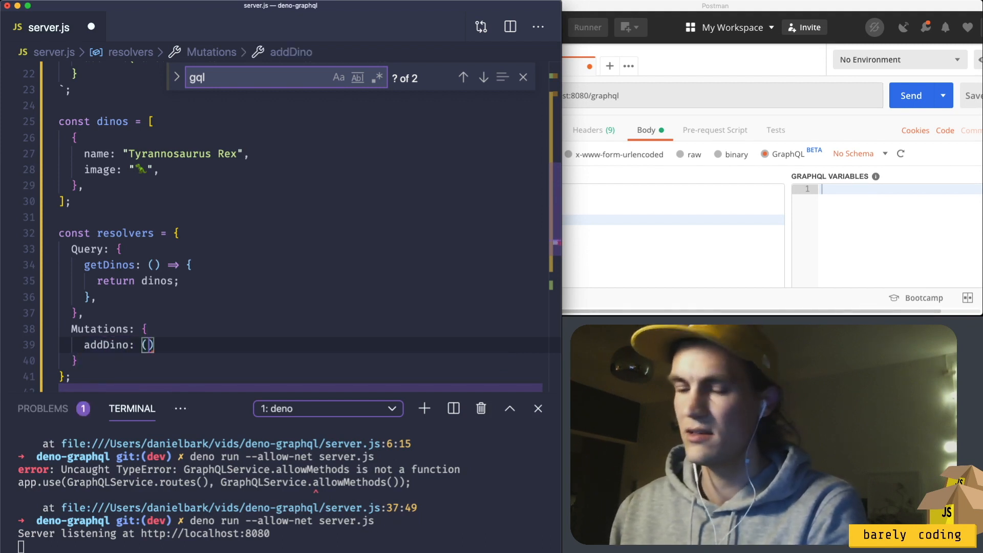
type("_,")
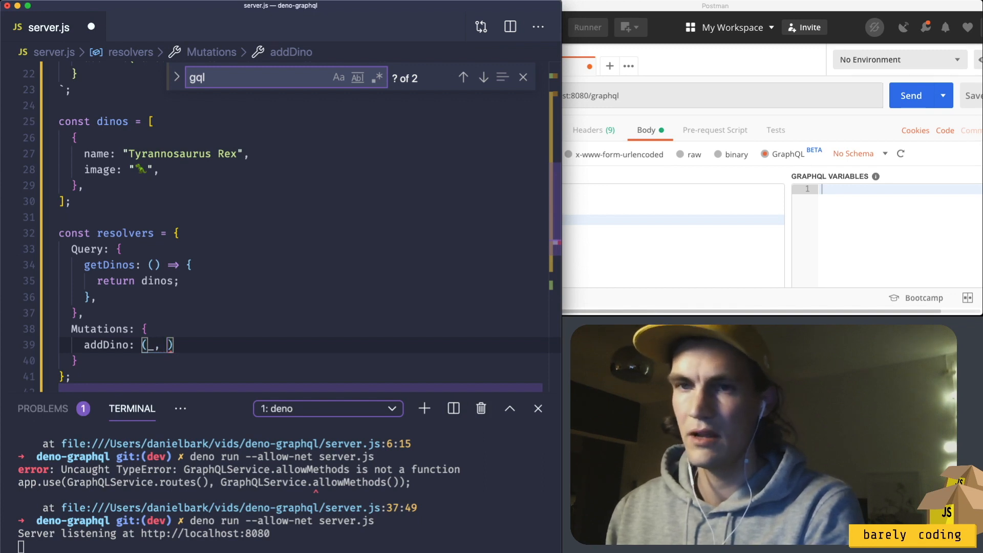
type("{}")
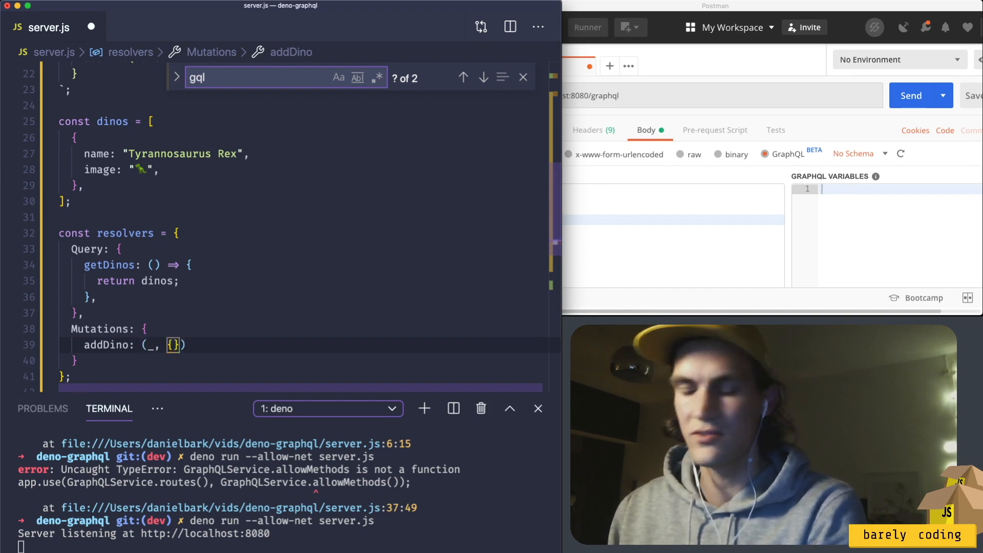
type("name, image")
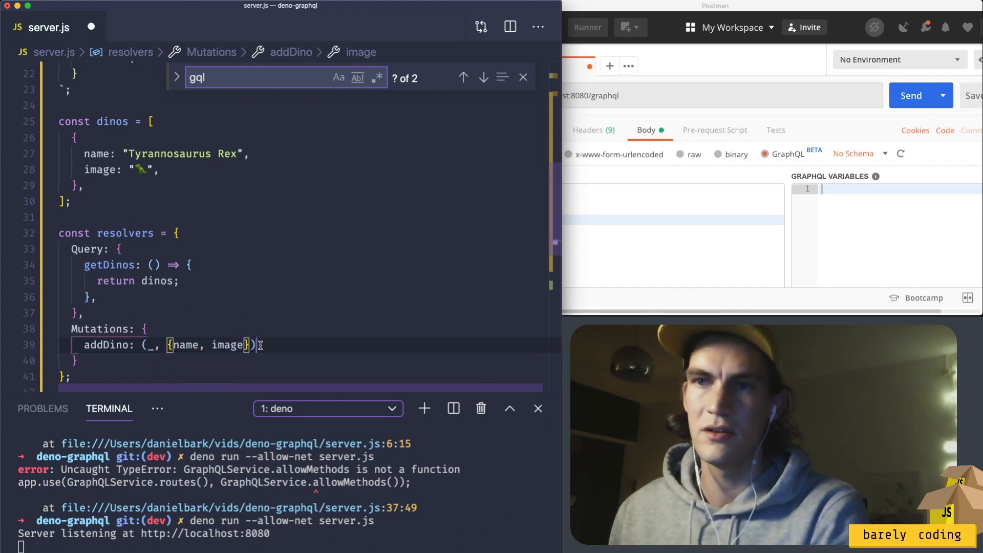
Make addDino push { name, image } into dinos and return { done: true }.
type("{}")
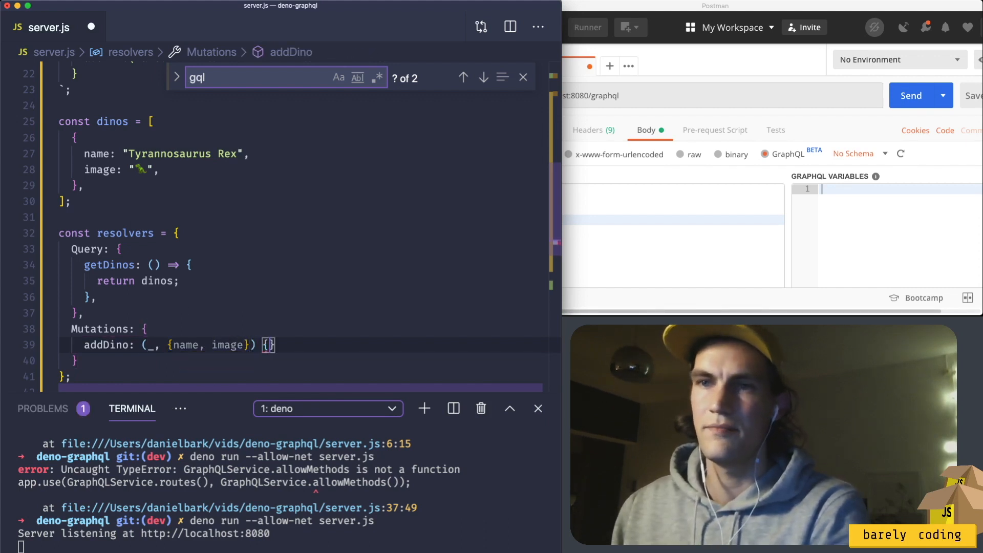
type("dino")
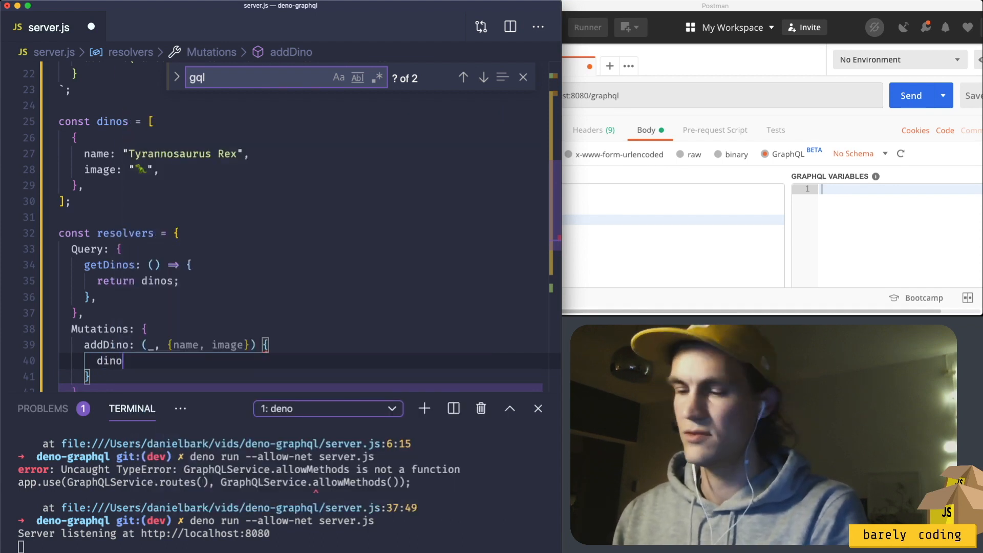
type("s.push)")
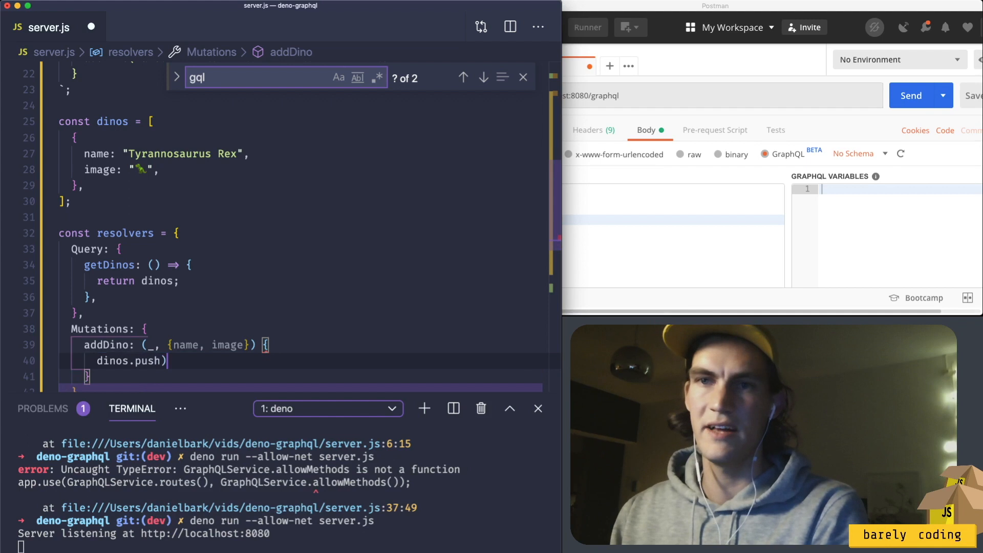
type("(")
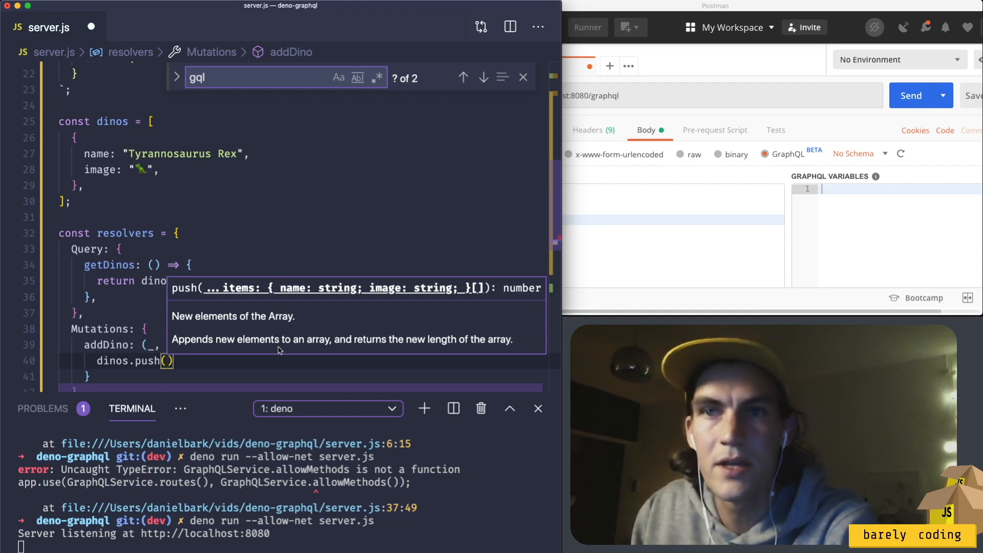
type("{}")
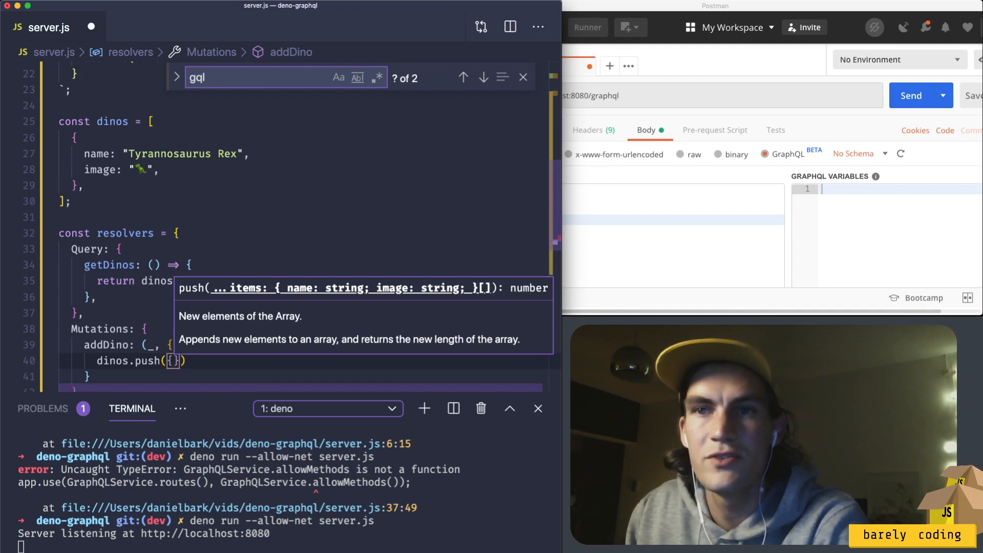
type("nae")
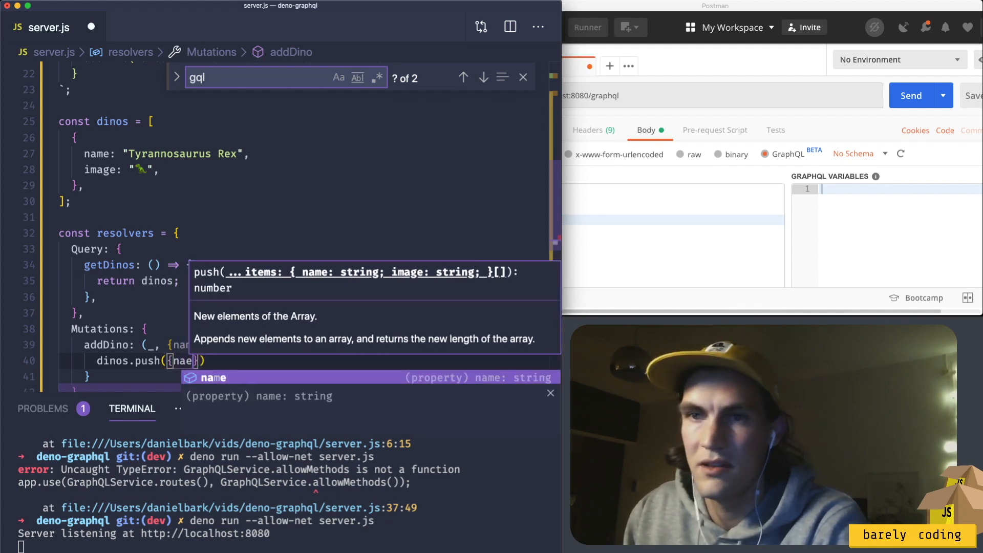
type("name, imag")
type("done")
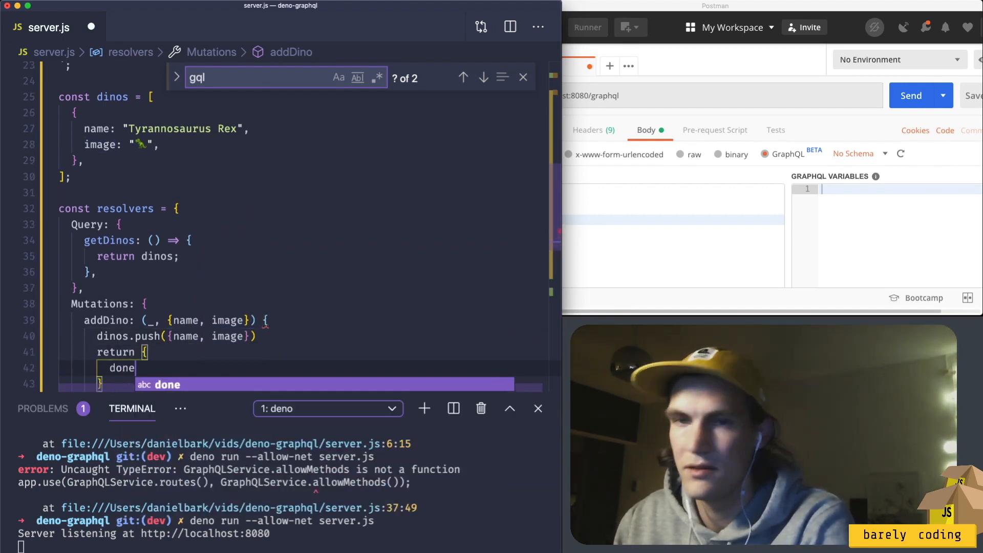
type(": true,")
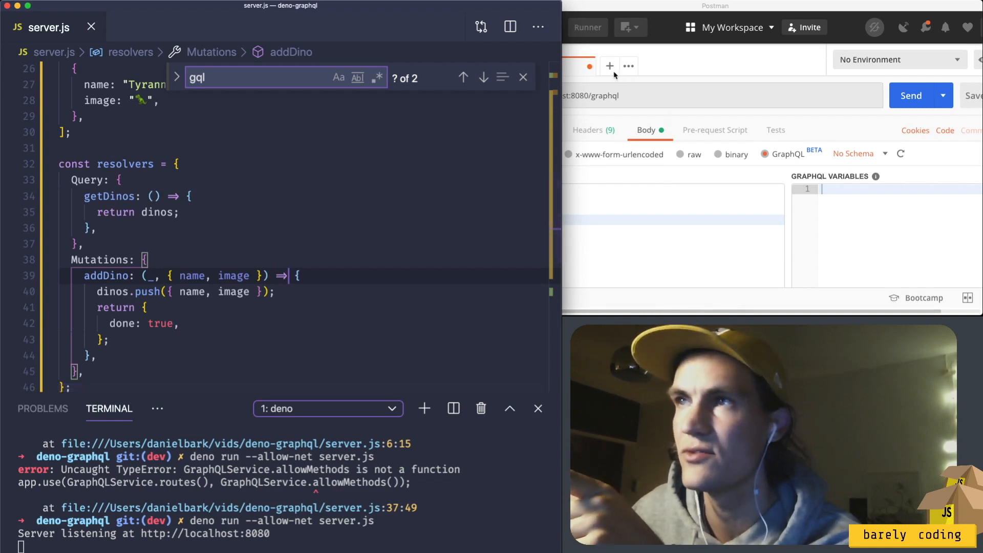
Start a new blank request tab in Postman.
left_click(608, 66)
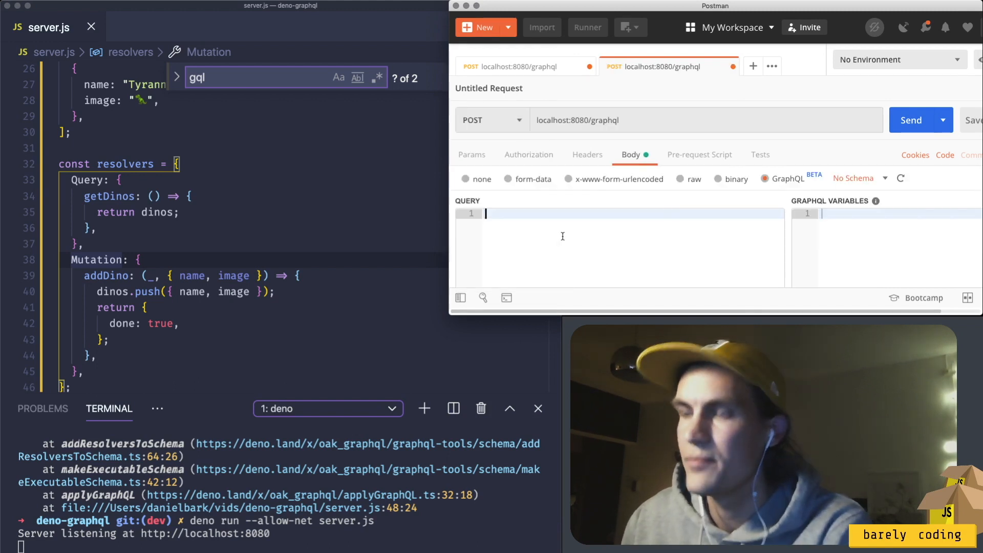
Write and send the addDino mutation adding Brontosaurus with its 🦕 image.
type("mutation {")
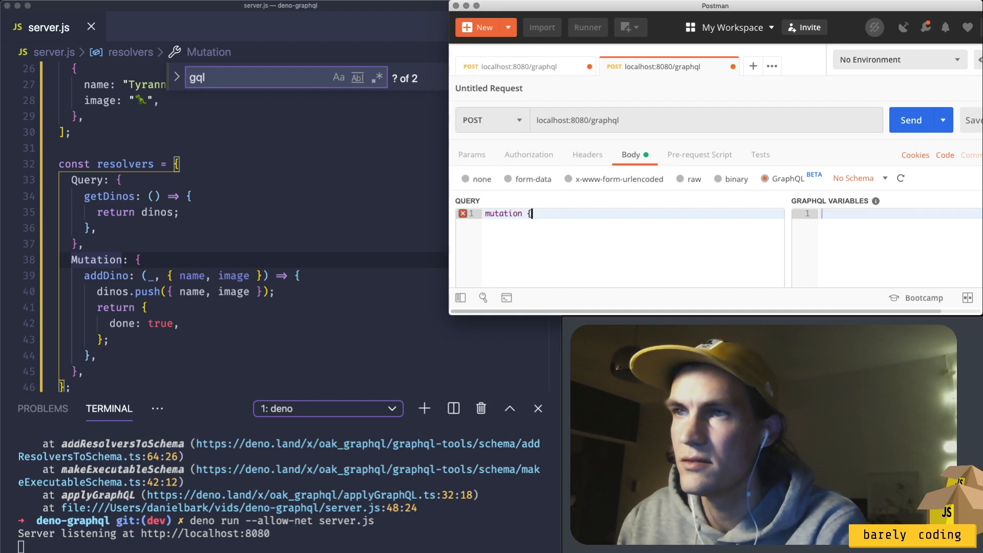
type("}")
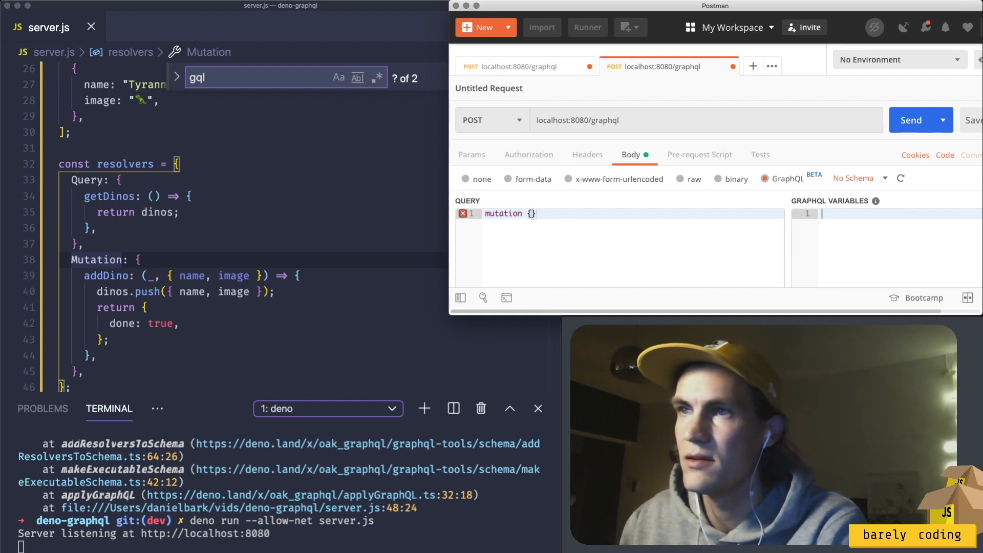
type("add")
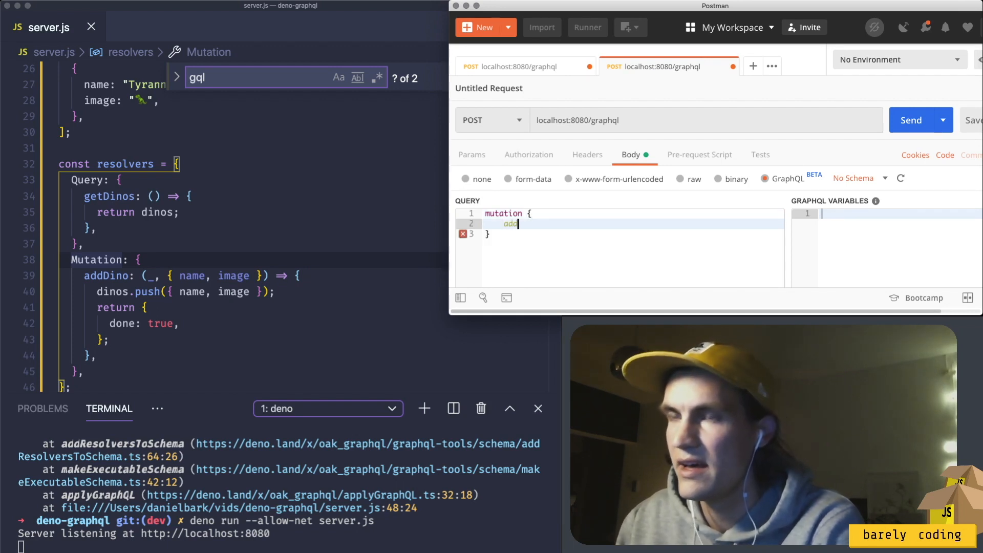
type("Dinoe")
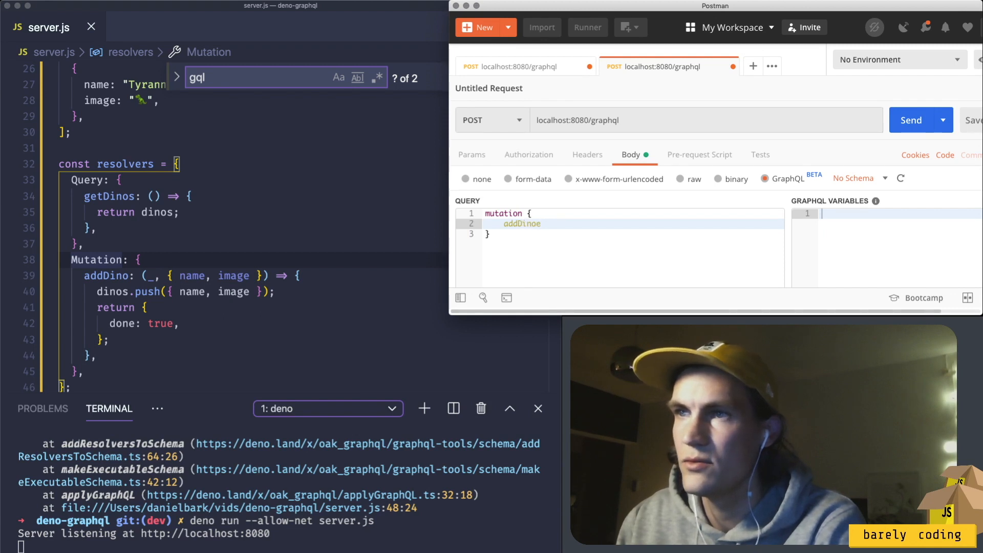
type("(name:)")
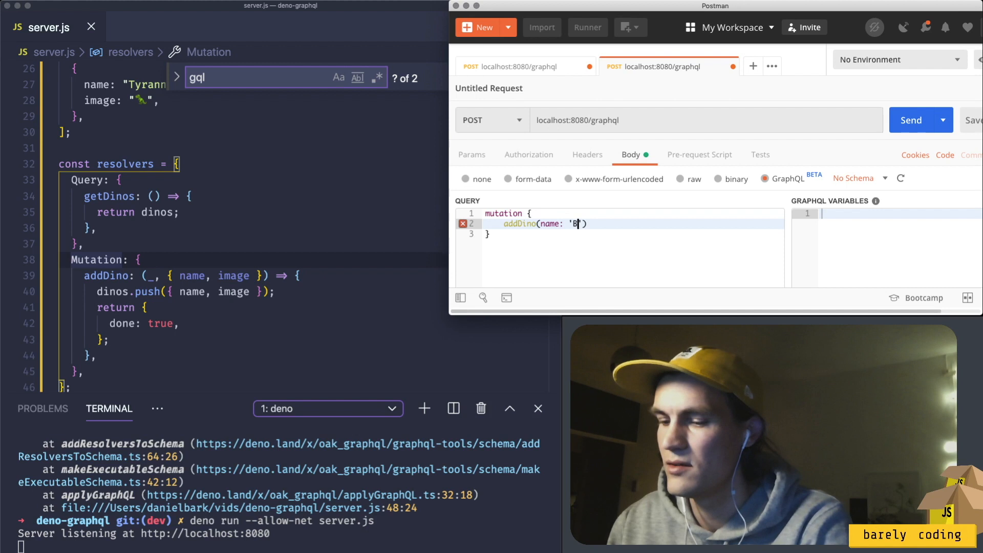
type("rontosaurus")
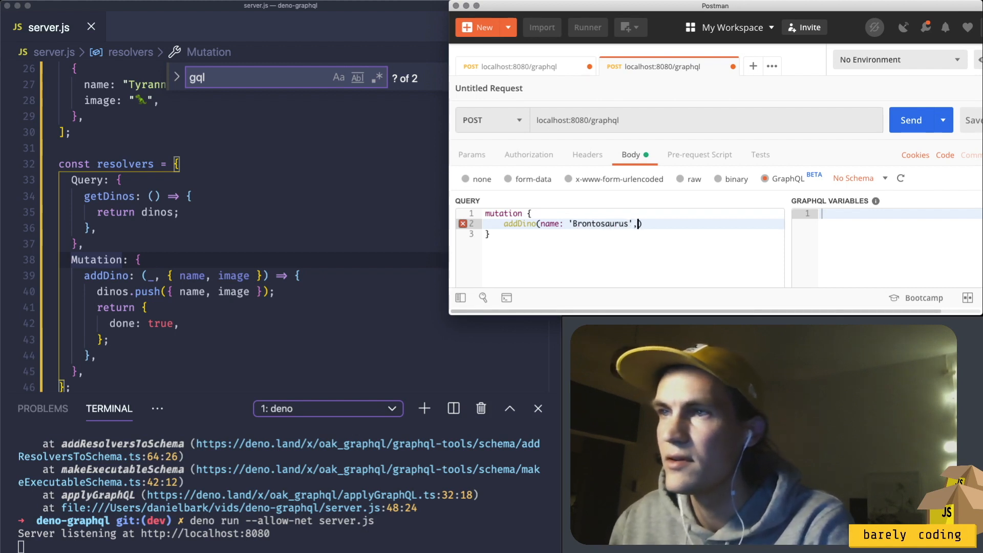
type("image: \"🦕")
type("done")
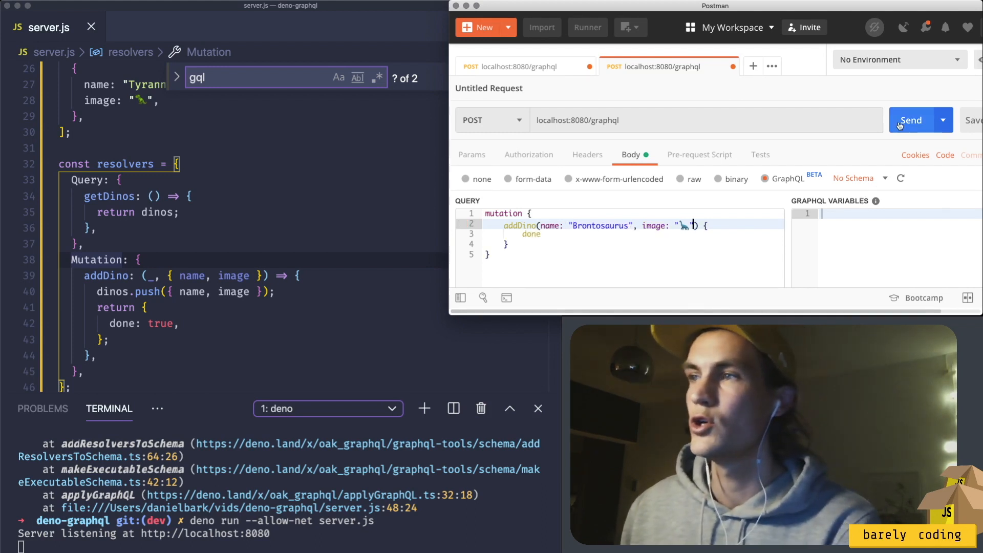
left_click(910, 120)
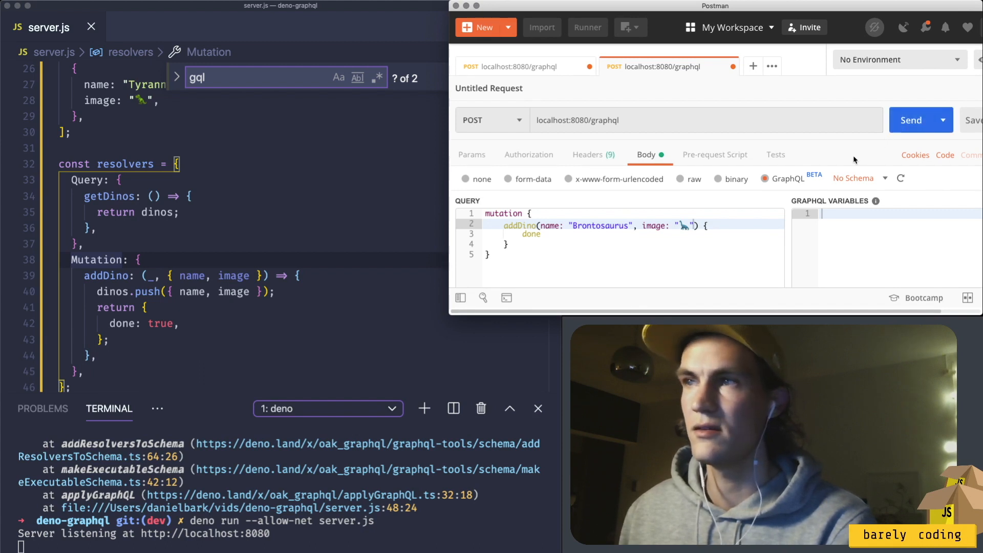
Rerun getDinos to list both T-Rex and Brontosaurus images.
scroll("down", 3)
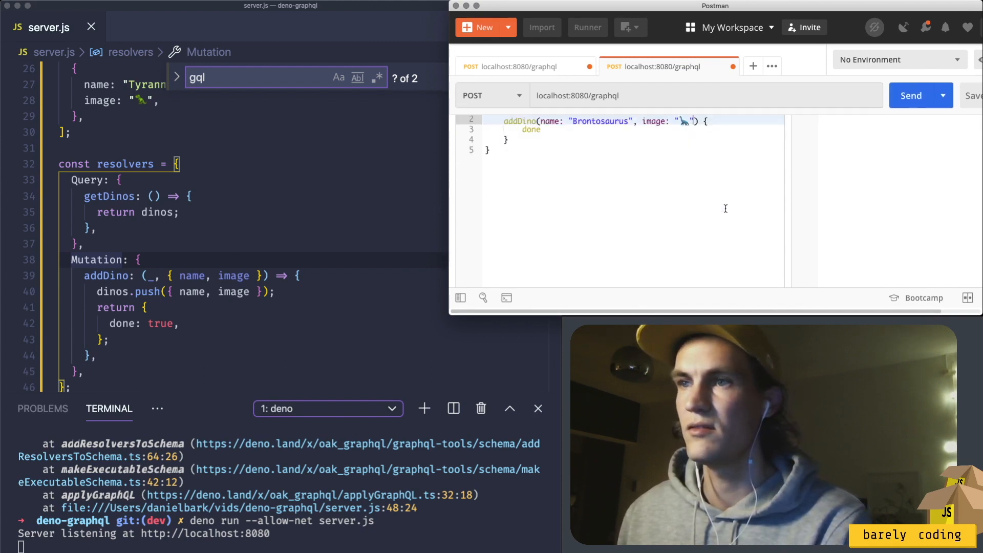
left_click(911, 95)
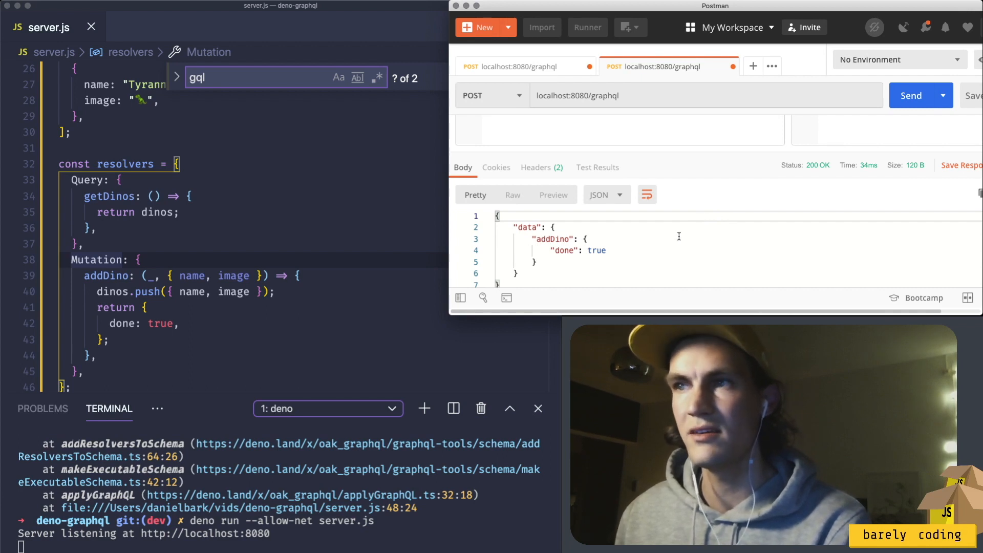
mouse_move(674, 207)
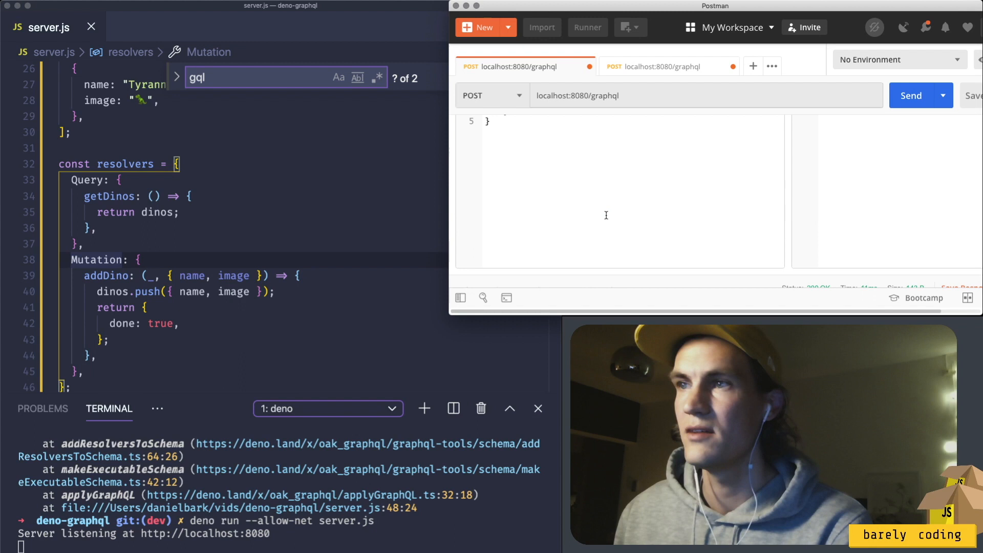
left_click(910, 95)
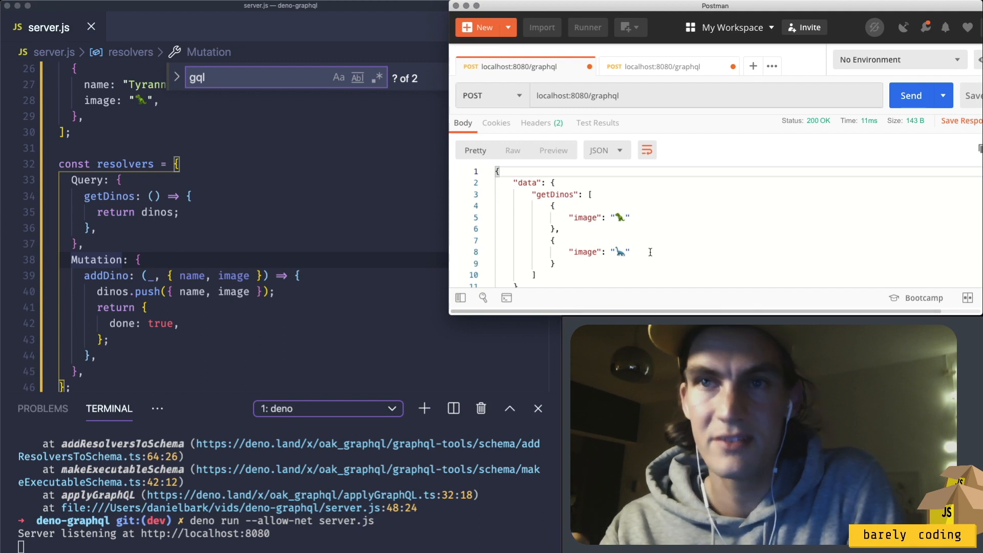
Add a getDino resolver taking (_, {search}) in server.js.
type("get")
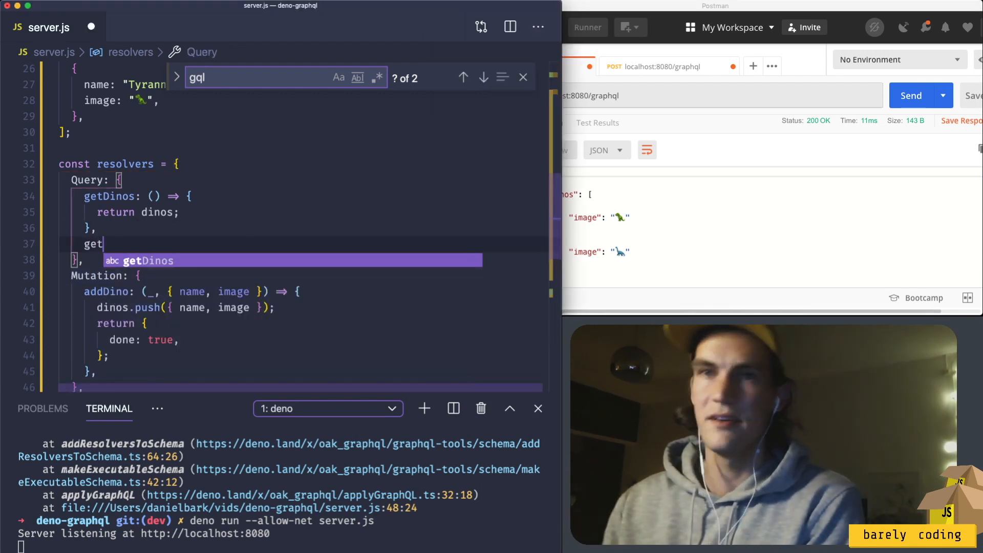
type("Dino: (")
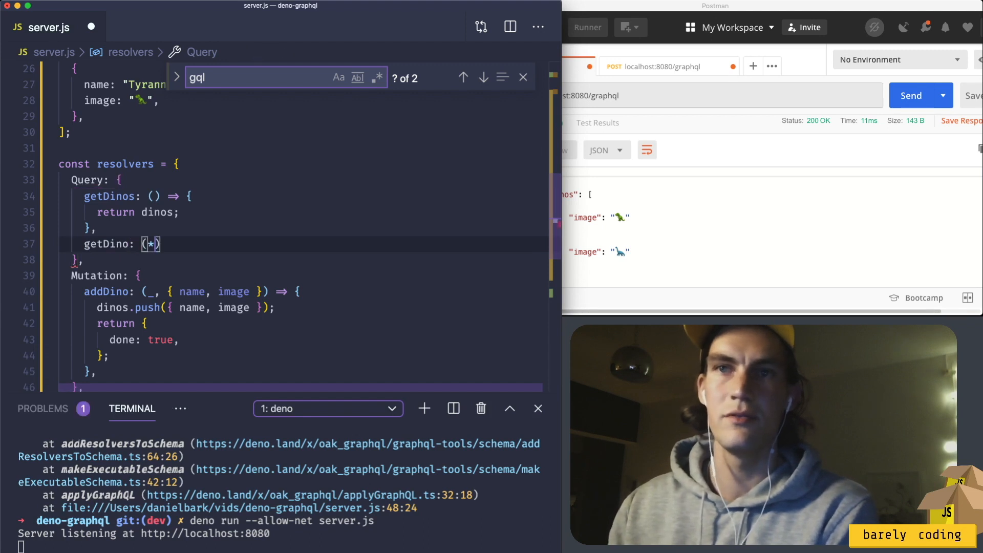
type("_")
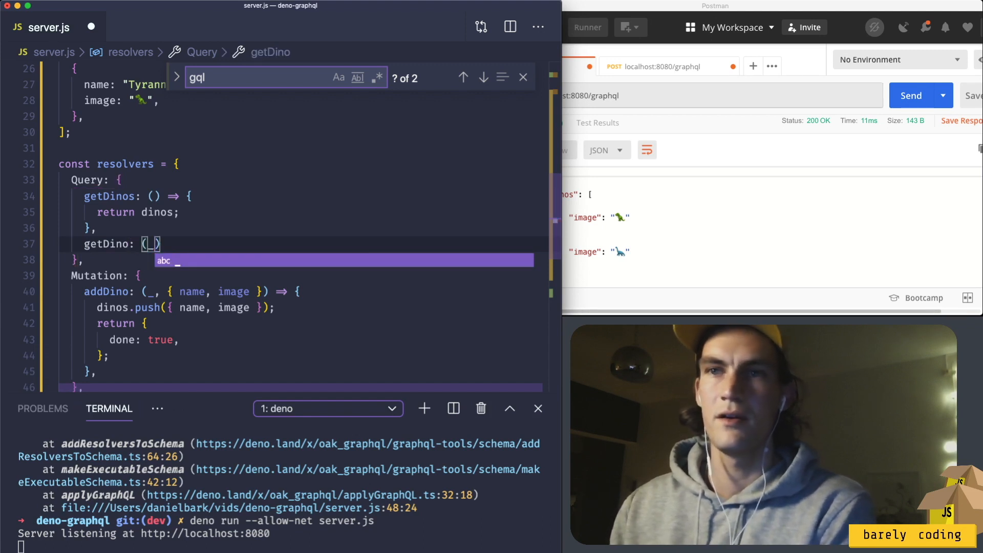
type("m")
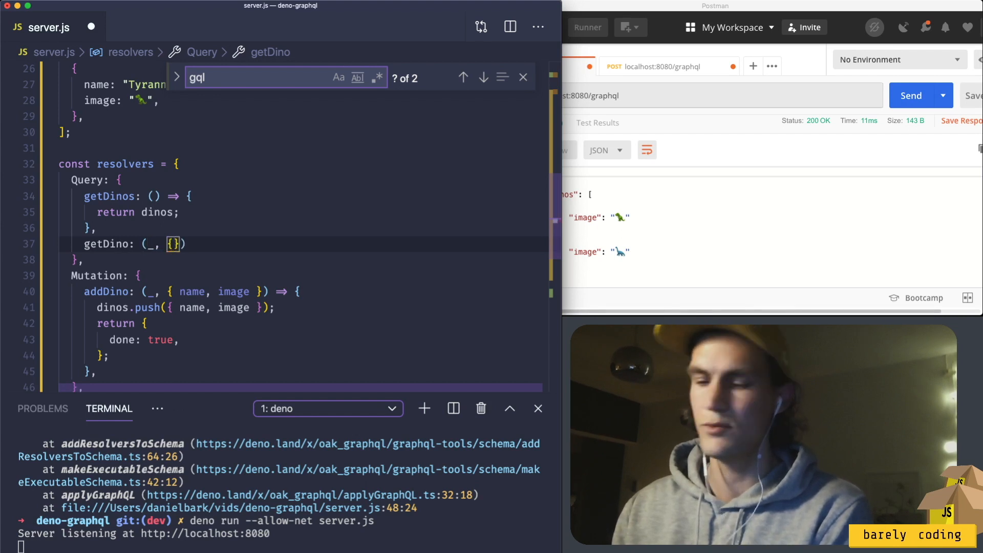
type("na")
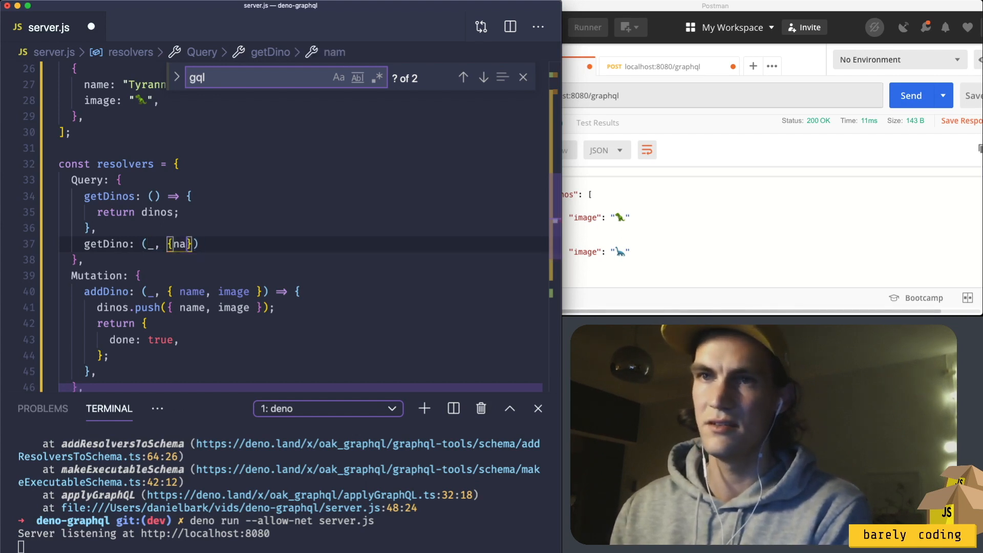
type("search")
type("const foundDinos =")
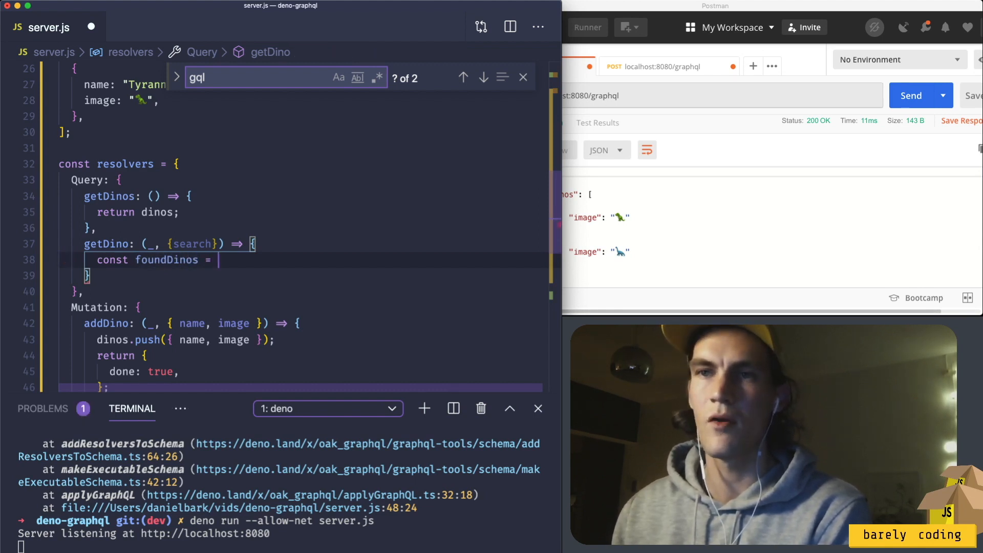
Filter dinos by lowercase name including the lowercase search and return foundDinos.
type("dinos.filter(")
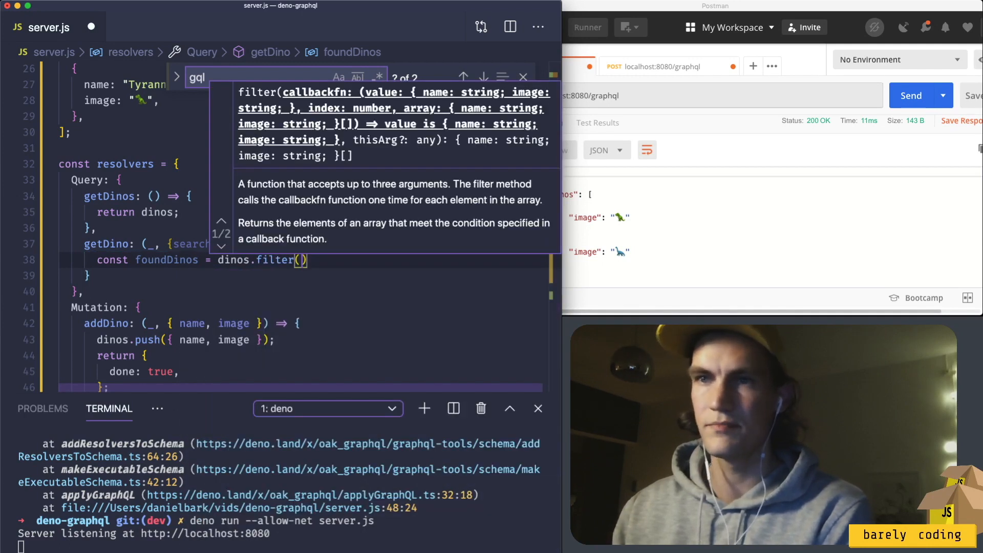
type("dino => {")
type("return di")
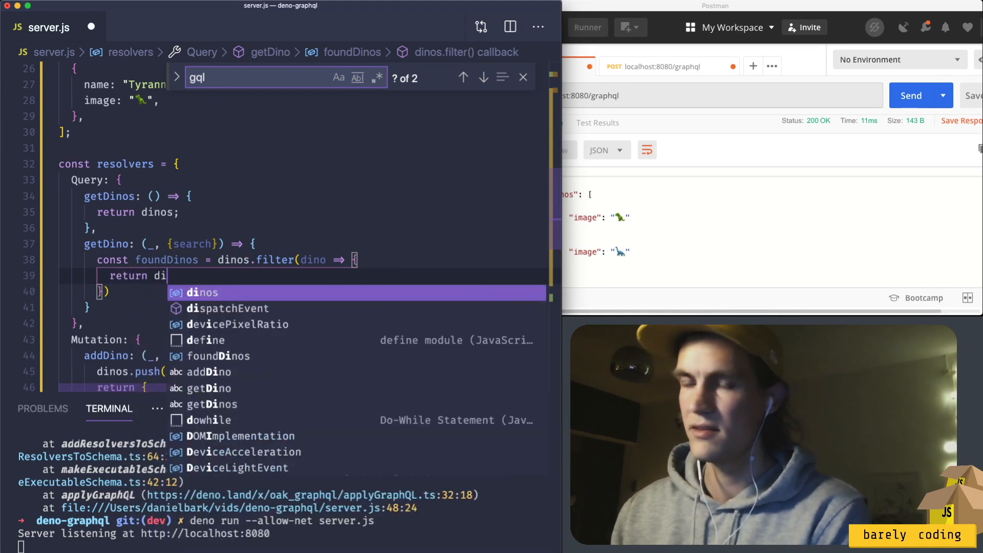
type("no.name")
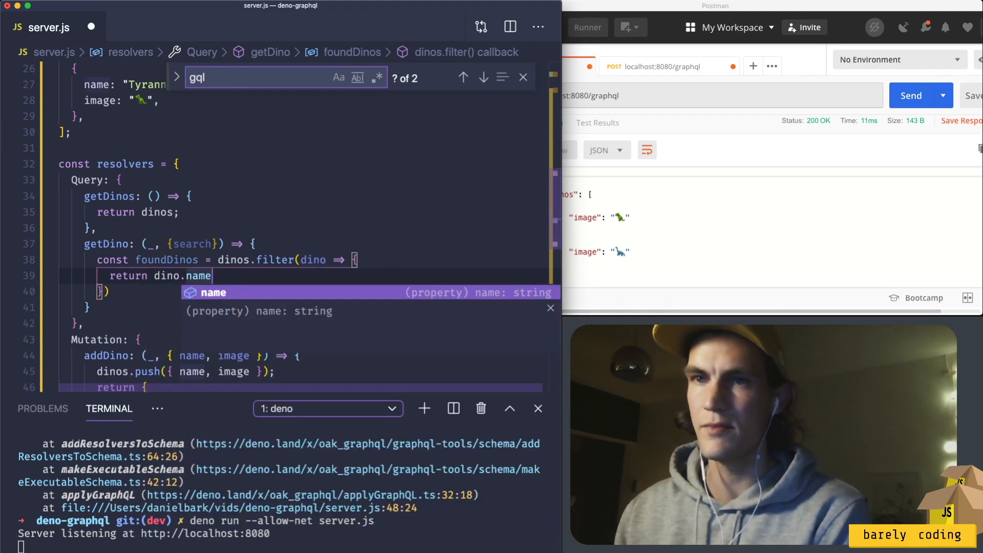
type(".includes(s")
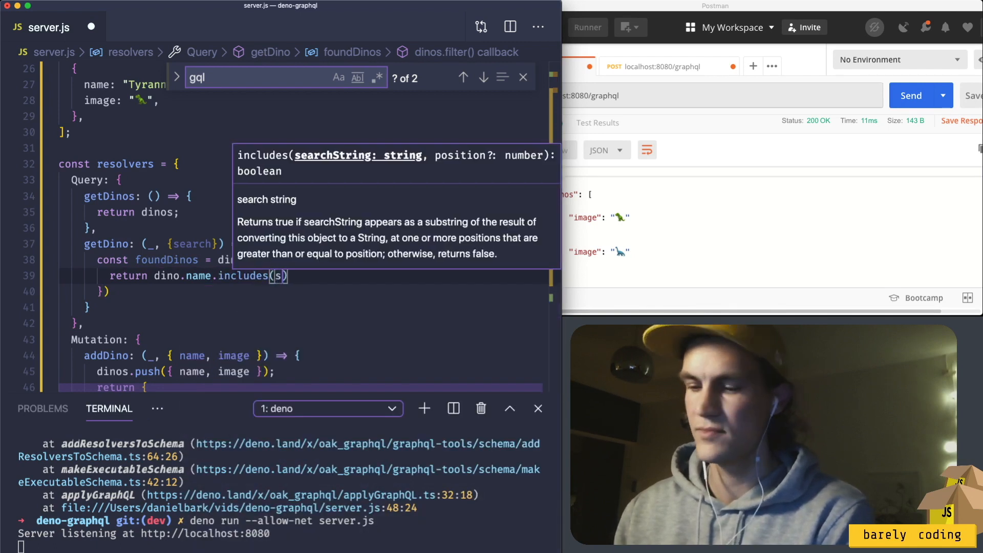
type("earch")
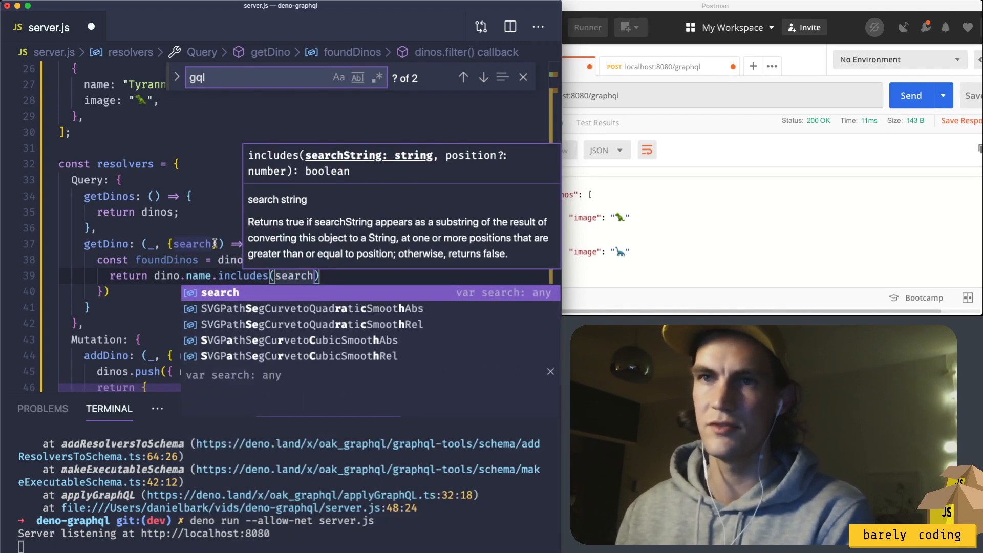
type(".toLow")
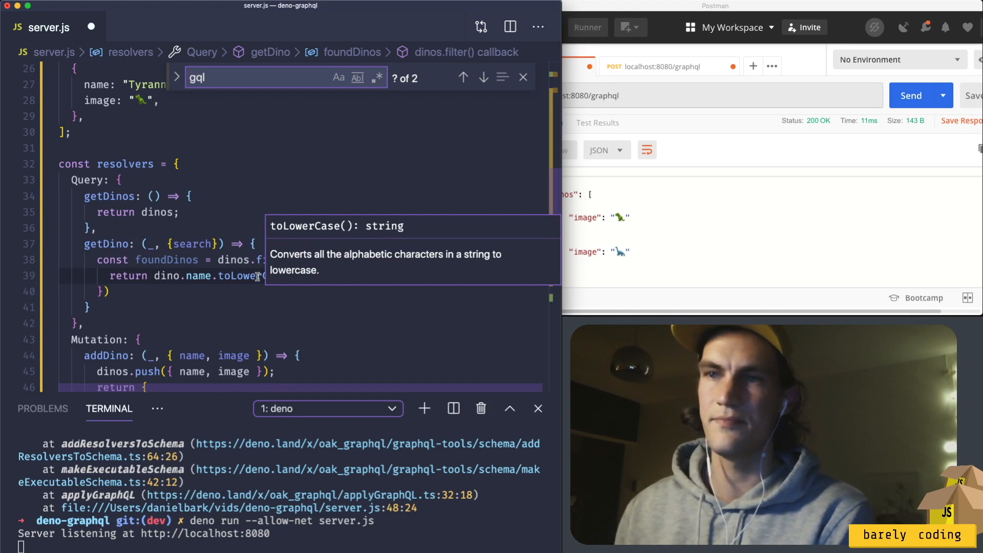
type(".includes(search.toLowerCase());")
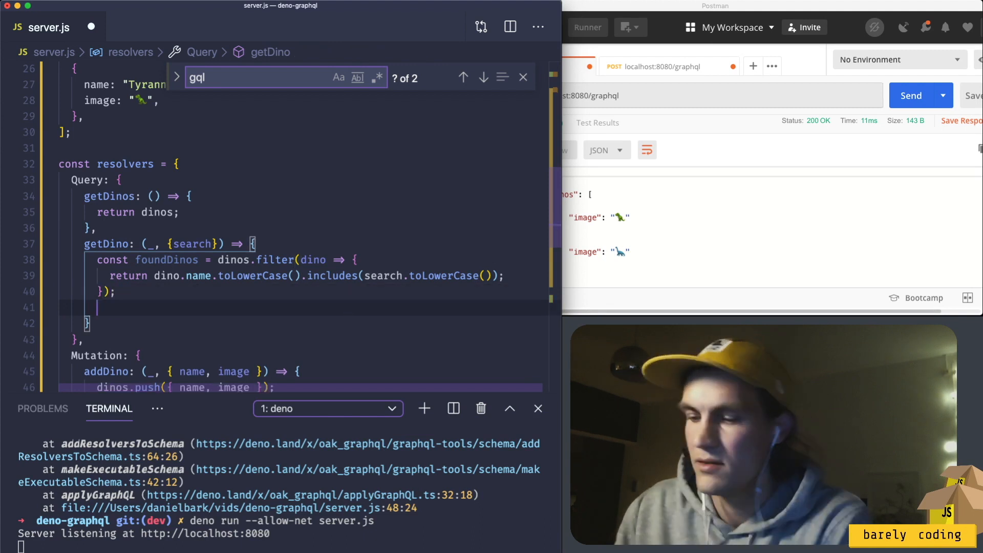
type("return")
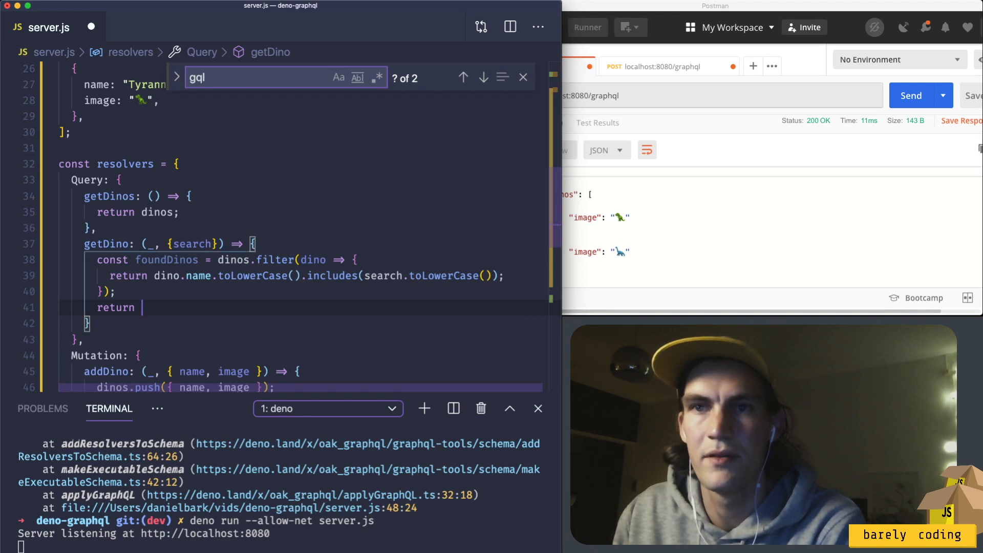
type("foundDinos")
type("getDino")
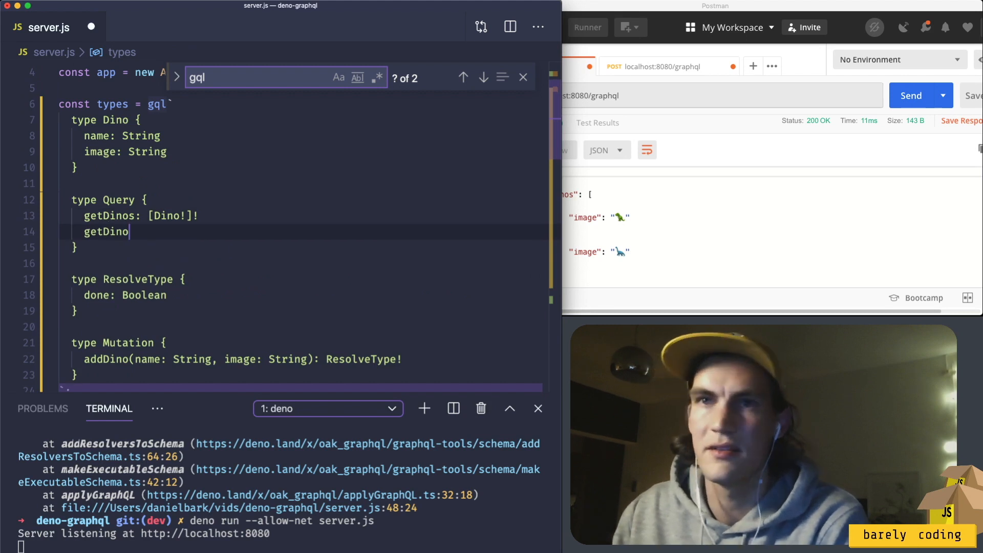
Add getDino(search: ...): [Dino!]! under type Query in the schema.
type(": [")
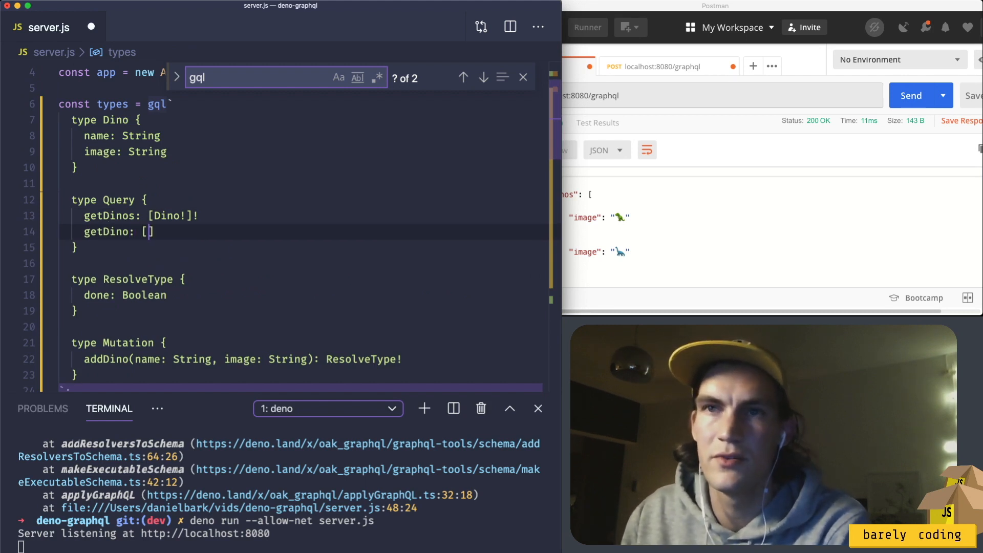
type("Dino")
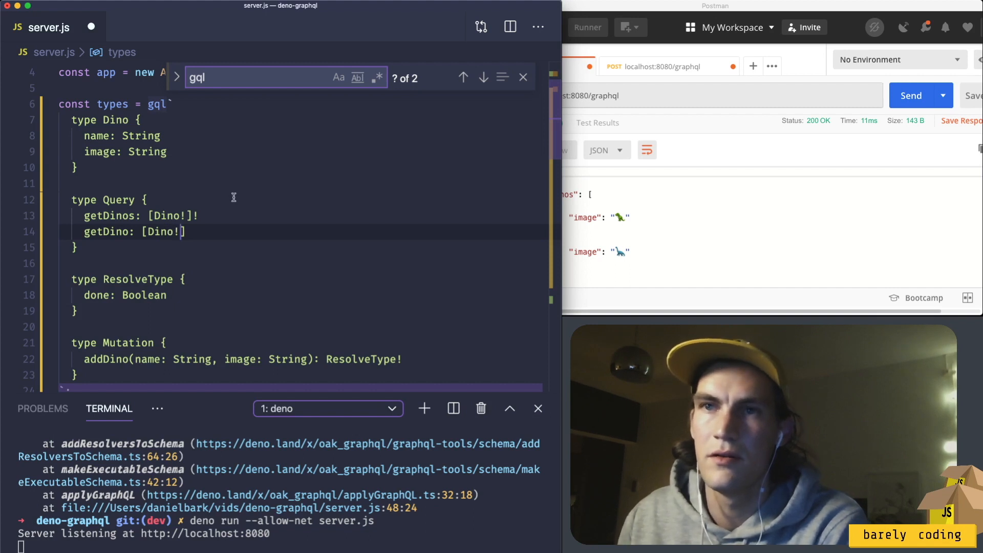
type("!")
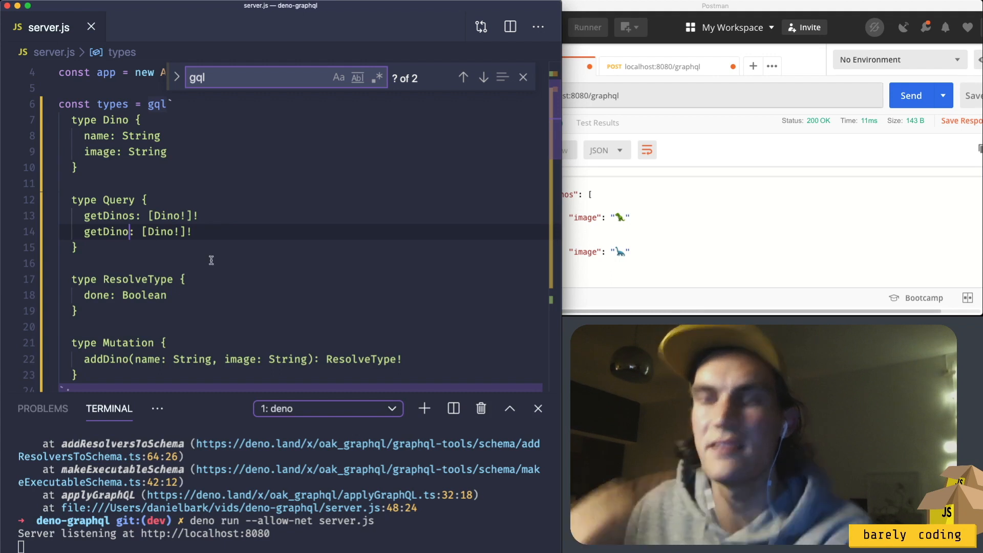
type("()")
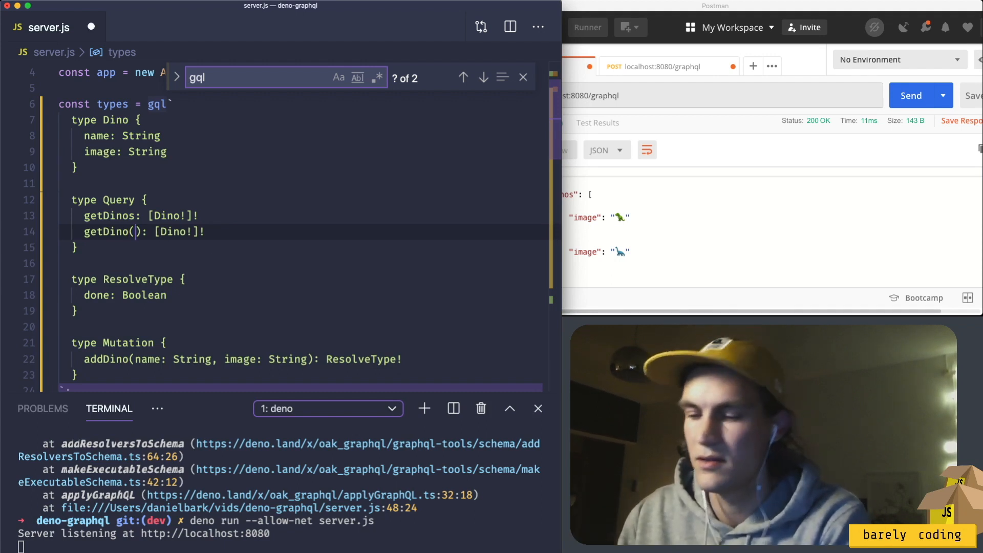
type("search:")
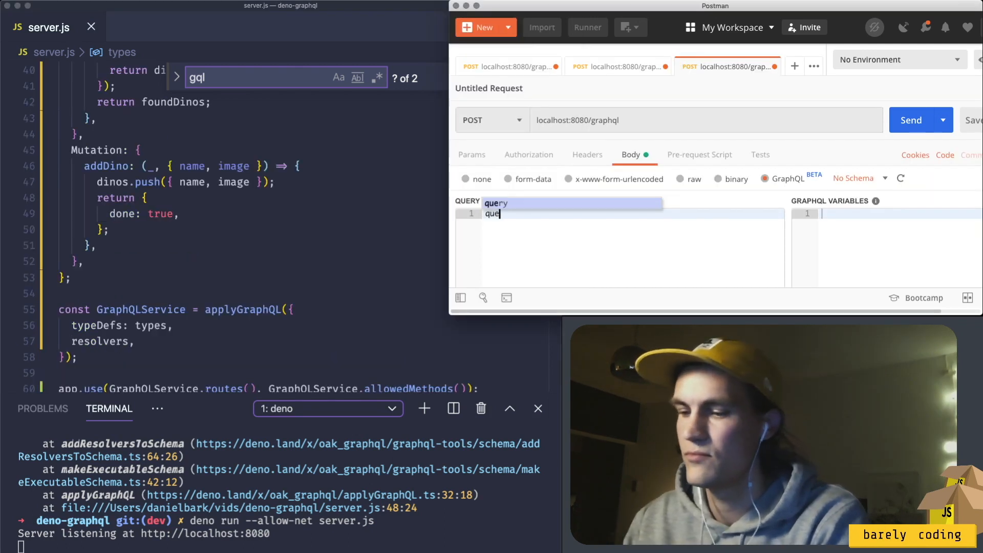
Enter query { getDino(search: "Ty") { image } } in the GraphQL body.
type("query {")
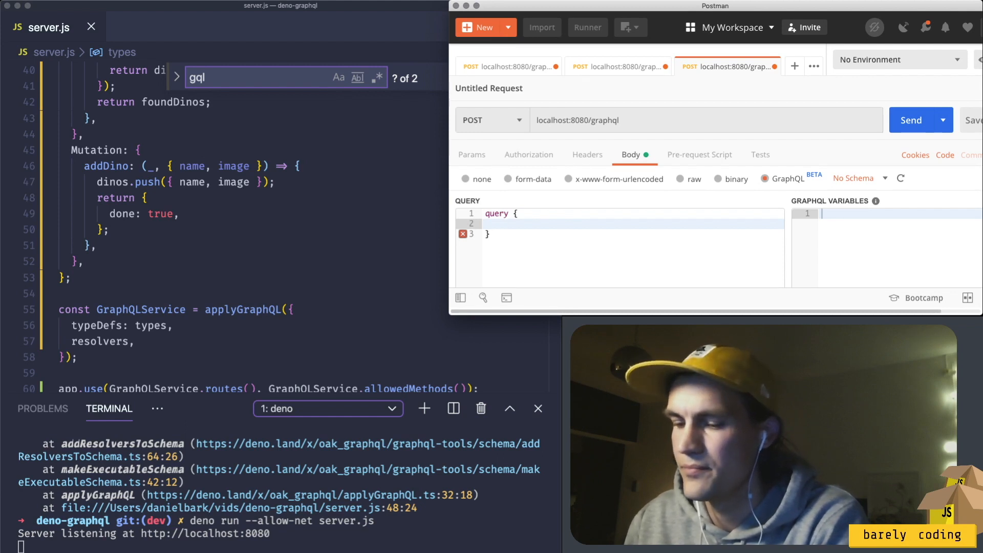
type("getDino()")
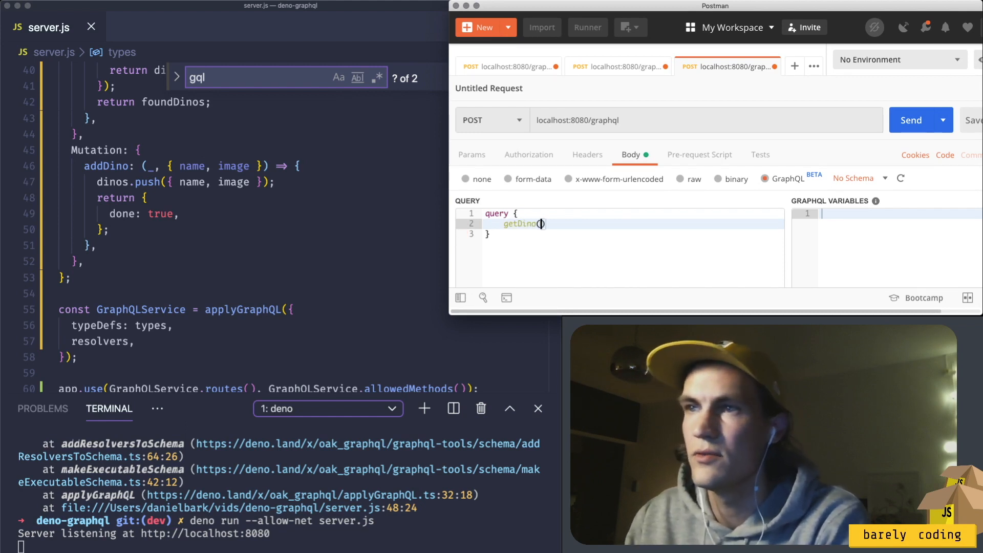
type("search")
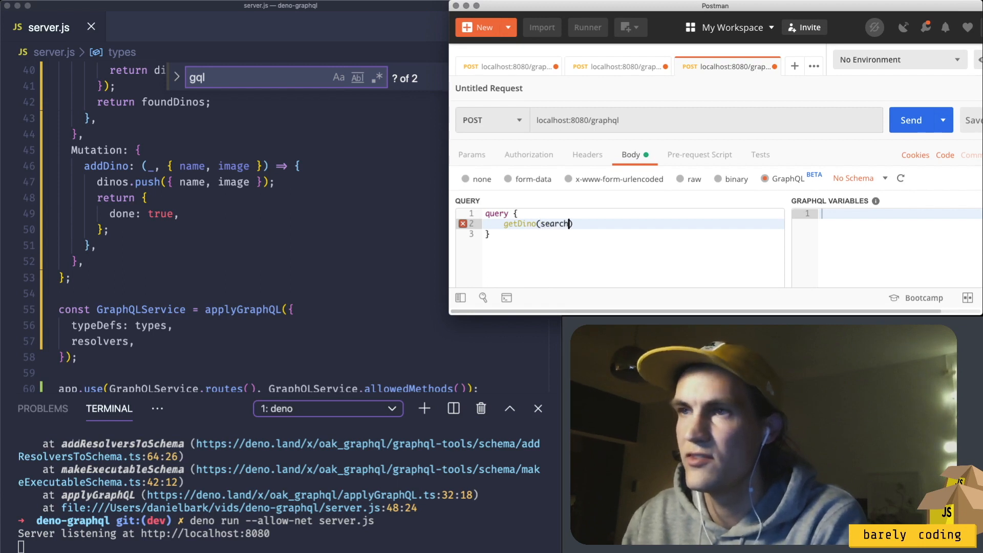
type(": \"Ty\"")
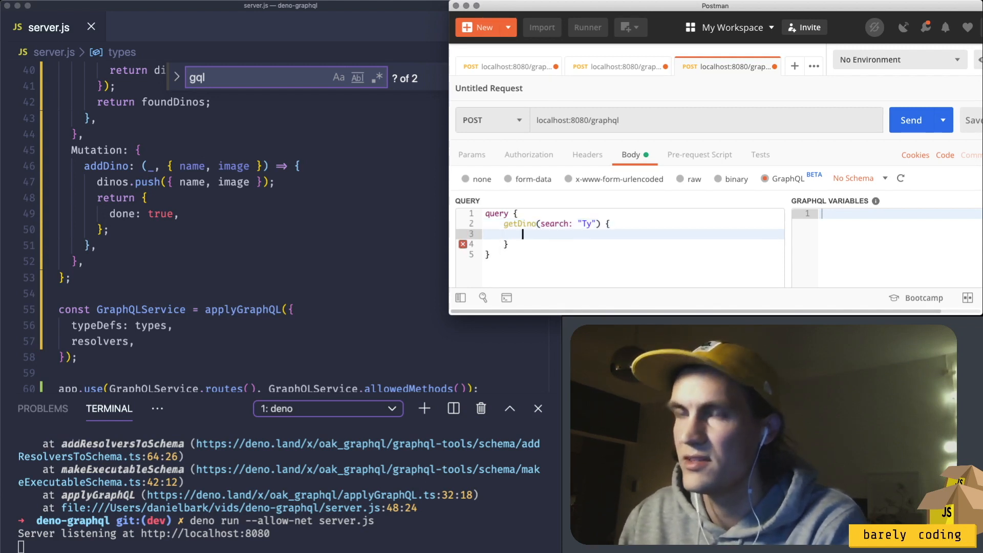
type("image")
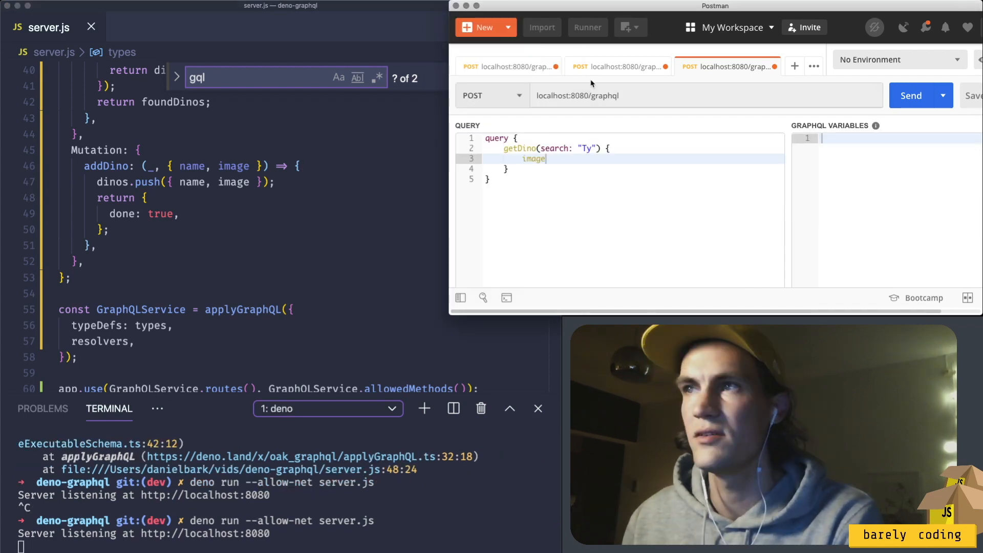
Resend the Brontosaurus addDino mutation, then send getDino searching "Bro".
left_click(618, 66)
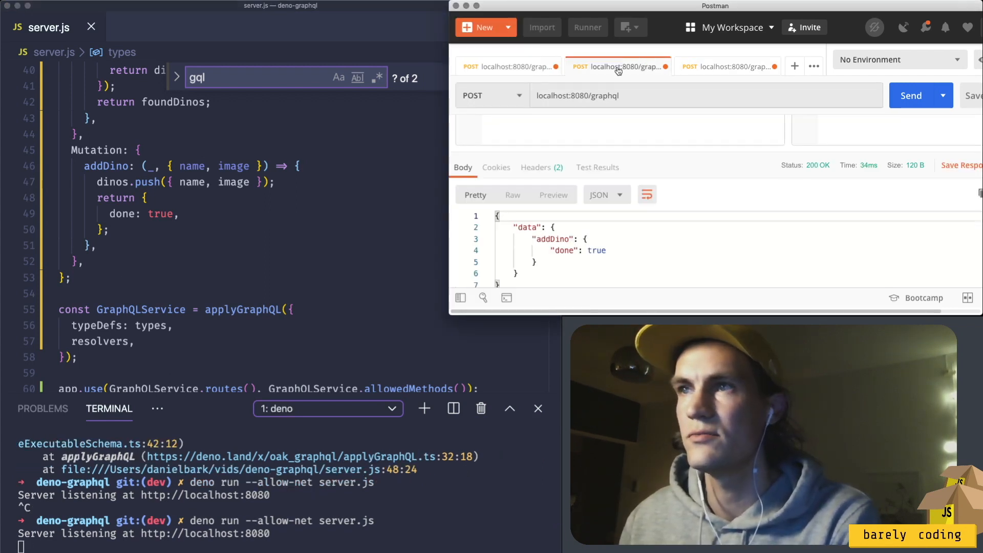
left_click(618, 67)
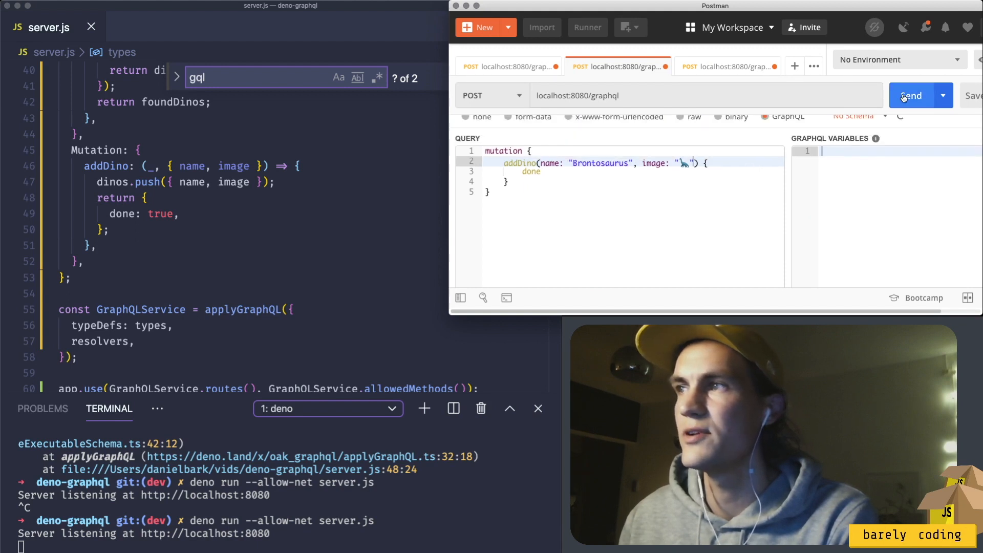
left_click(911, 95)
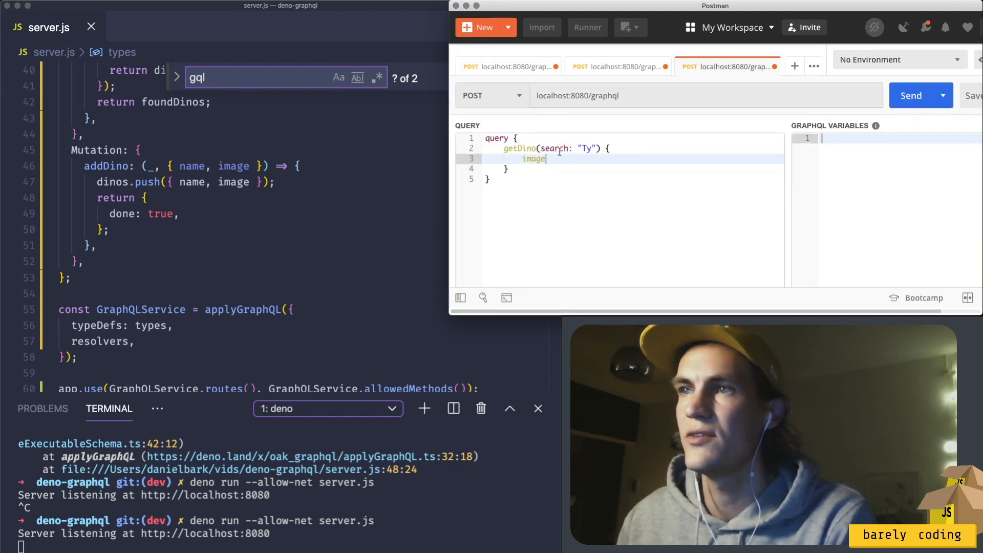
mouse_move(615, 220)
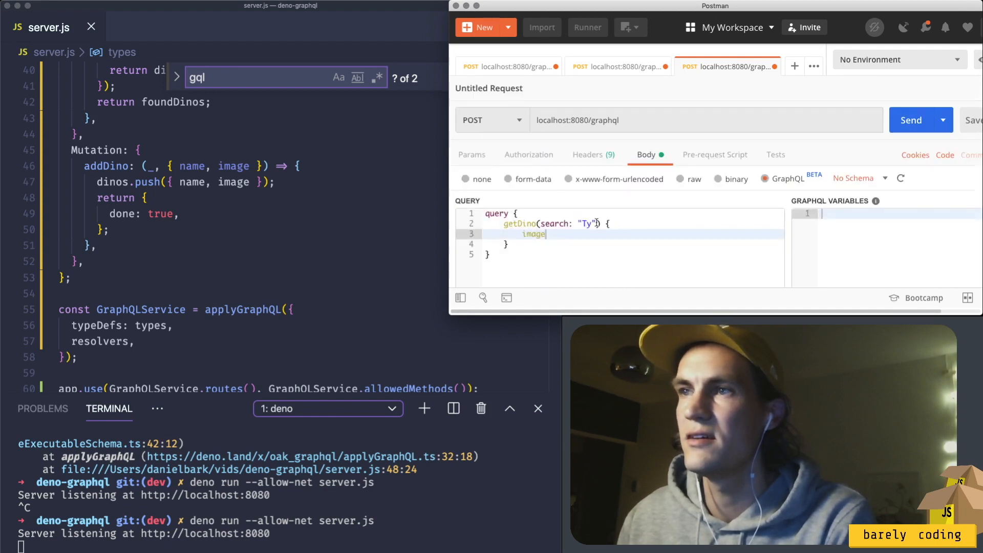
type("Broi")
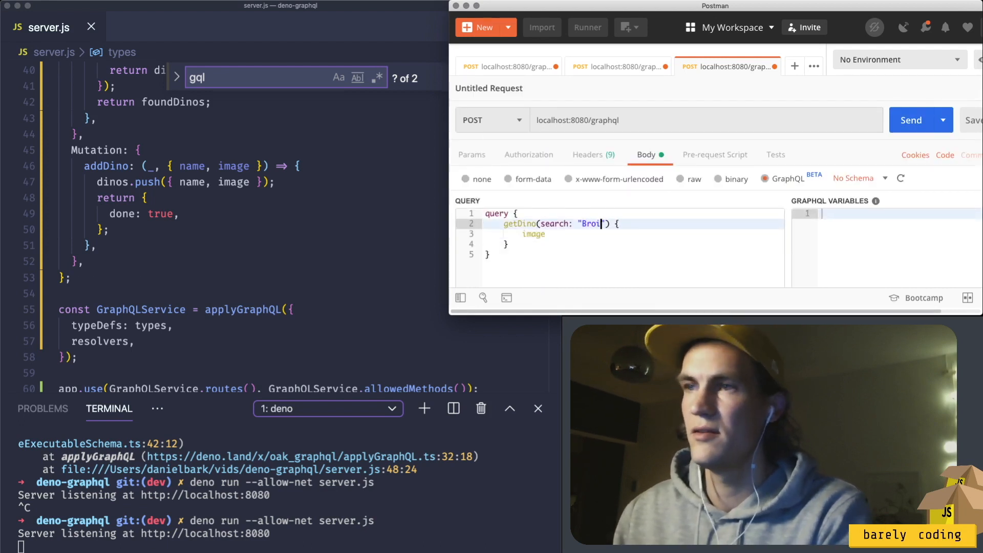
key("Backspace")
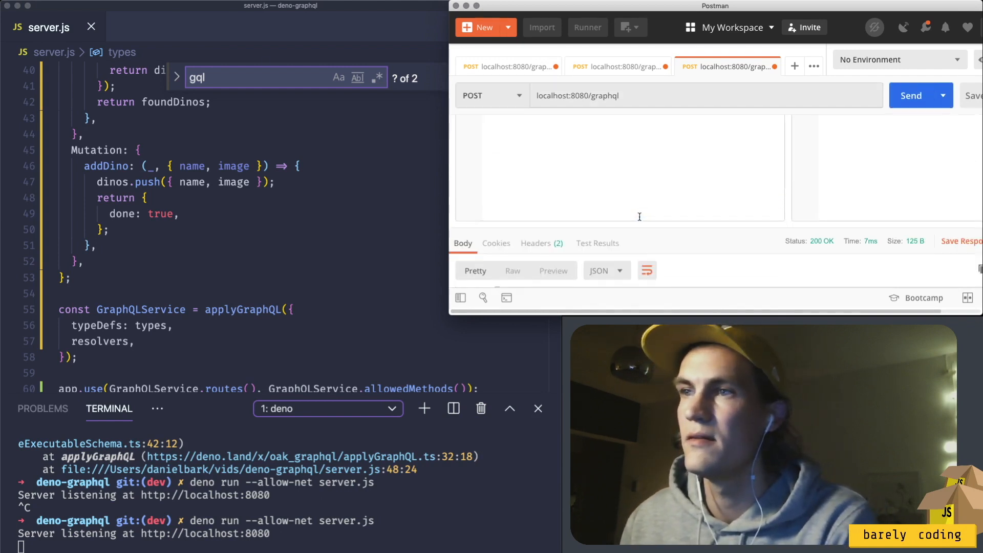
left_click(911, 95)
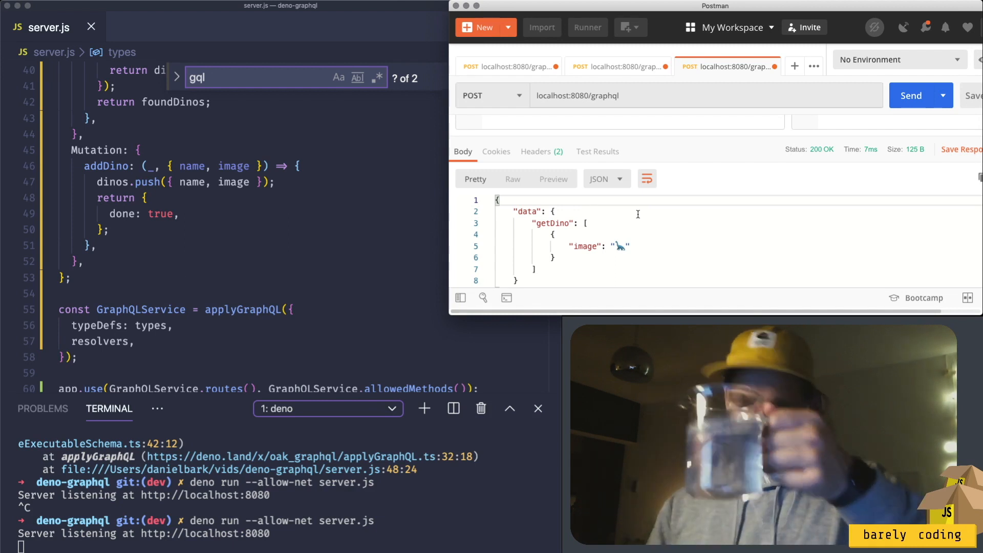
mouse_move(641, 246)
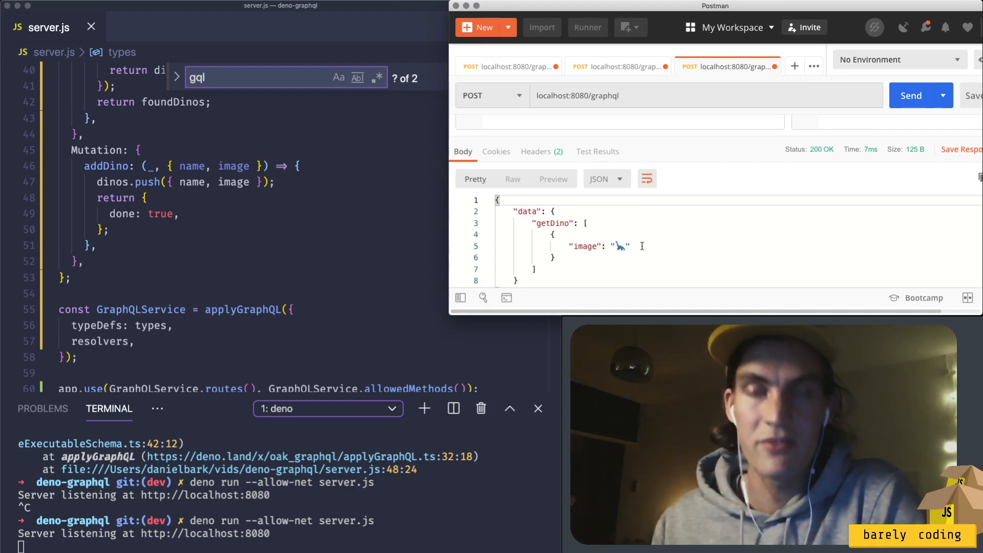